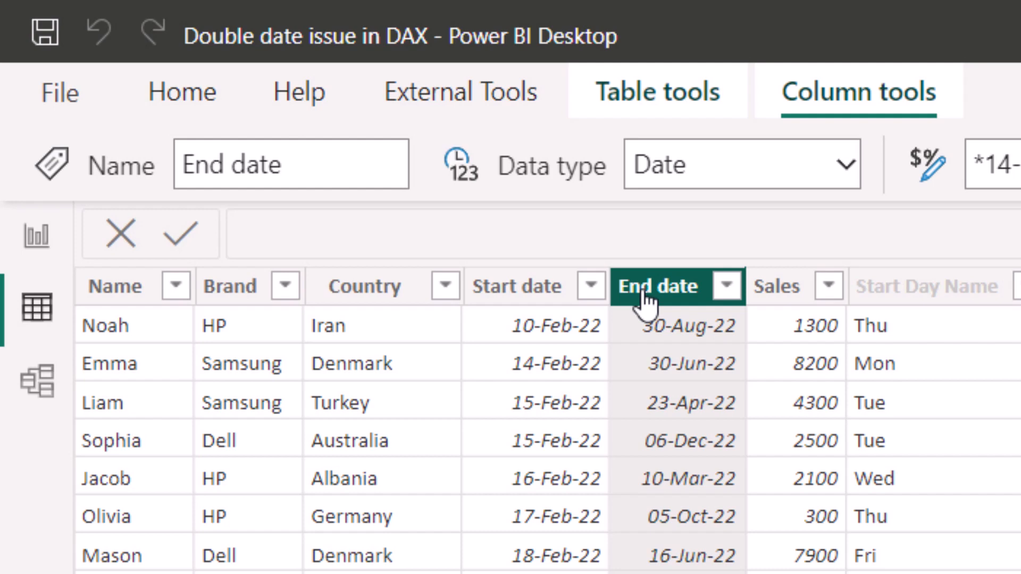
{"action": "mouse_move", "coordinate": [144, 329]}
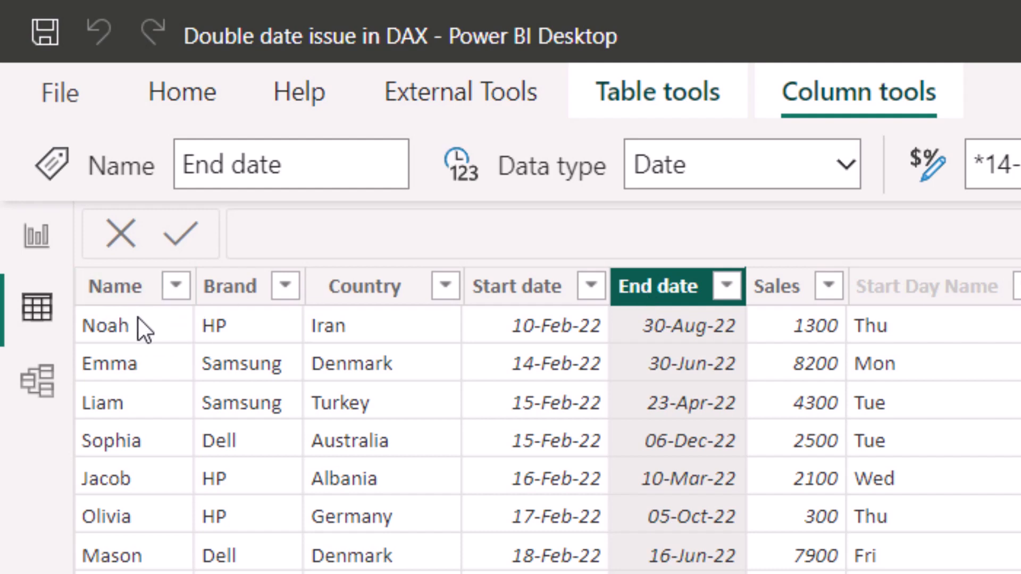
{"action": "mouse_move", "coordinate": [608, 558]}
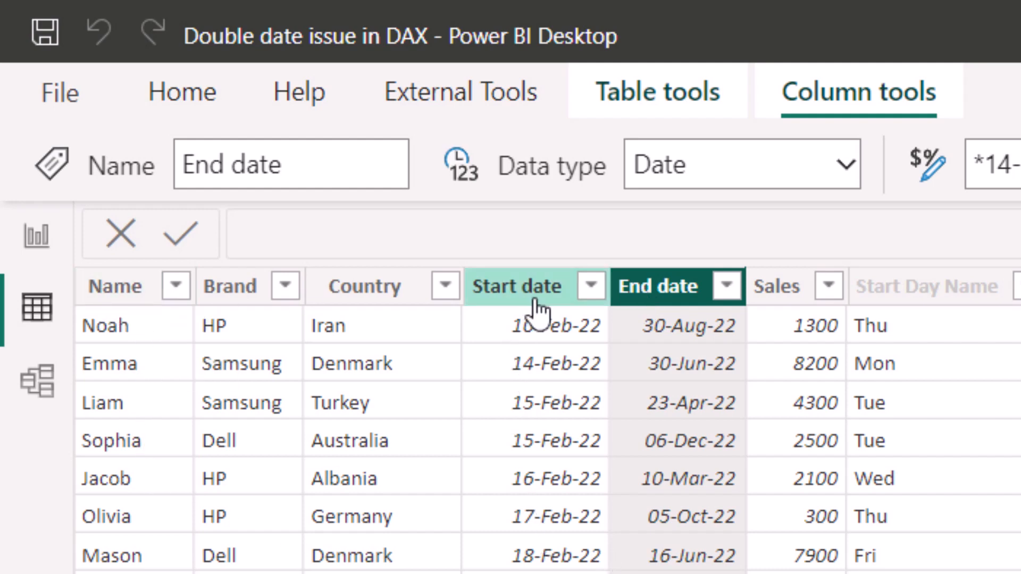
Step: Inspect the Start date and End date columns and their filter options in the worker list
{"action": "left_click", "coordinate": [678, 286]}
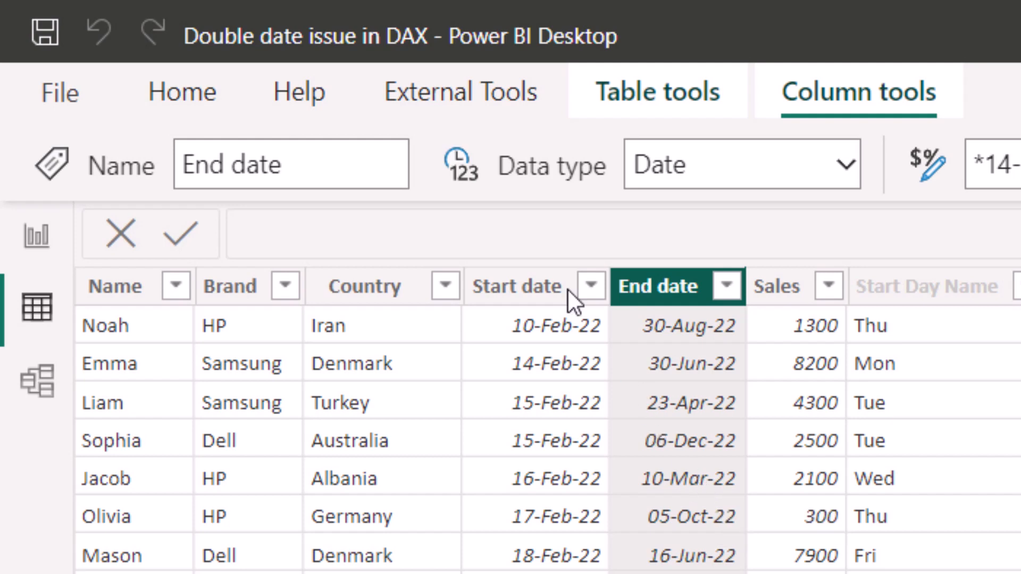
{"action": "left_click", "coordinate": [517, 286]}
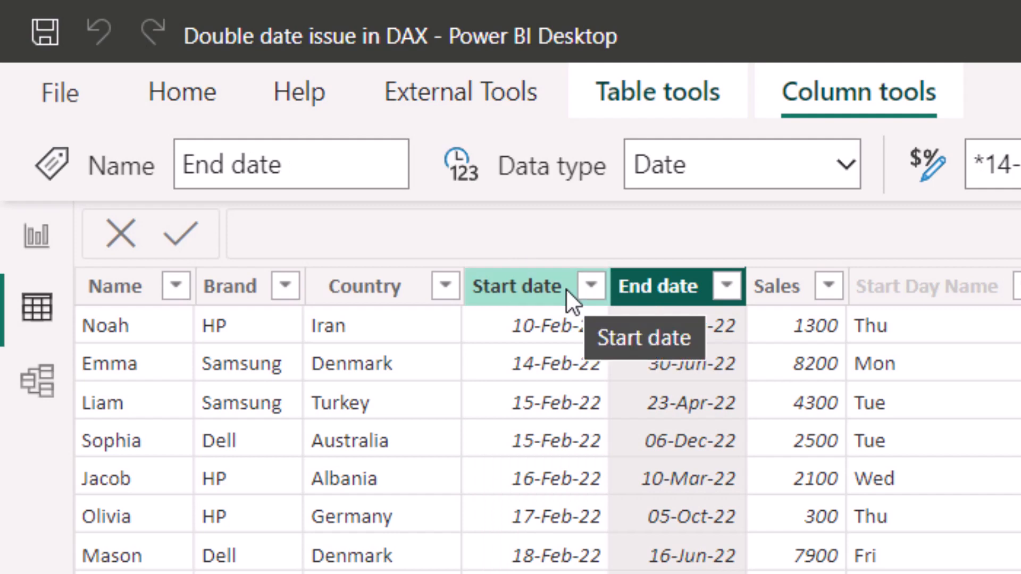
{"action": "left_click", "coordinate": [517, 286]}
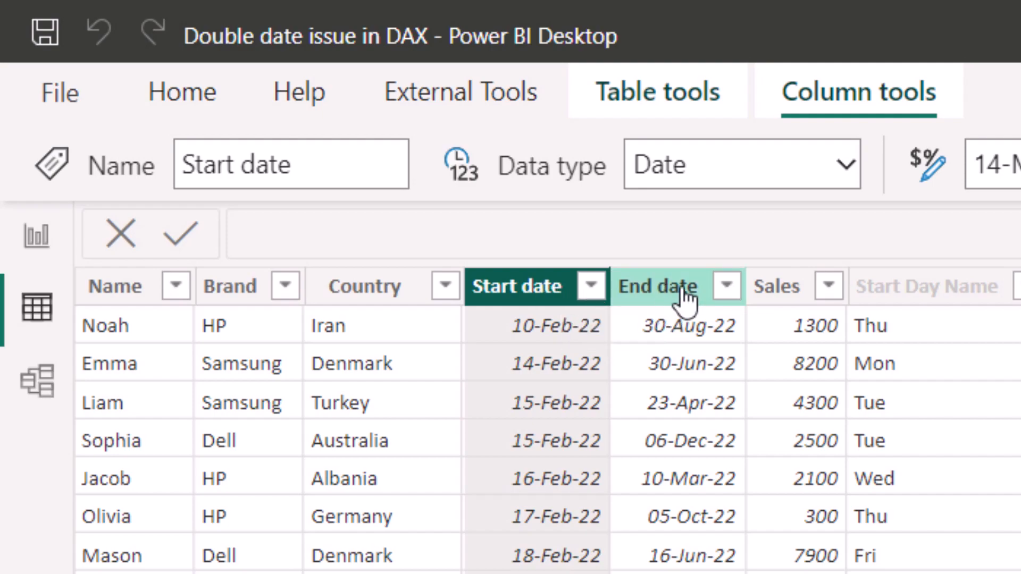
{"action": "left_click", "coordinate": [656, 286]}
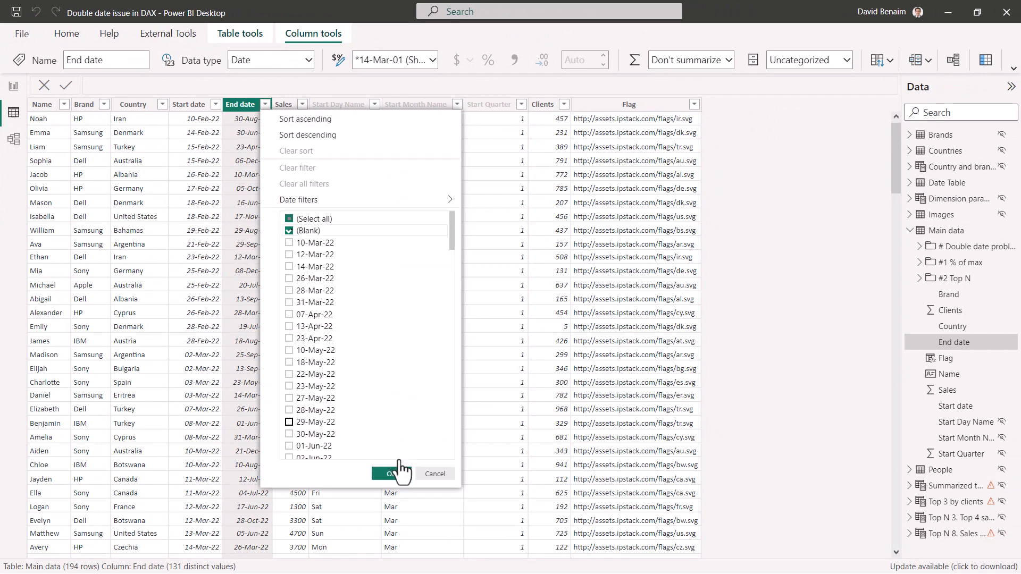
{"action": "left_click", "coordinate": [390, 473]}
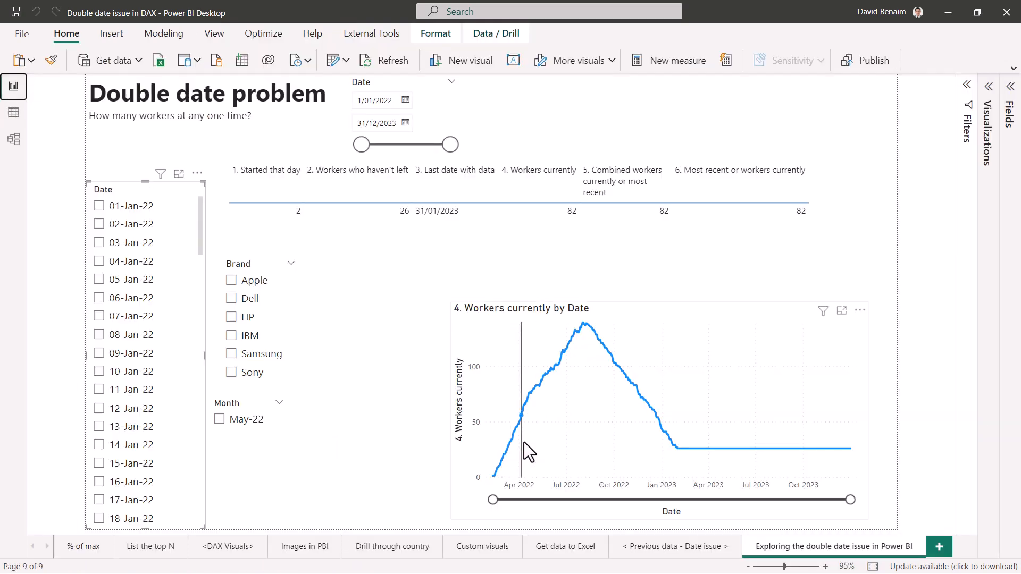
{"action": "mouse_move", "coordinate": [654, 401]}
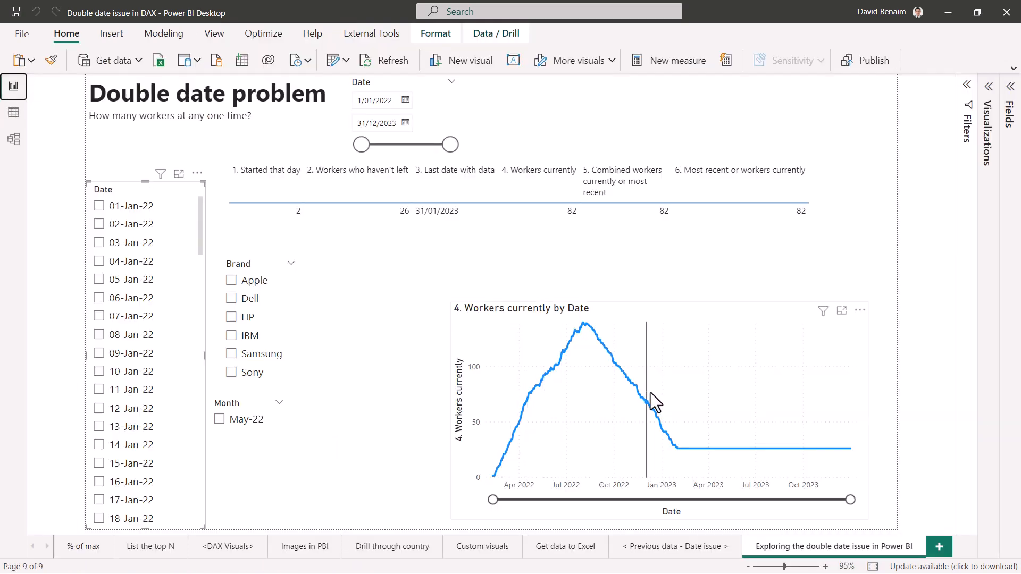
{"action": "mouse_move", "coordinate": [570, 395]}
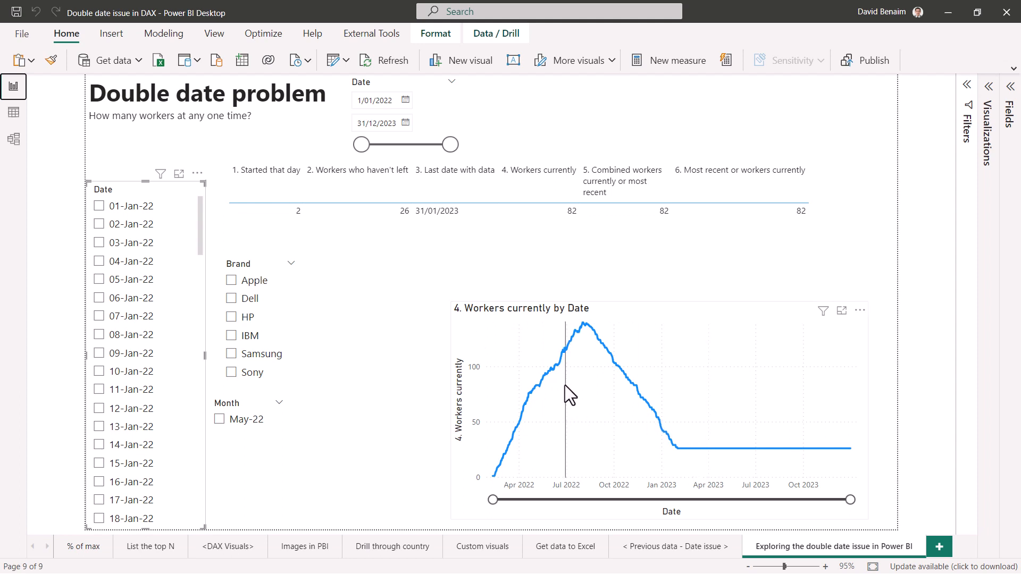
{"action": "mouse_move", "coordinate": [582, 352]}
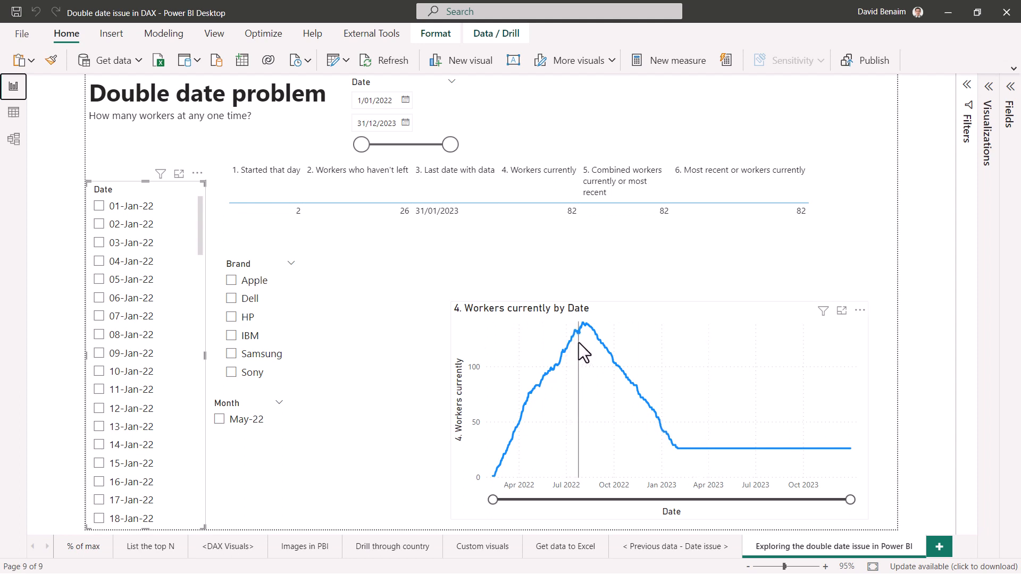
{"action": "mouse_move", "coordinate": [579, 343]}
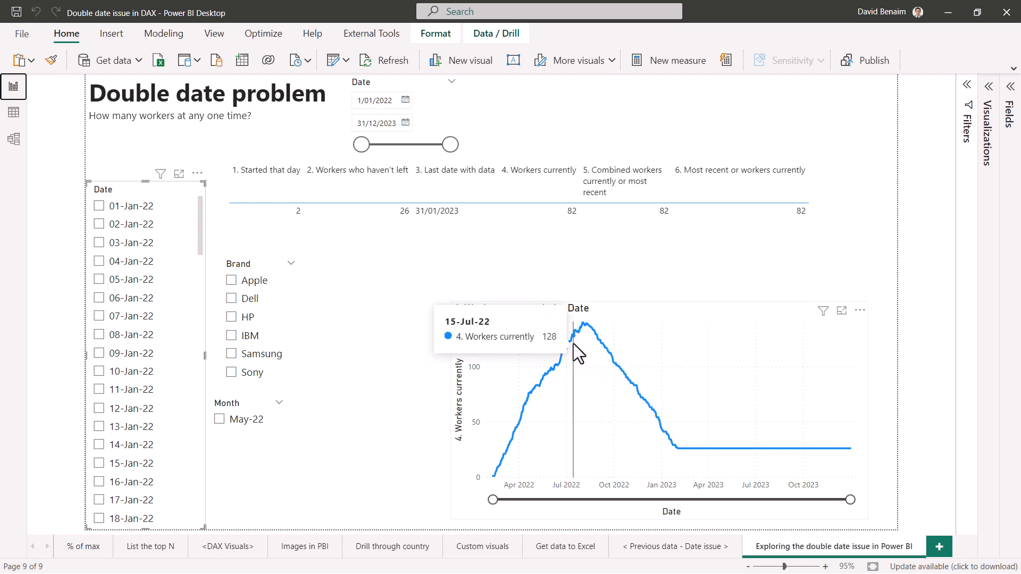
{"action": "mouse_move", "coordinate": [553, 381]}
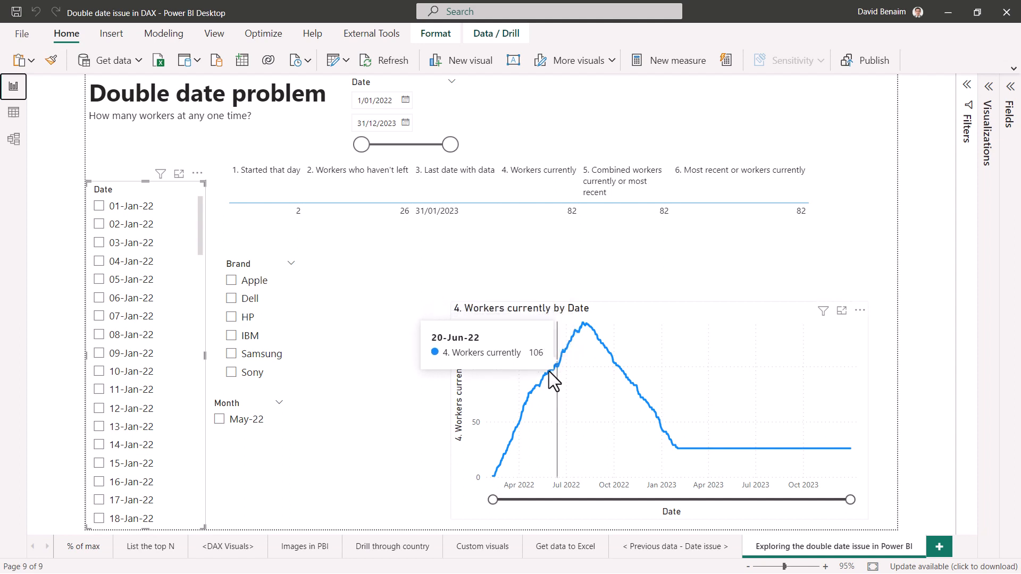
{"action": "mouse_move", "coordinate": [425, 415]}
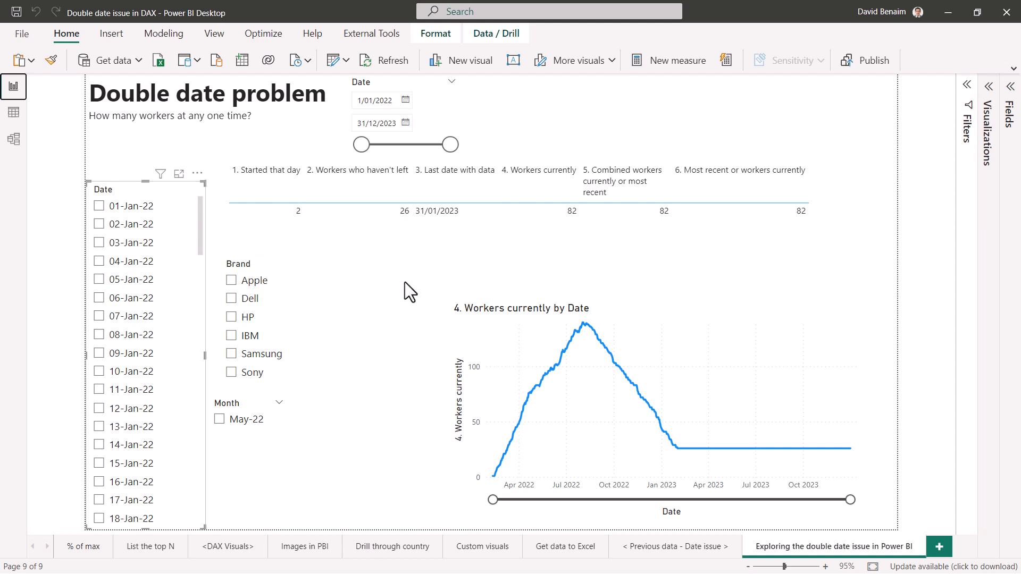
{"action": "scroll", "scroll_direction": "down", "scroll_amount": 3}
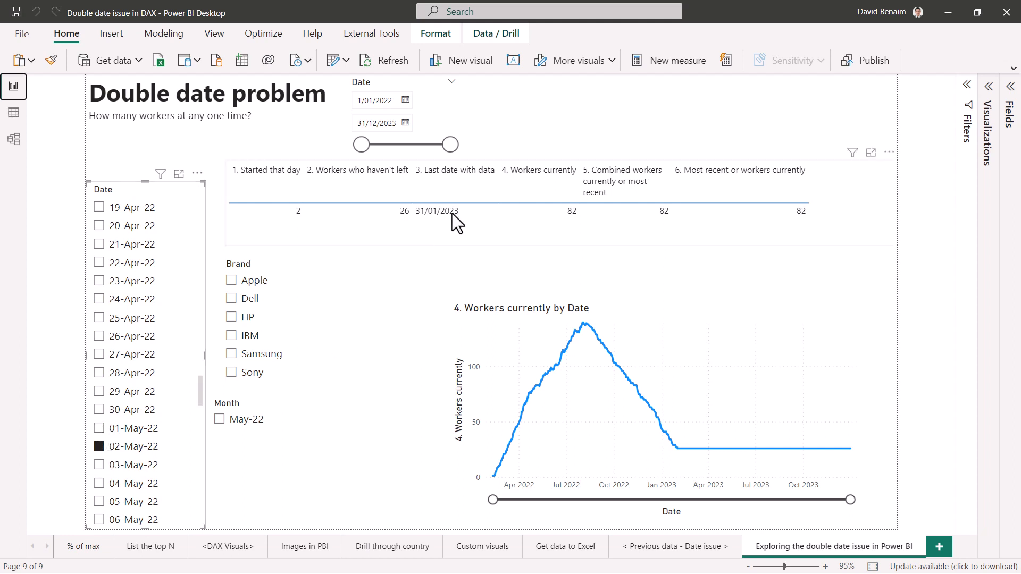
{"action": "mouse_move", "coordinate": [552, 218]}
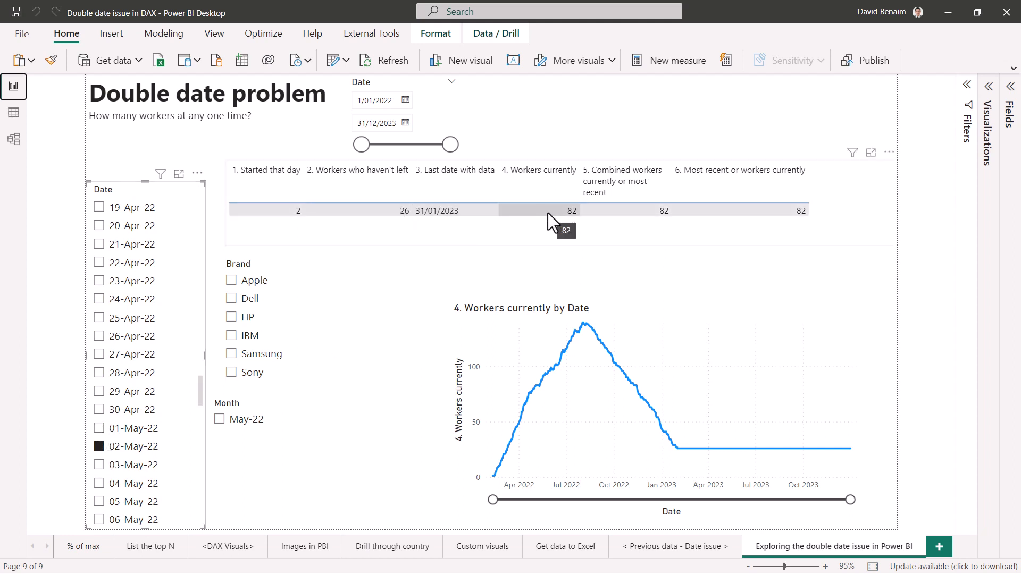
{"action": "mouse_move", "coordinate": [695, 288]}
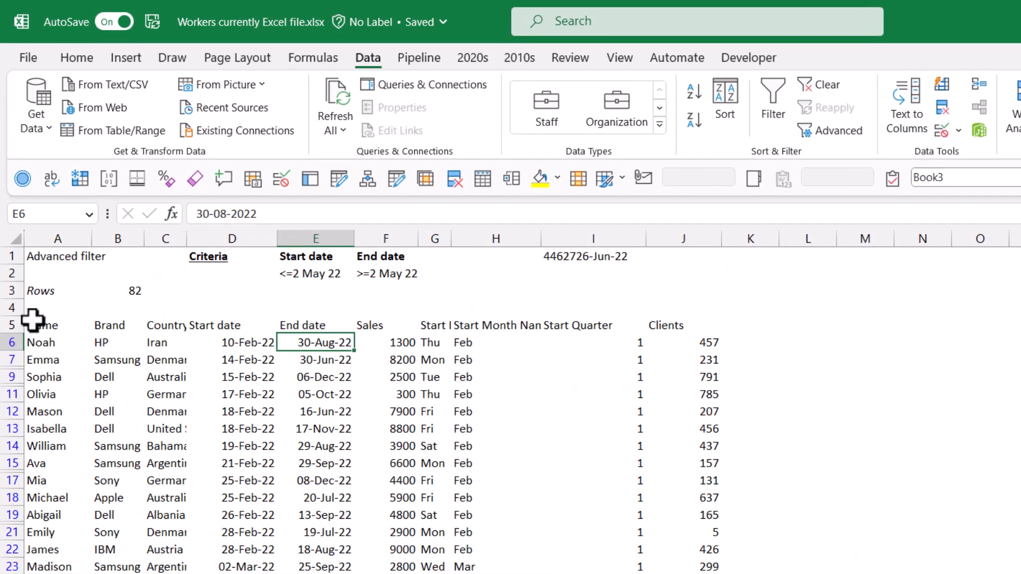
Step: Select the worker data table and clear the advanced filter so all 194 rows show
{"action": "left_click", "coordinate": [43, 325]}
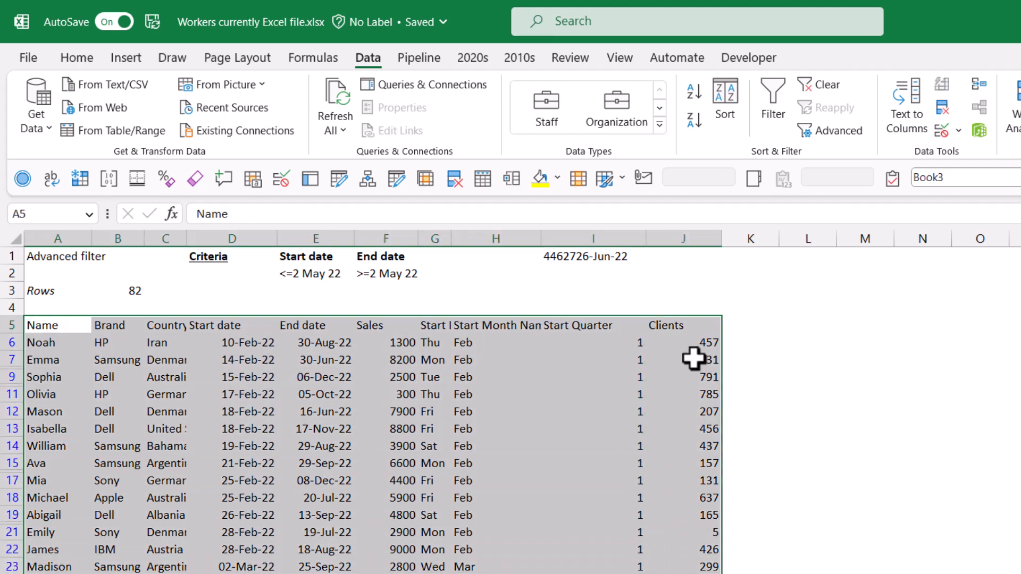
{"action": "mouse_move", "coordinate": [697, 292]}
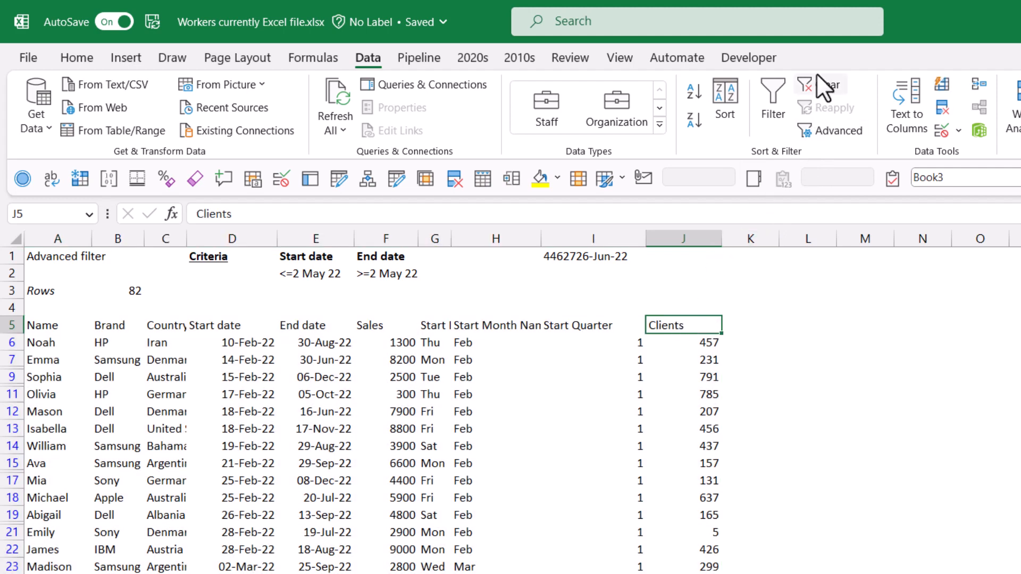
{"action": "left_click", "coordinate": [819, 84]}
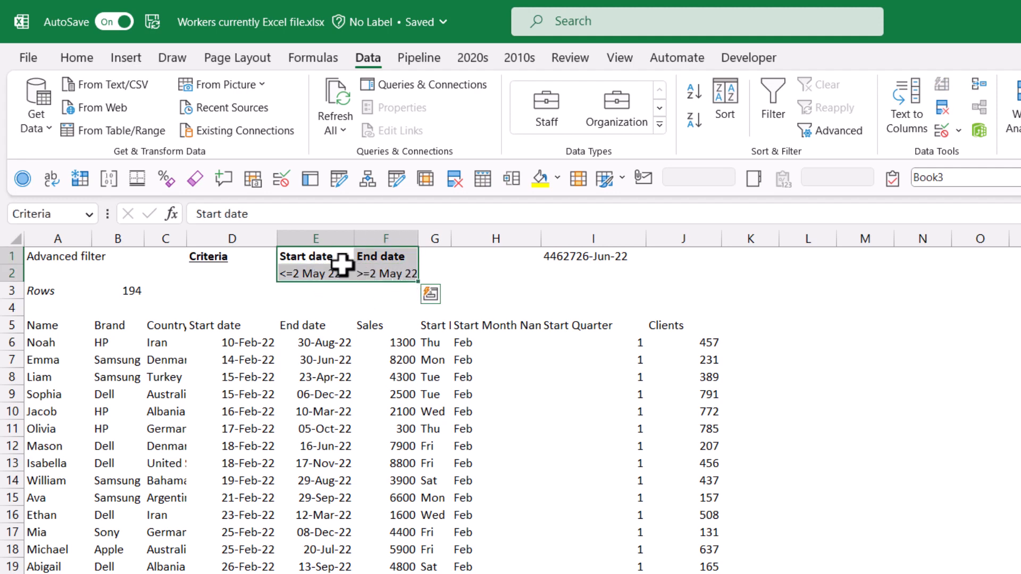
{"action": "left_click", "coordinate": [315, 257]}
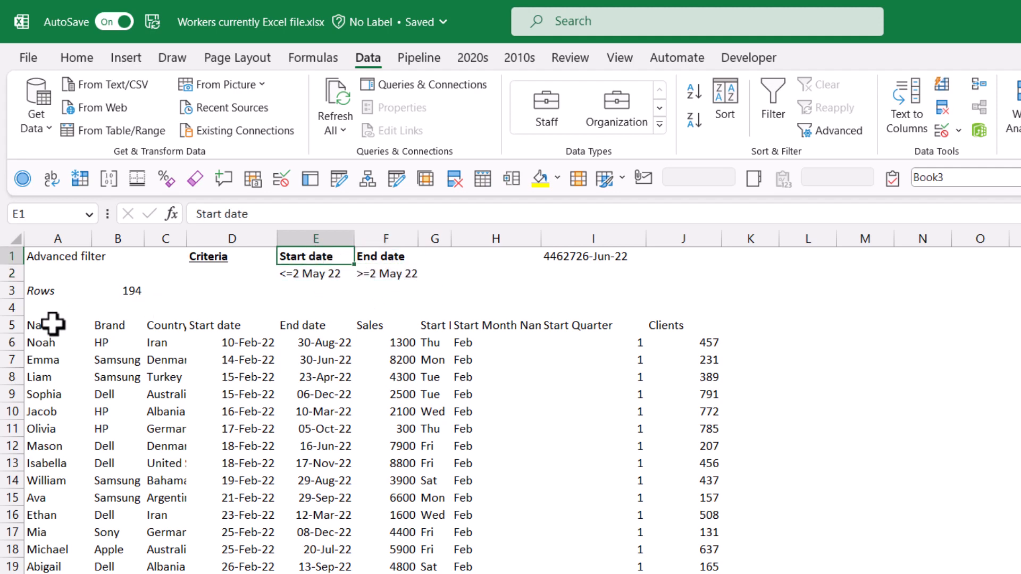
{"action": "scroll", "scroll_direction": "down", "scroll_amount": 3}
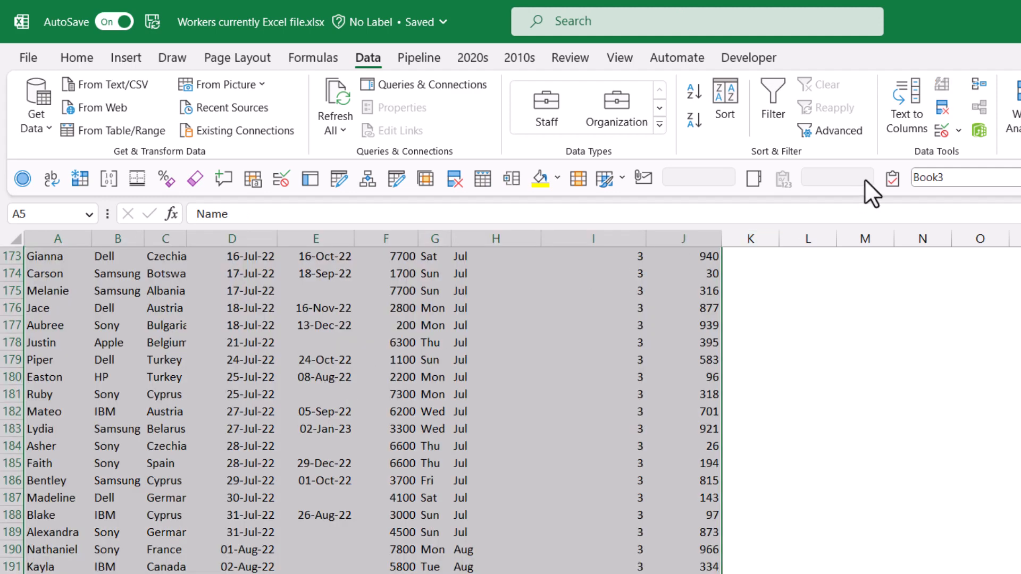
{"action": "mouse_move", "coordinate": [839, 130]}
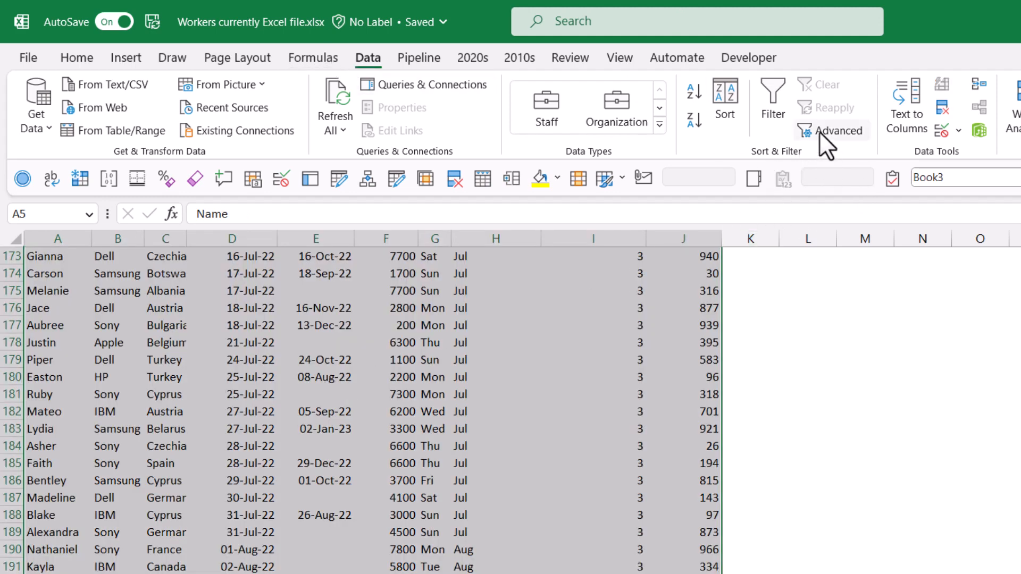
Step: Apply the advanced filter with criteria range Sheet1!Criteria, leaving 82 rows
{"action": "left_click", "coordinate": [840, 130]}
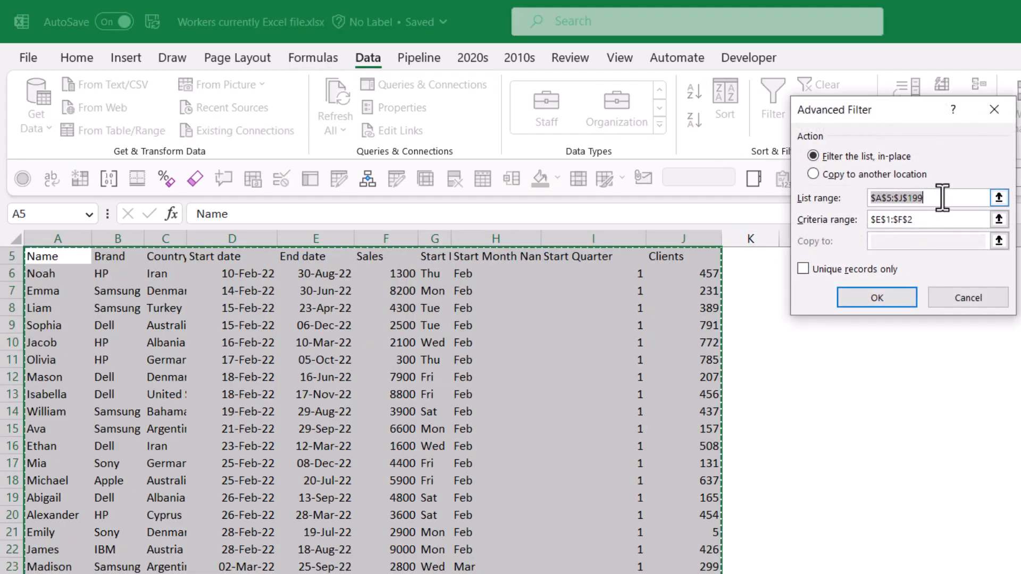
{"action": "left_click", "coordinate": [1000, 219]}
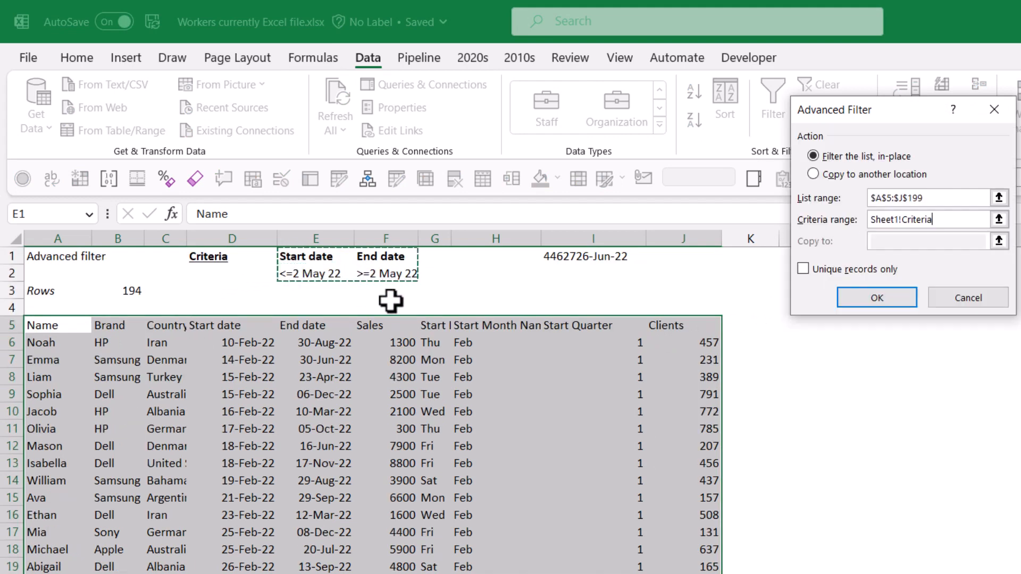
{"action": "left_click", "coordinate": [876, 298]}
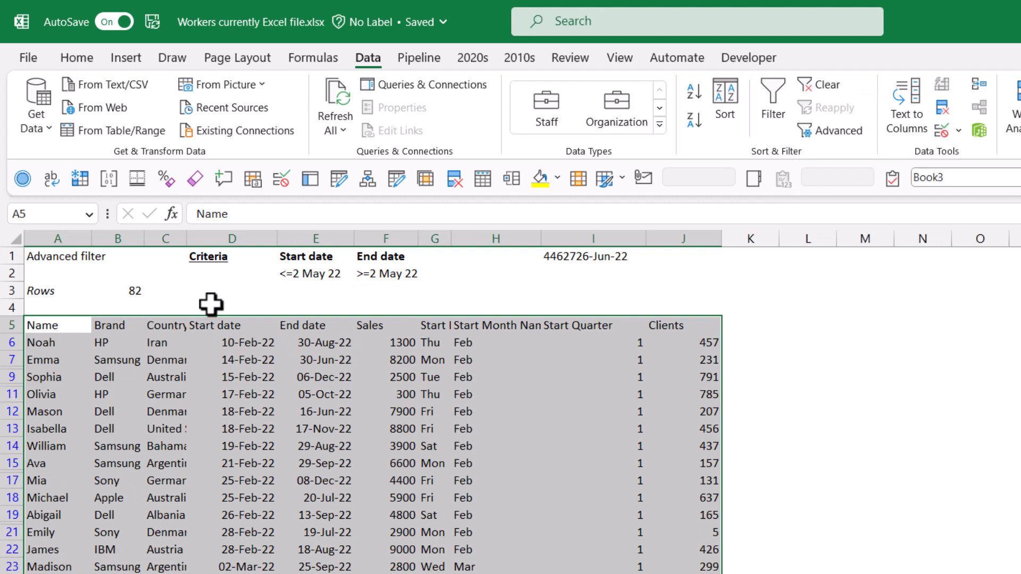
Step: Add a Brand criterion column with Dell and start reselecting the advanced filter's criteria range
{"action": "left_click", "coordinate": [434, 256]}
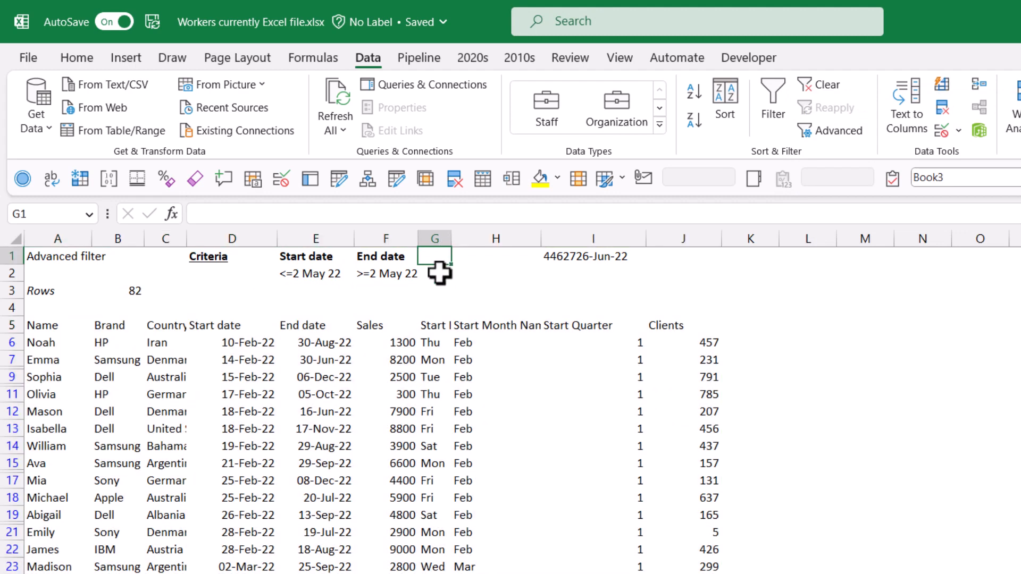
{"action": "type", "text": "Brand"}
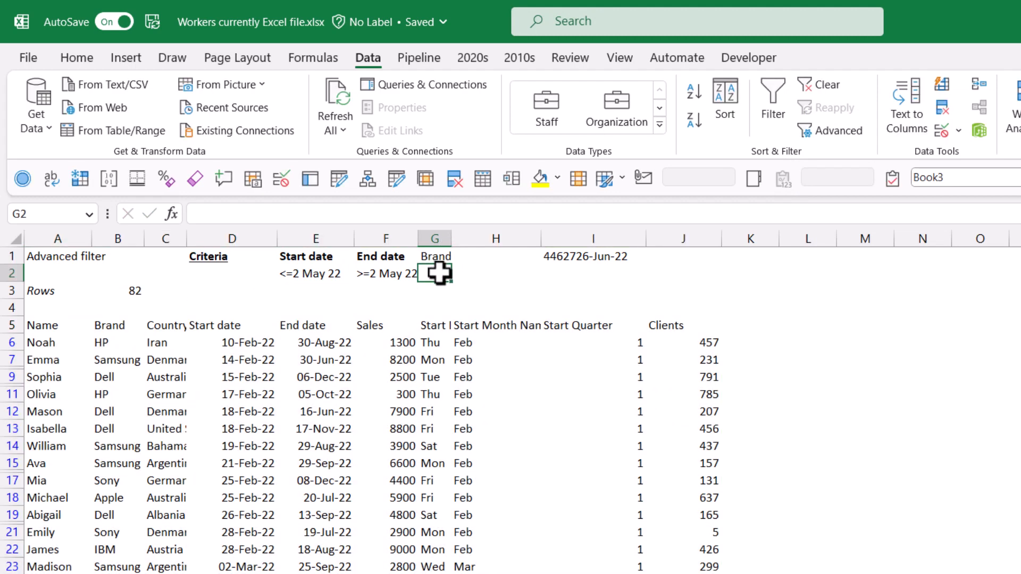
{"action": "left_click", "coordinate": [434, 257]}
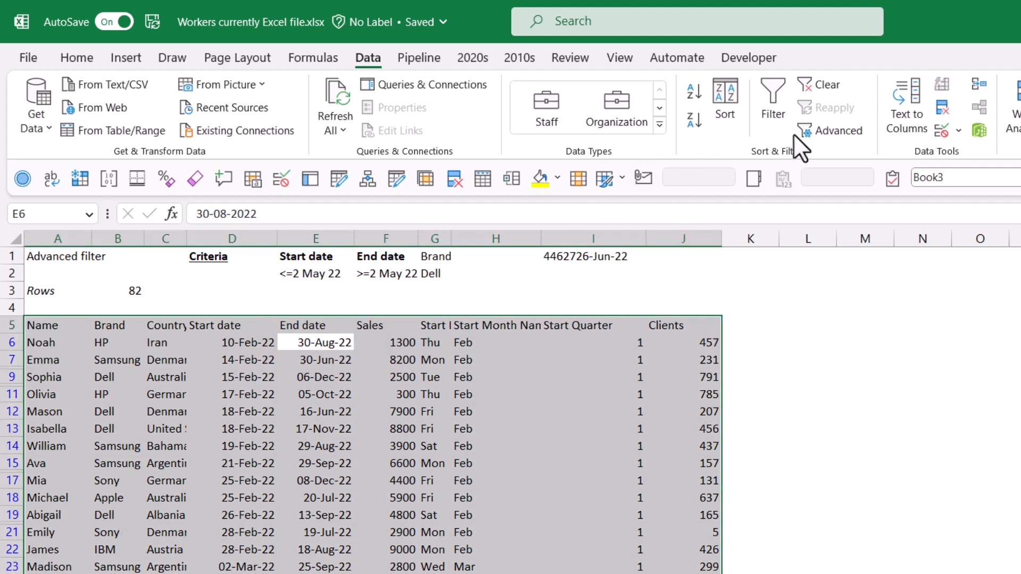
{"action": "left_click", "coordinate": [837, 129]}
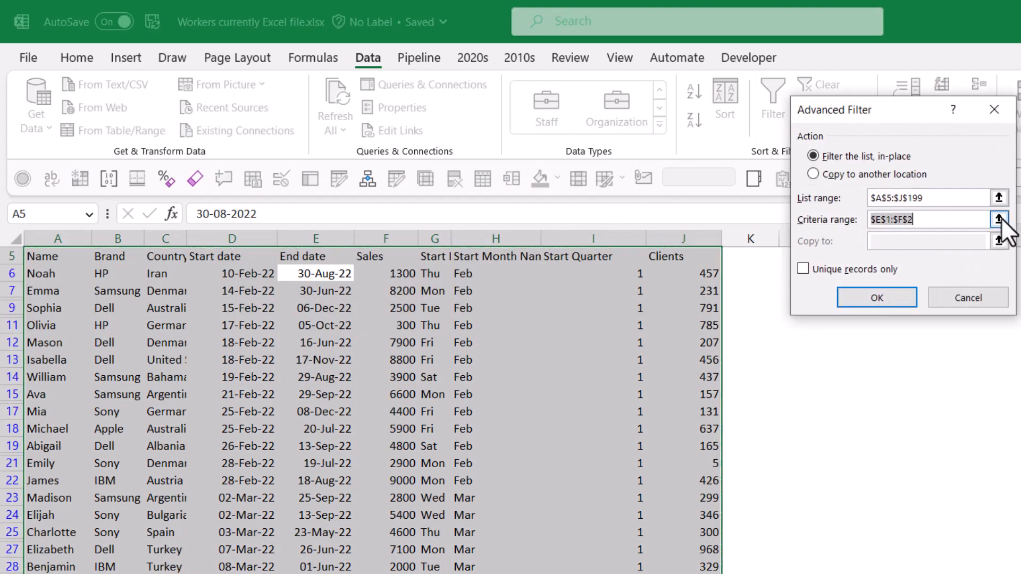
{"action": "left_click", "coordinate": [1000, 220]}
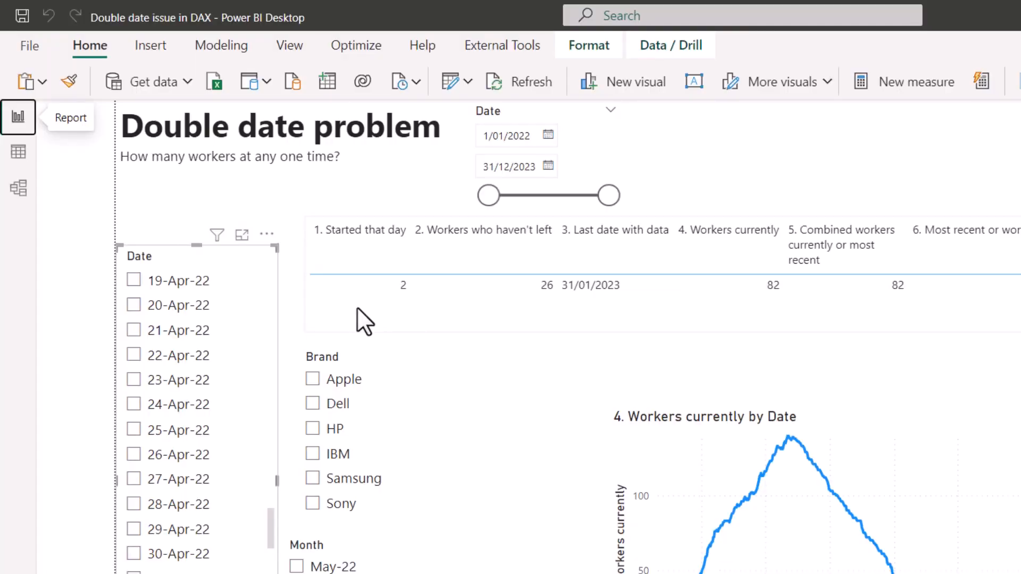
Step: Filter the report to the Dell brand, then switch to Model view
{"action": "left_click", "coordinate": [313, 403]}
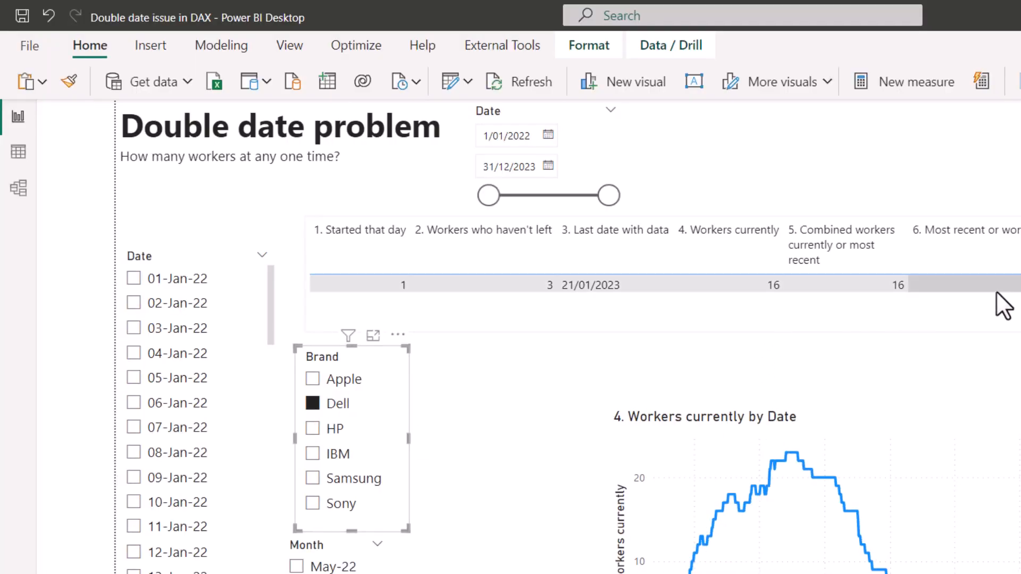
{"action": "mouse_move", "coordinate": [853, 509]}
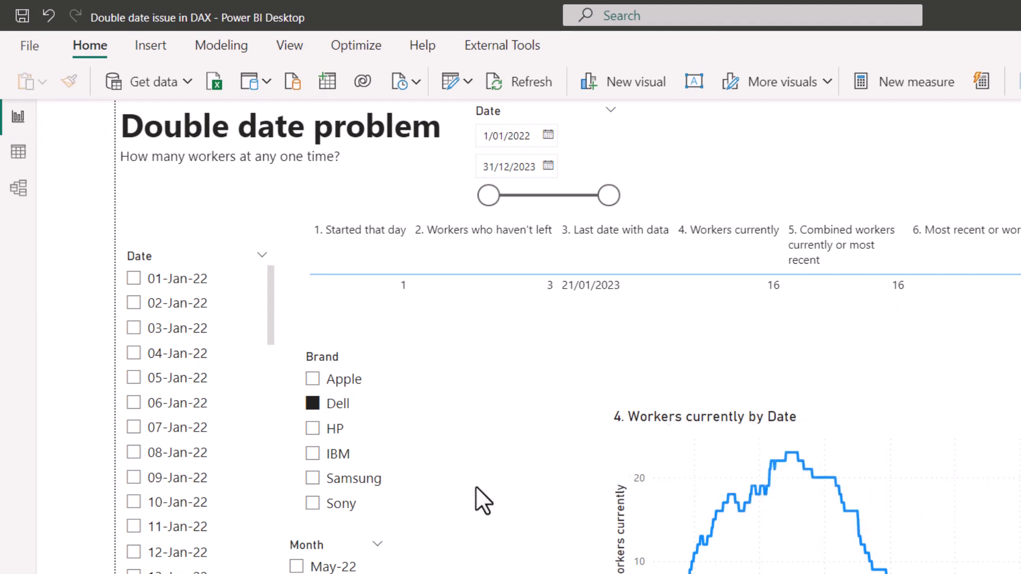
{"action": "mouse_move", "coordinate": [533, 507]}
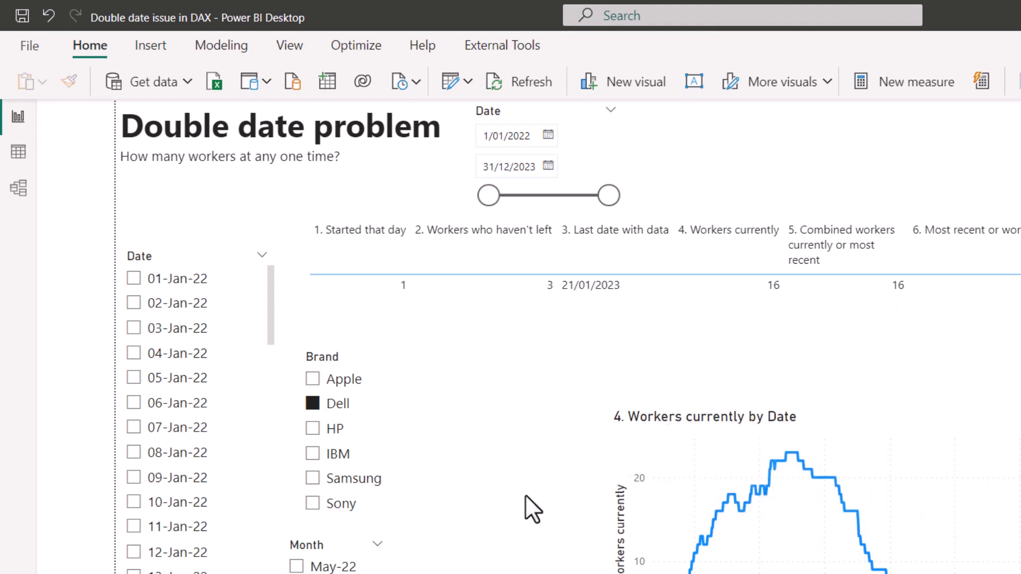
{"action": "mouse_move", "coordinate": [509, 437]}
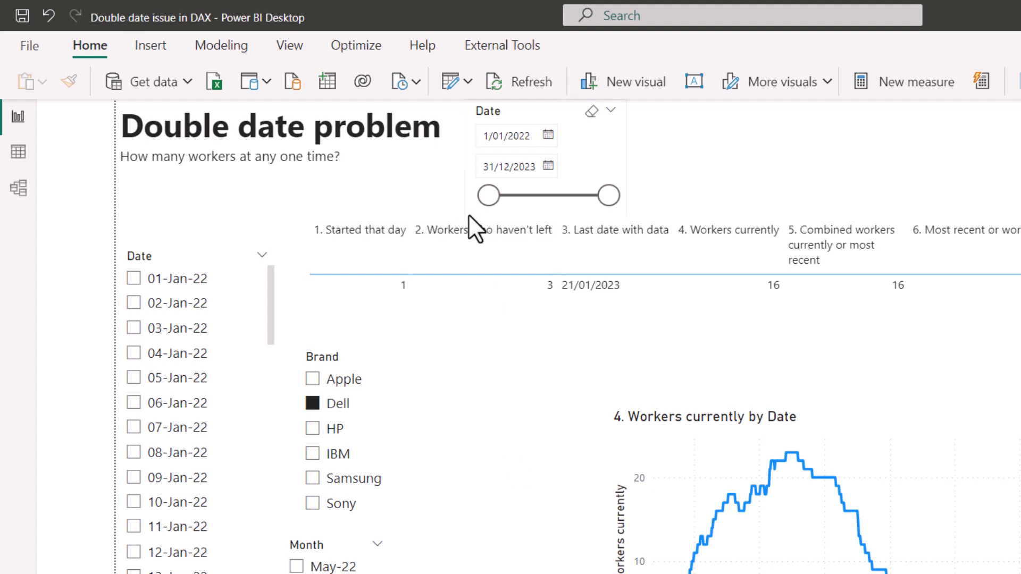
{"action": "mouse_move", "coordinate": [506, 431]}
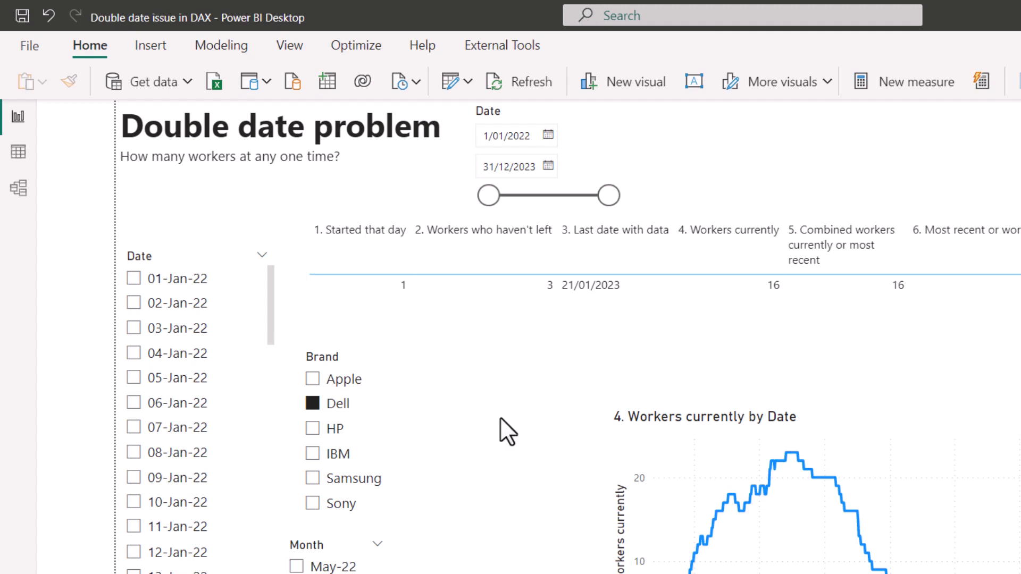
{"action": "left_click", "coordinate": [18, 189]}
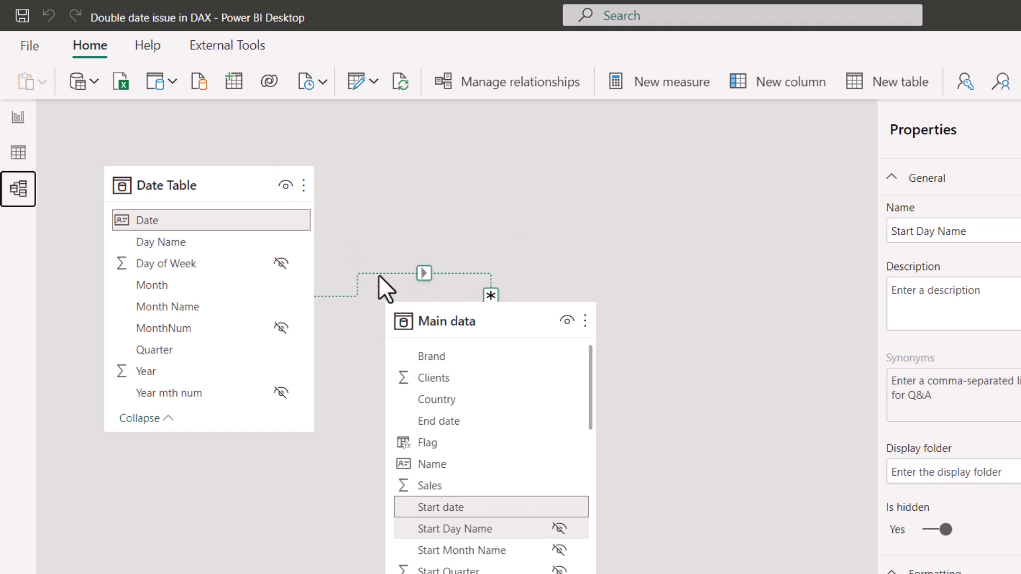
Step: Make the Start date–Date relationship active and check the effect on the report
{"action": "right_click", "coordinate": [384, 290]}
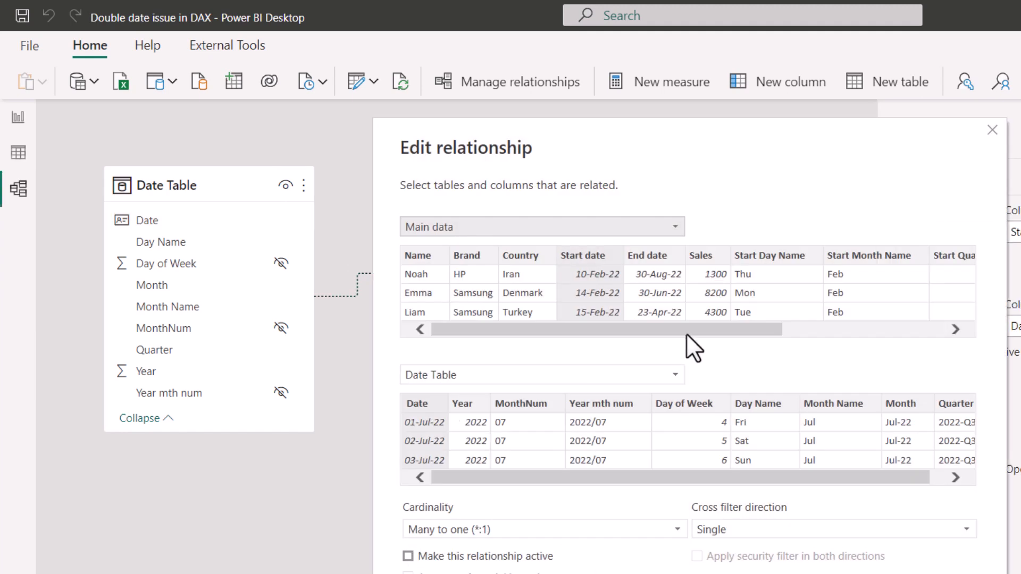
{"action": "left_click", "coordinate": [409, 557]}
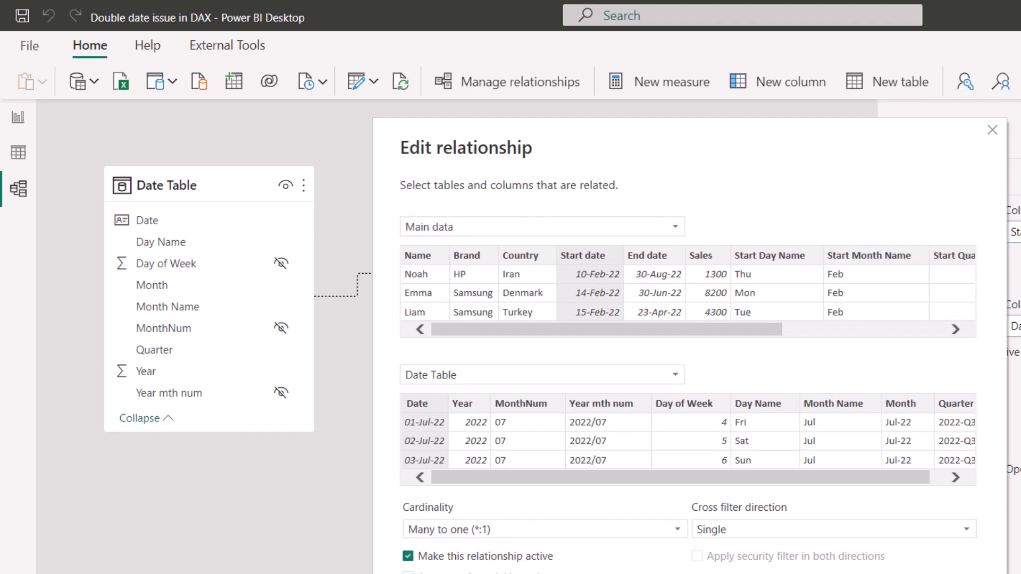
{"action": "left_click", "coordinate": [993, 130]}
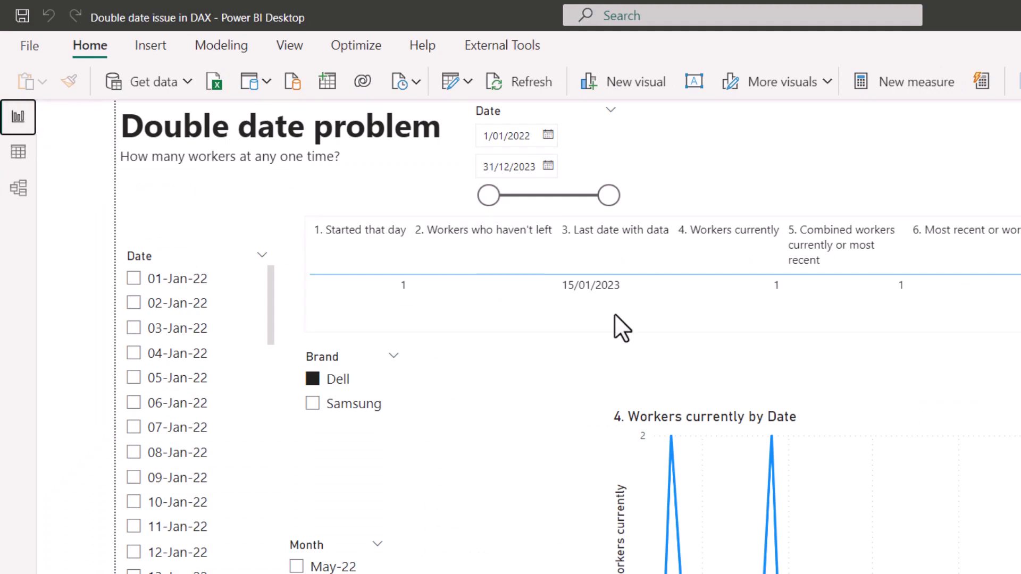
{"action": "mouse_move", "coordinate": [18, 189]}
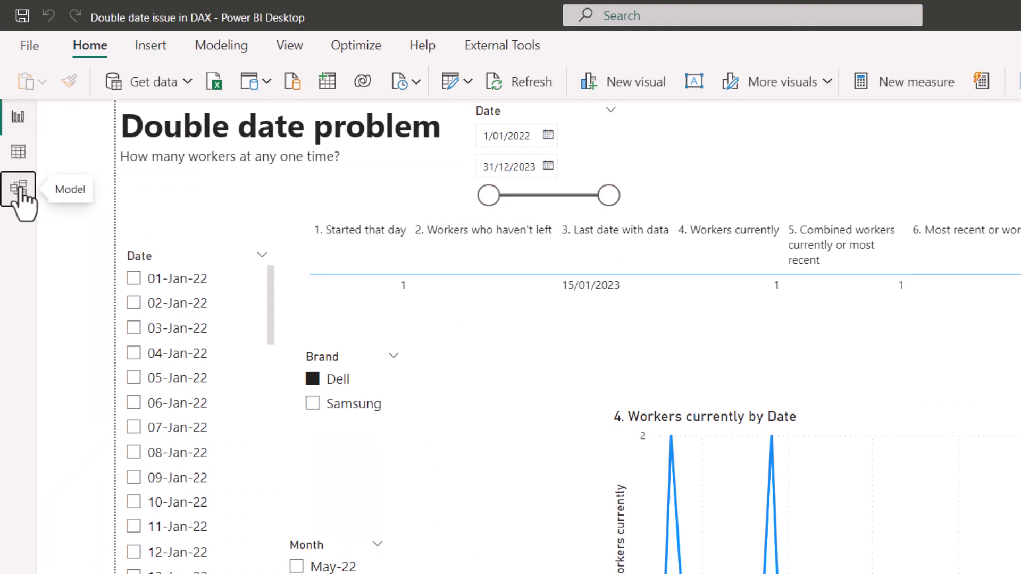
{"action": "left_click", "coordinate": [18, 189]}
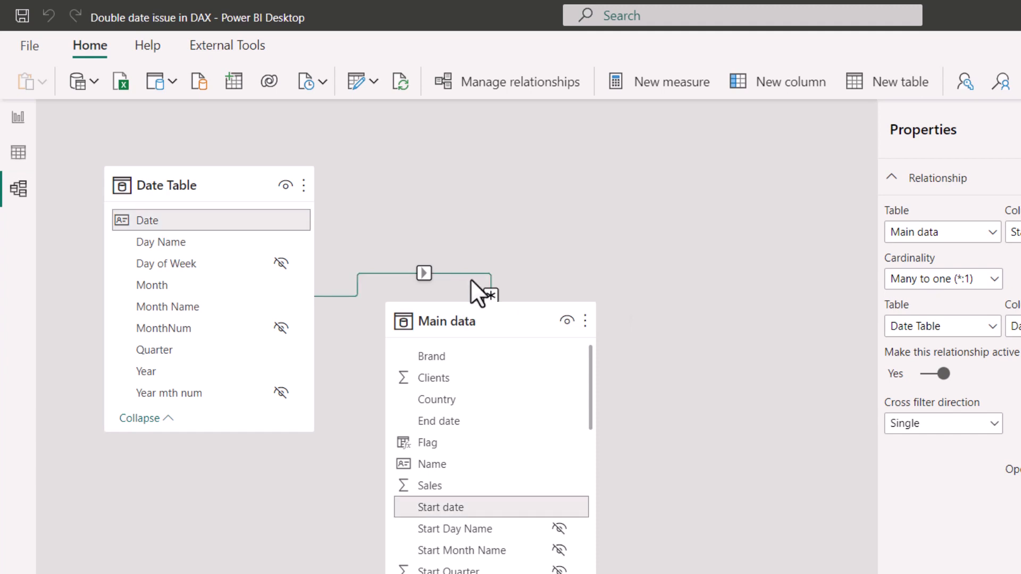
Step: Set the Start date–Date relationship back to inactive and return to the report page
{"action": "double_click", "coordinate": [425, 273]}
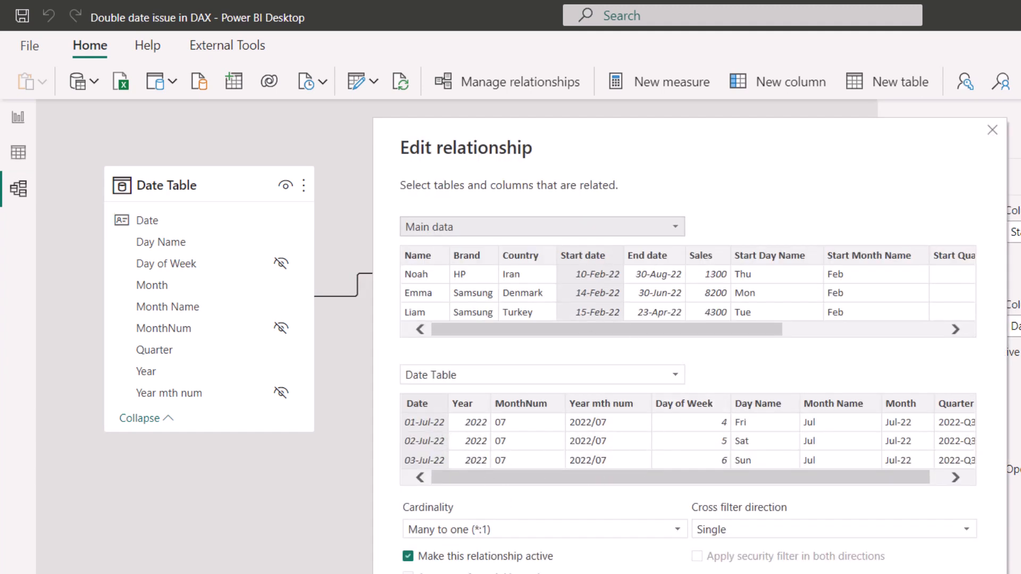
{"action": "left_click", "coordinate": [409, 557]}
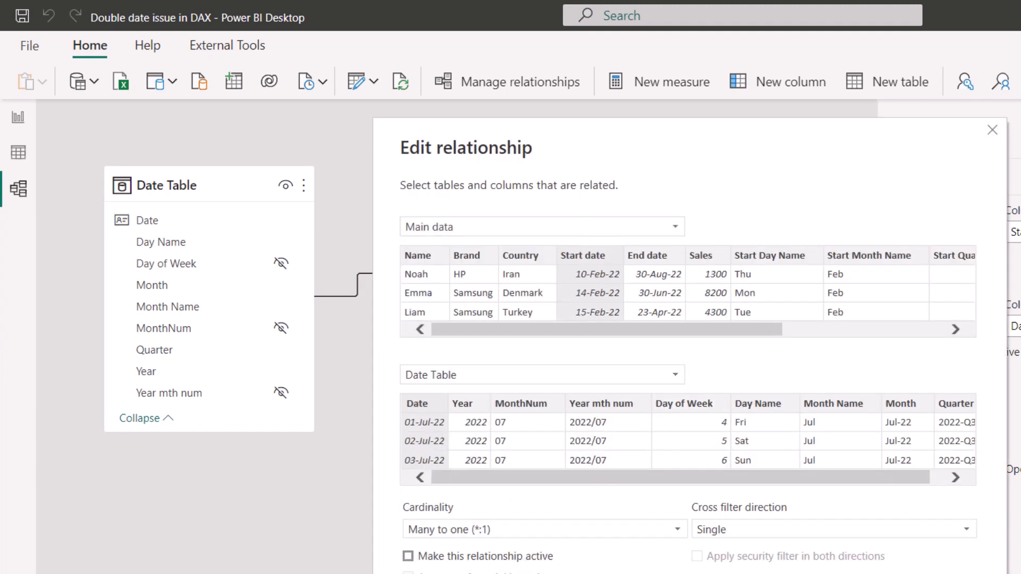
{"action": "left_click", "coordinate": [992, 130]}
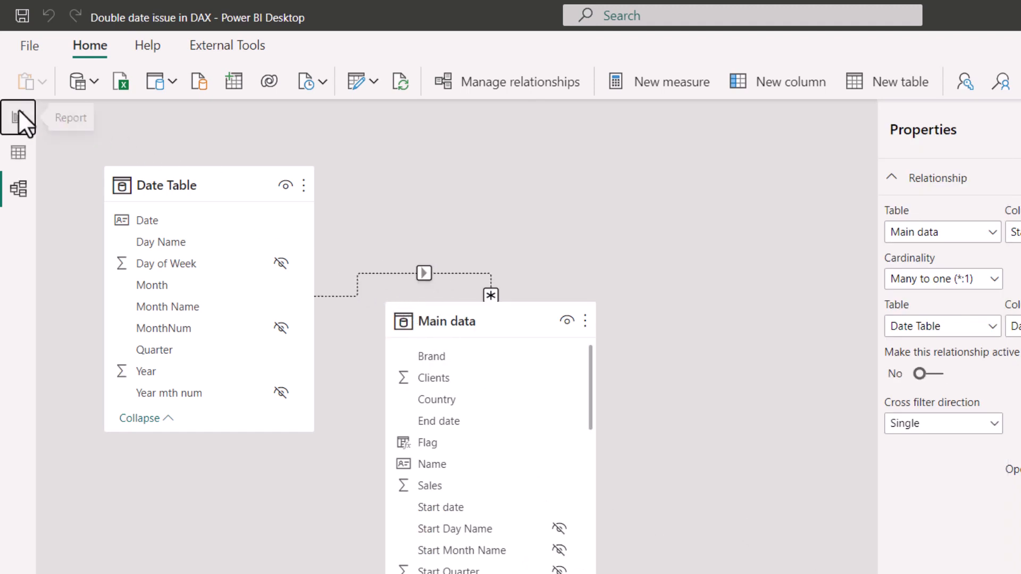
{"action": "left_click", "coordinate": [19, 117]}
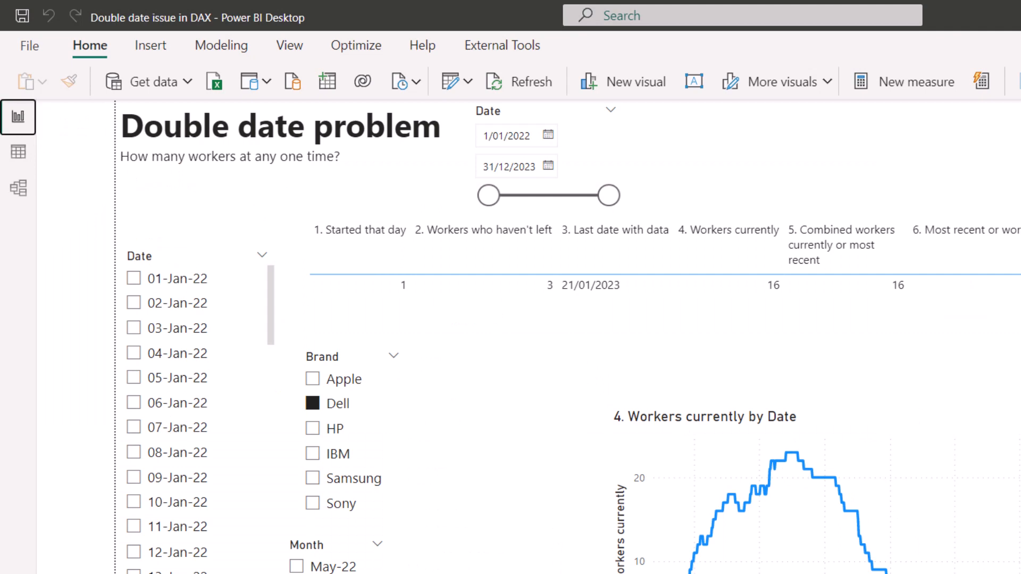
{"action": "mouse_move", "coordinate": [925, 104]}
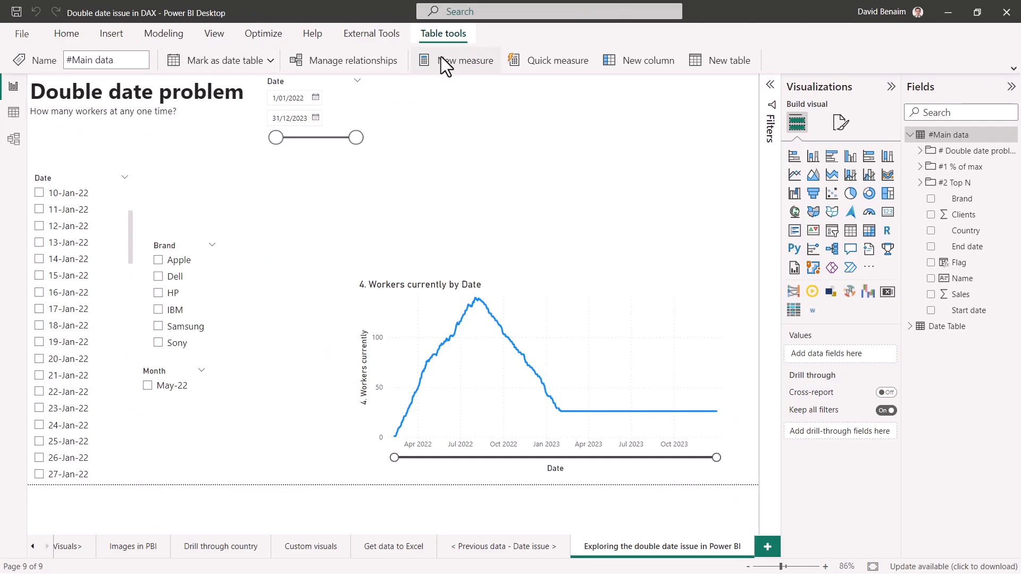
Step: Create the measure 1 Employees = COUNTROWS('#Main data') showing 194
{"action": "left_click", "coordinate": [465, 59]}
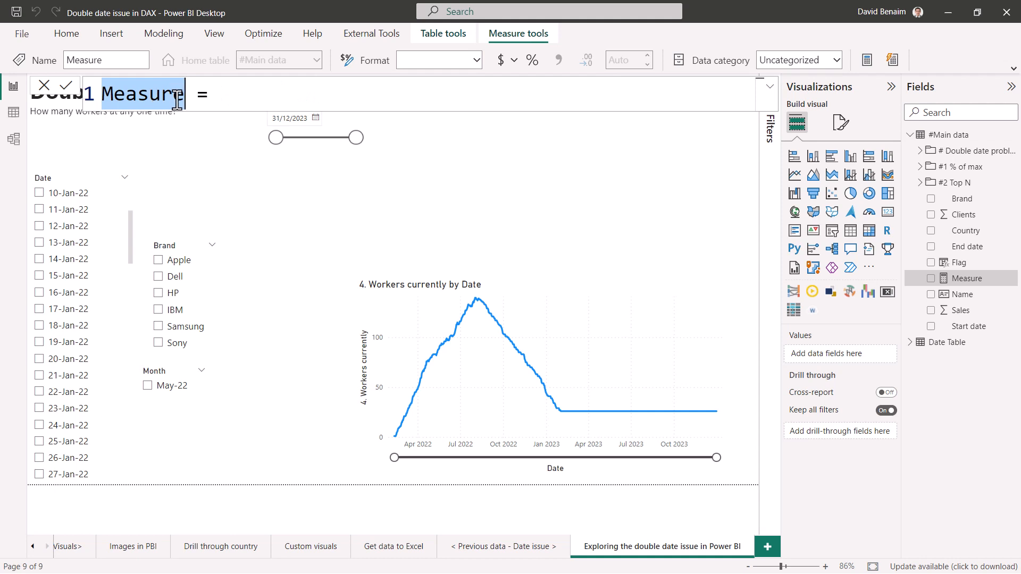
{"action": "type", "text": "Employees = cou"}
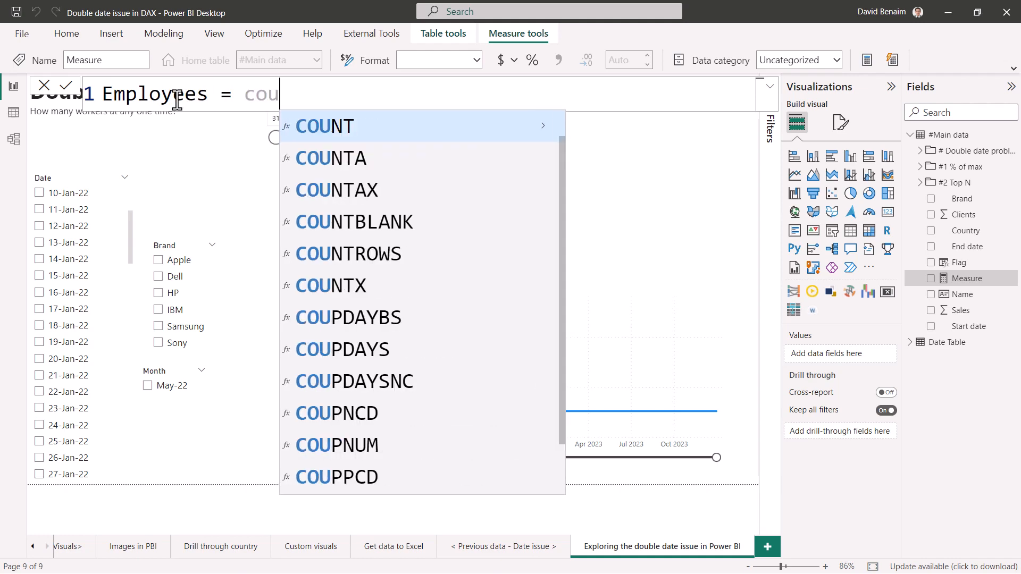
{"action": "type", "text": "n data')"}
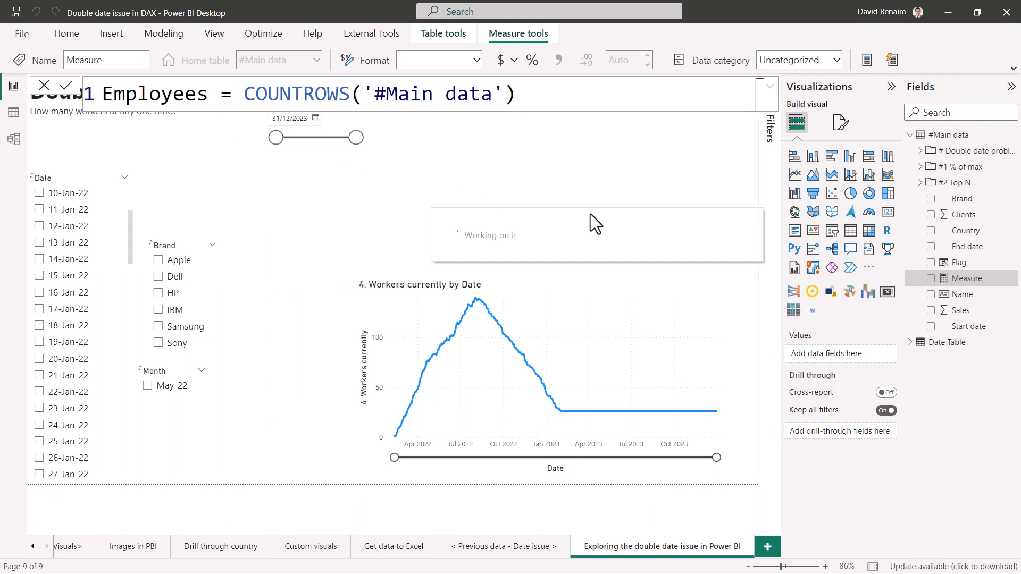
{"action": "type", "text": "Employees"}
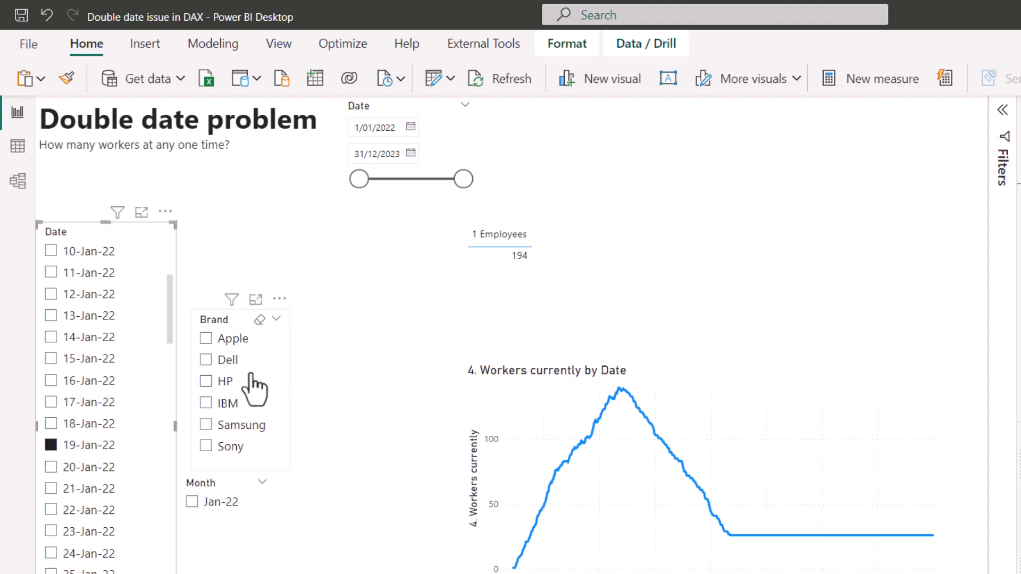
{"action": "left_click", "coordinate": [206, 402]}
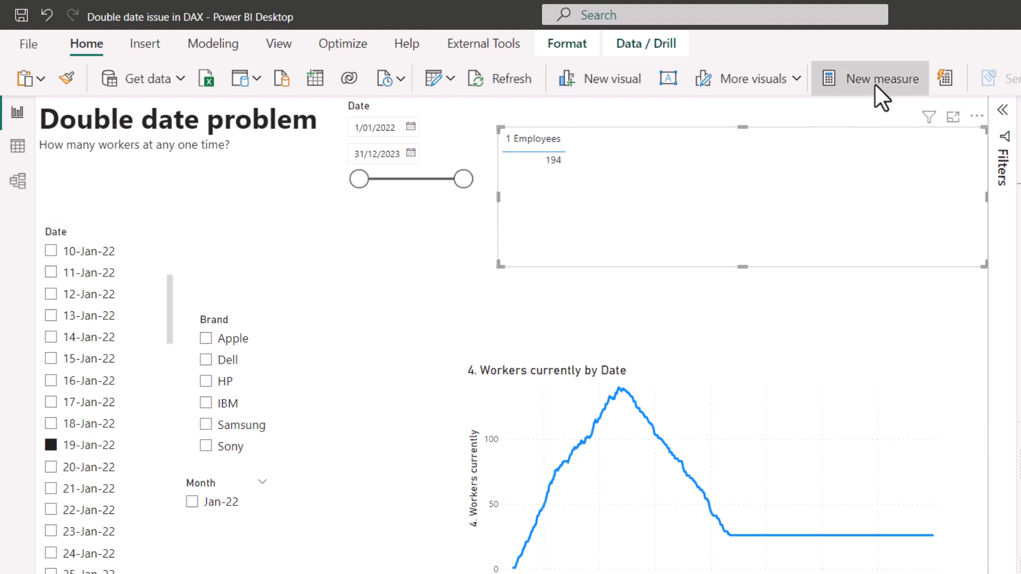
Step: Draft 2 Started that day = CALCULATE(COUNTROWS('#Main data'), USERELATIONSHIP(Start date, Date Table column))
{"action": "left_click", "coordinate": [876, 78]}
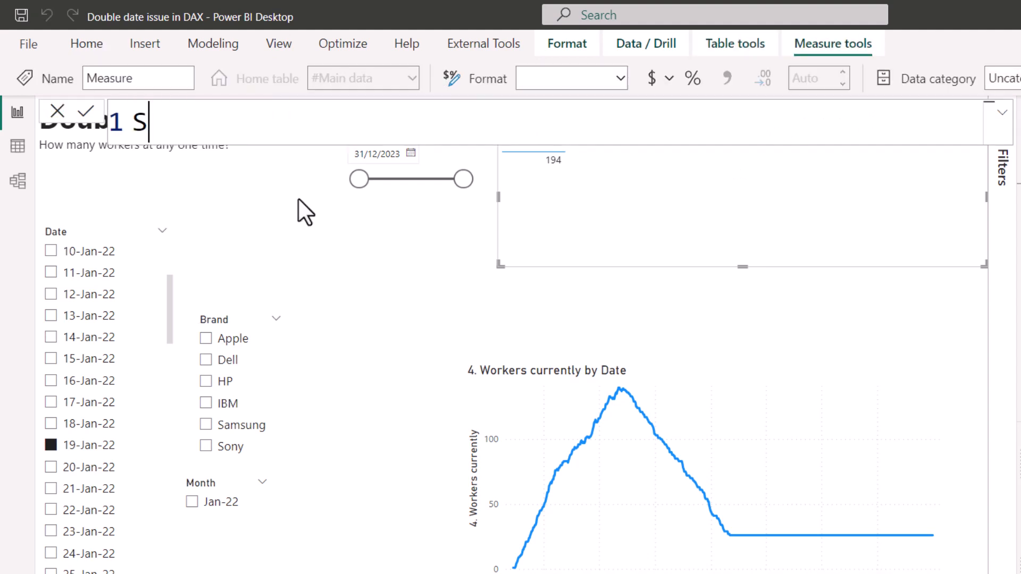
{"action": "type", "text": "tarted that day"}
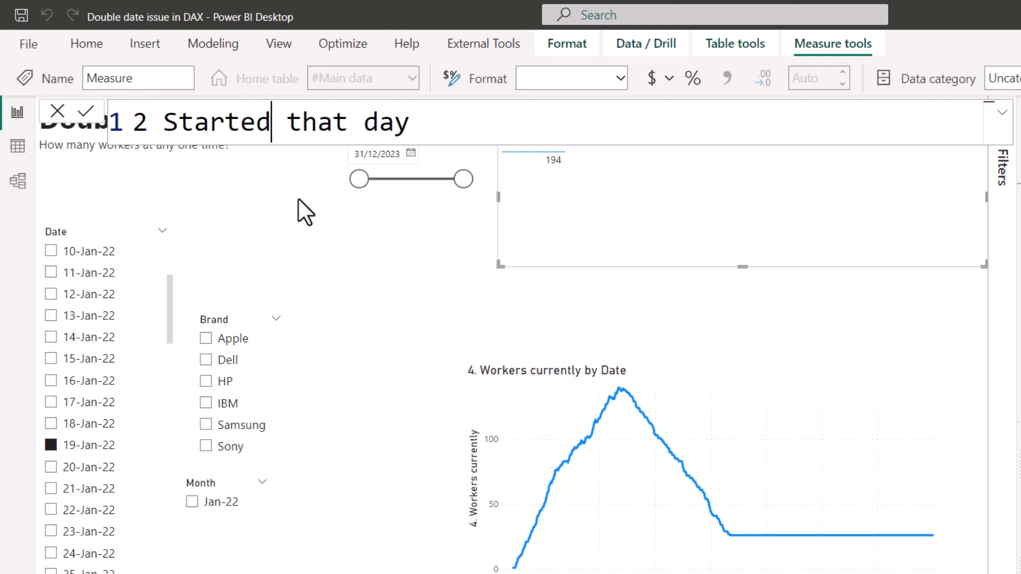
{"action": "type", "text": "=c"}
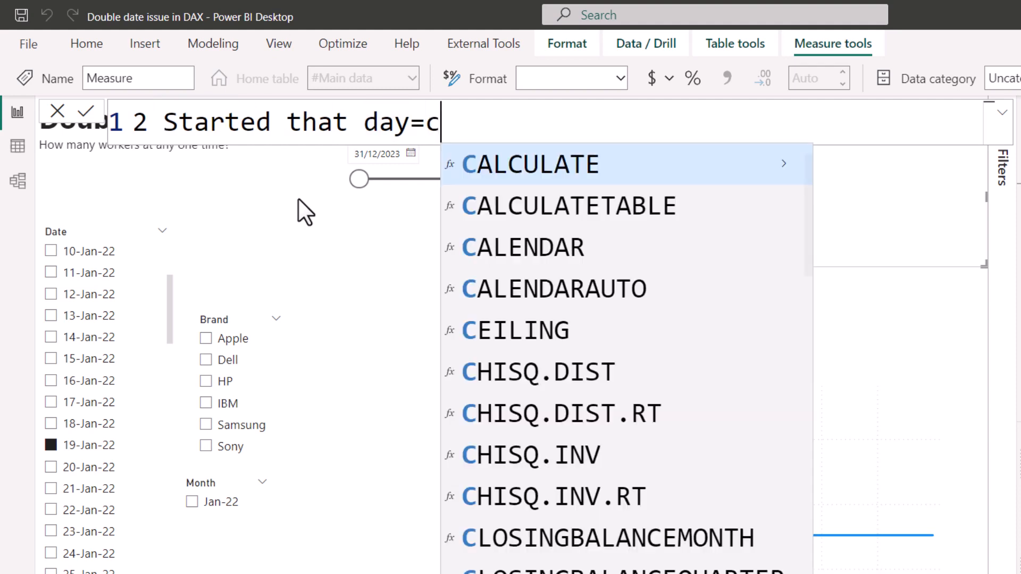
{"action": "left_click", "coordinate": [530, 164]}
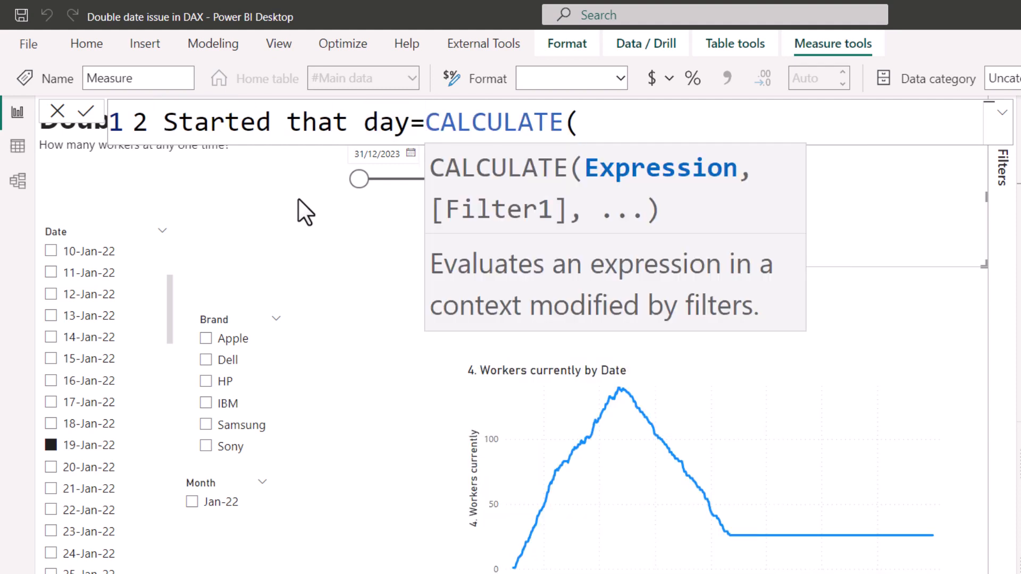
{"action": "type", "text": "coun"}
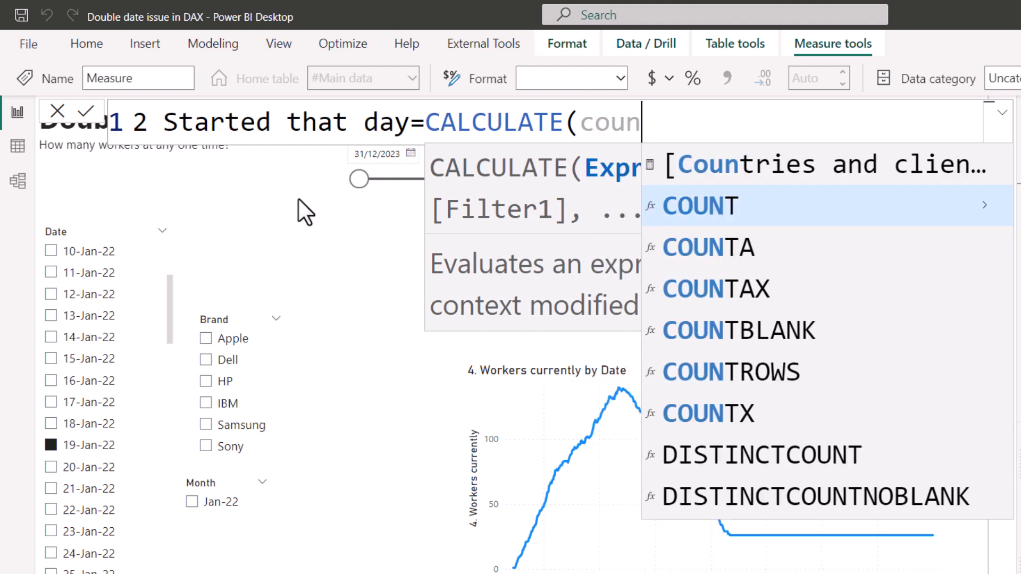
{"action": "type", "text": "COUNTROWS('#Main data'"}
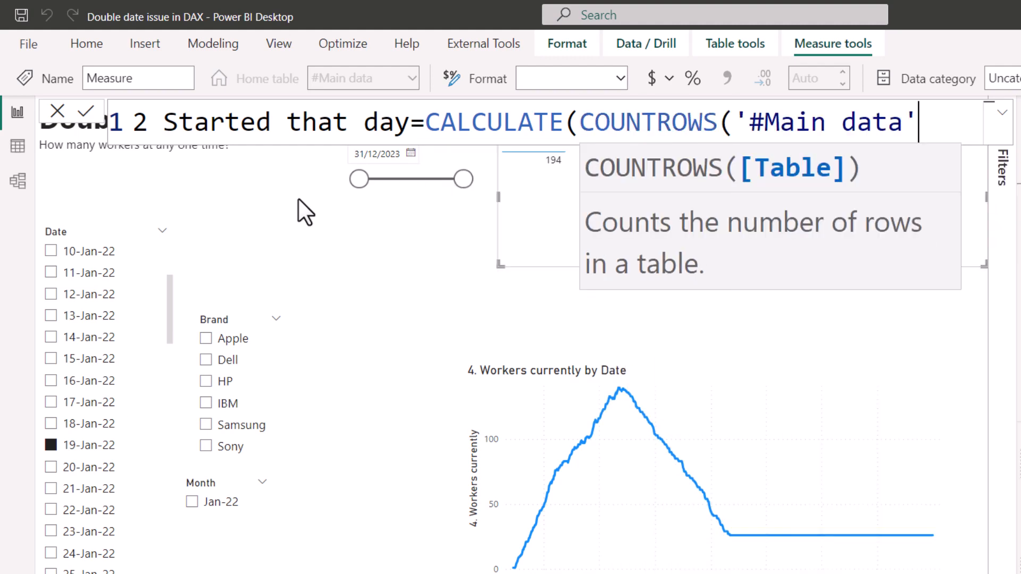
{"action": "type", "text": "),"}
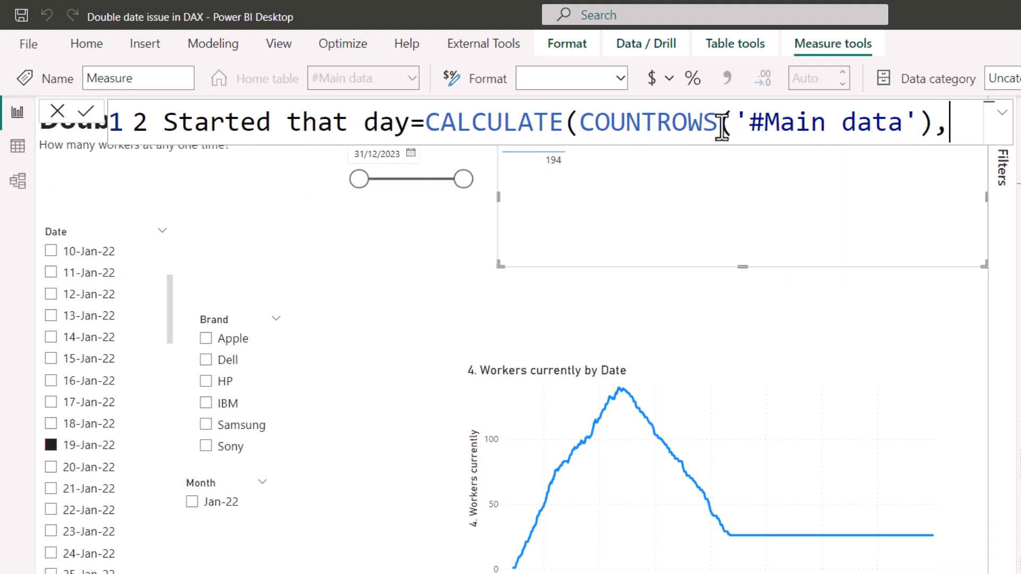
{"action": "type", "text": "us"}
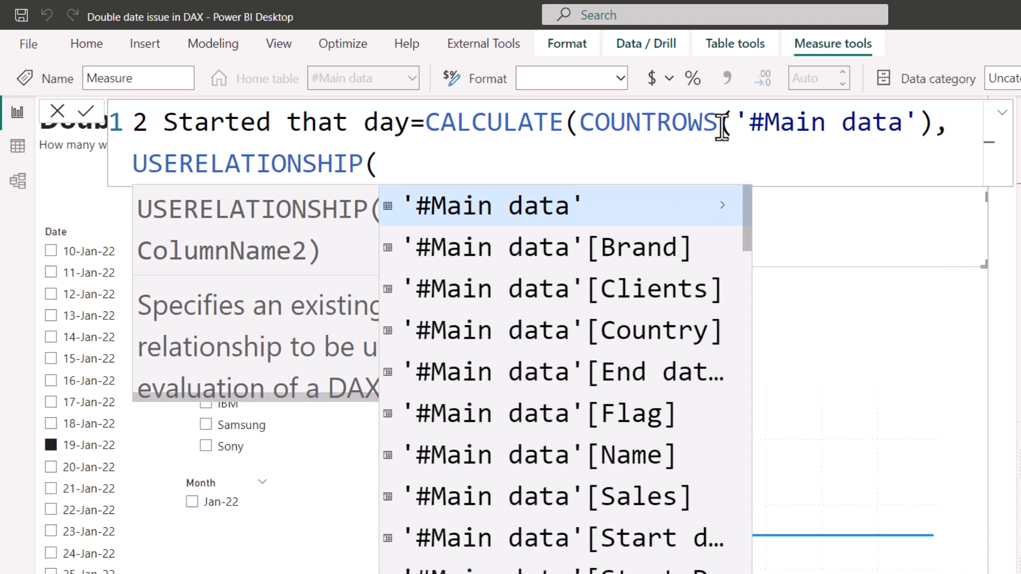
{"action": "mouse_move", "coordinate": [560, 330]}
{"action": "type", "text": "'#Main data'[Start date],date"}
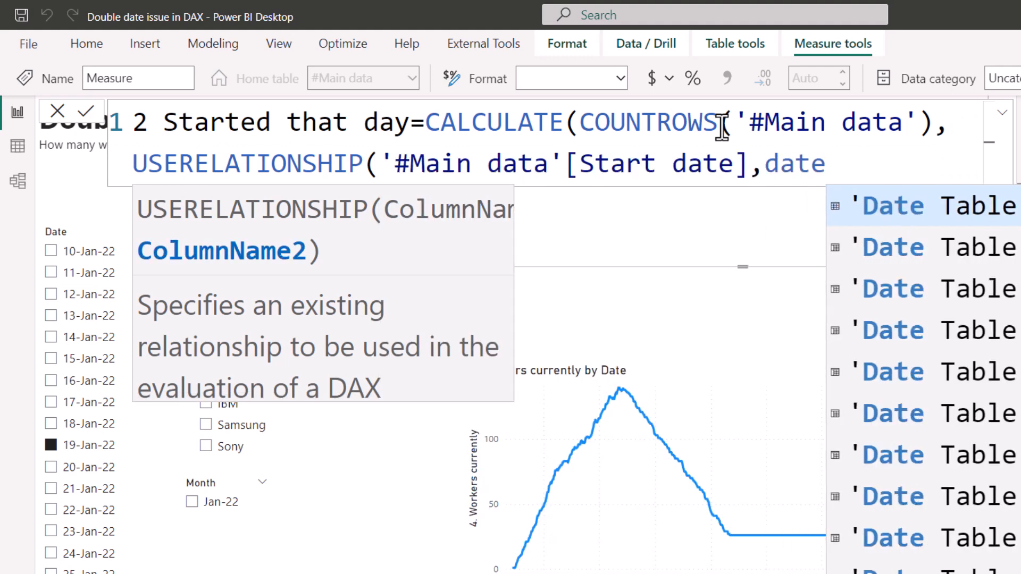
{"action": "left_click", "coordinate": [912, 206]}
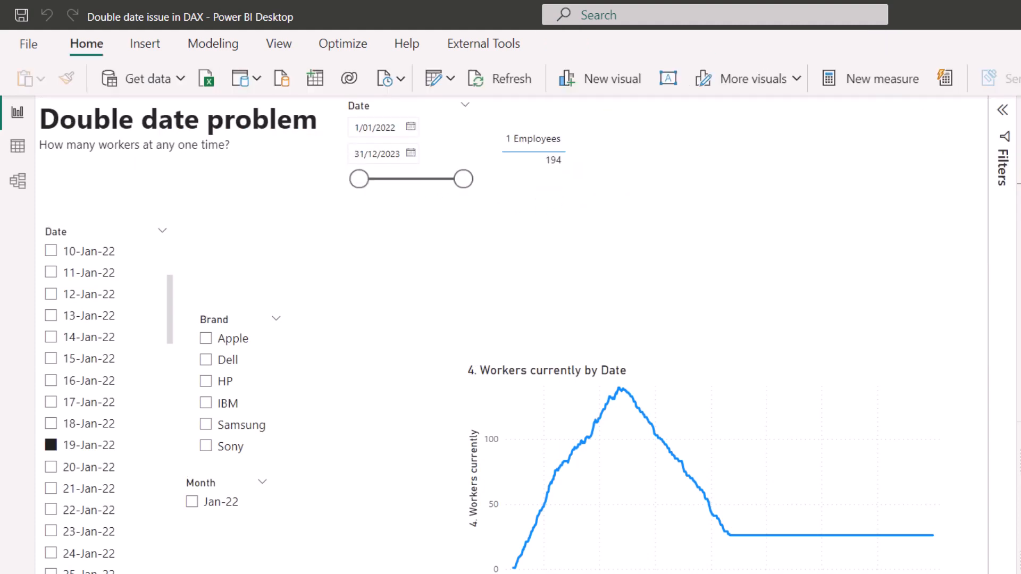
Step: Add 2 Started that day to the table and correct USERELATIONSHIP to 'Date Table'[Date], giving 2
{"action": "left_click", "coordinate": [534, 150]}
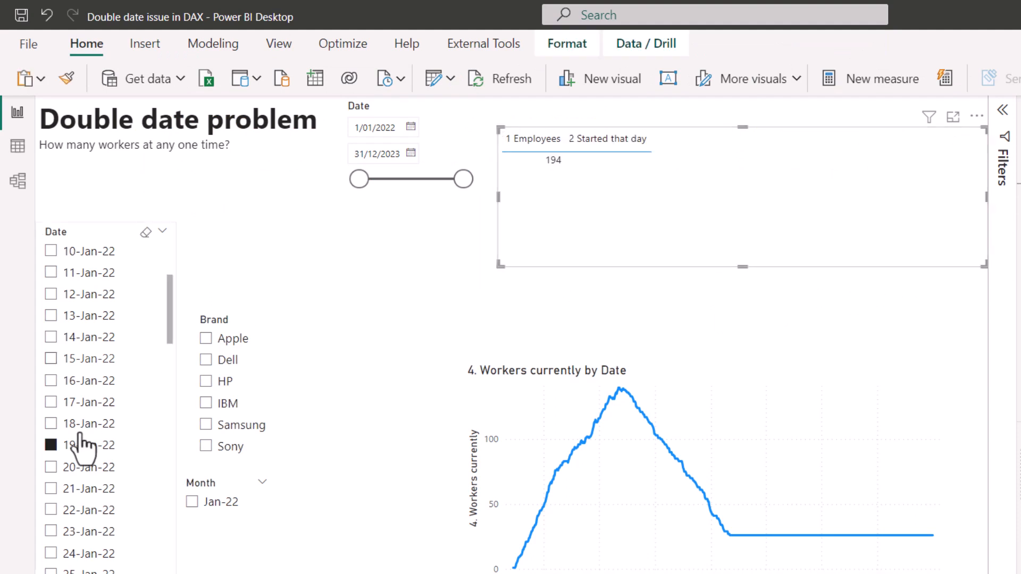
{"action": "scroll", "scroll_direction": "down", "scroll_amount": 3}
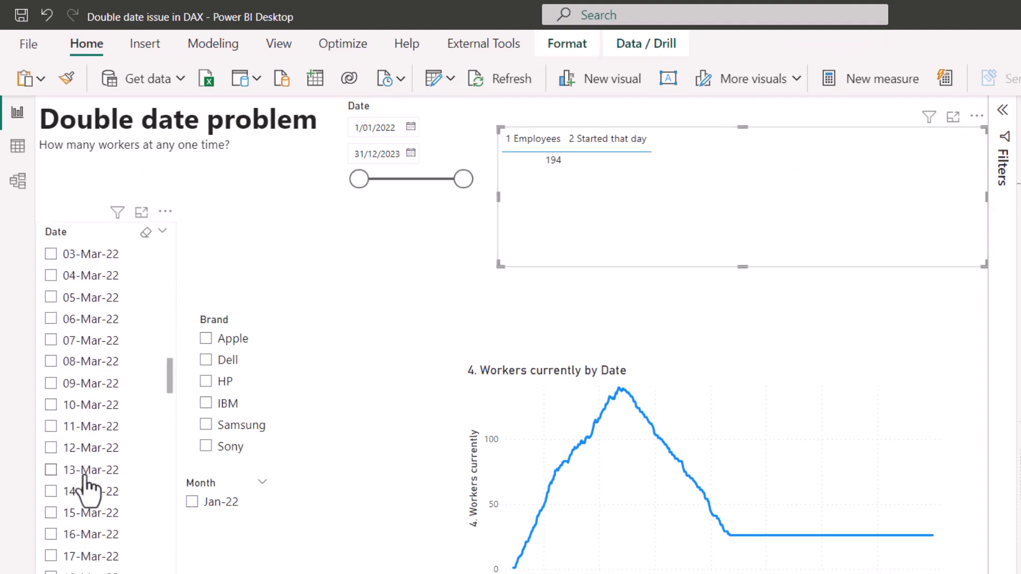
{"action": "scroll", "scroll_direction": "down", "scroll_amount": 3}
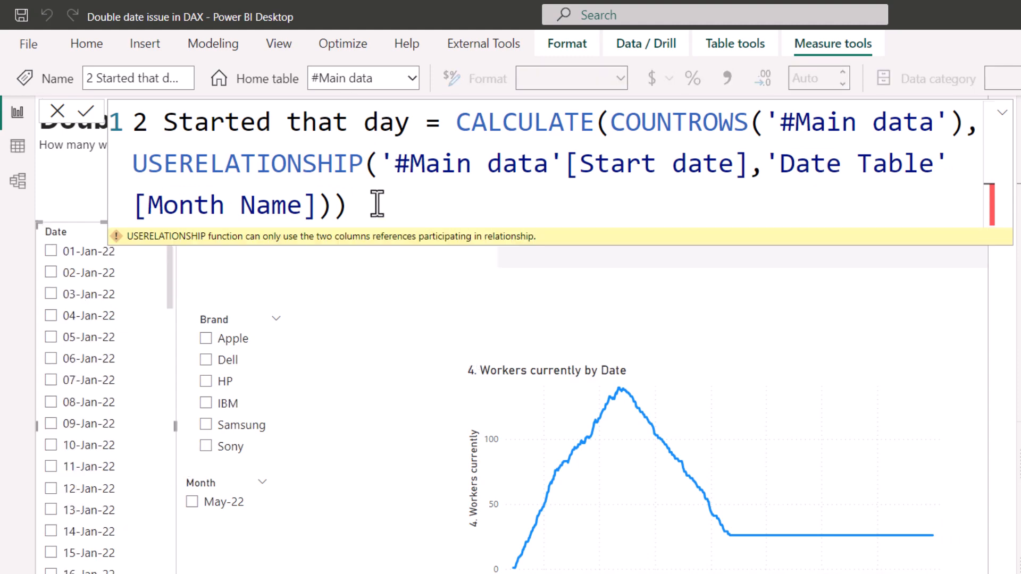
{"action": "type", "text": "date"}
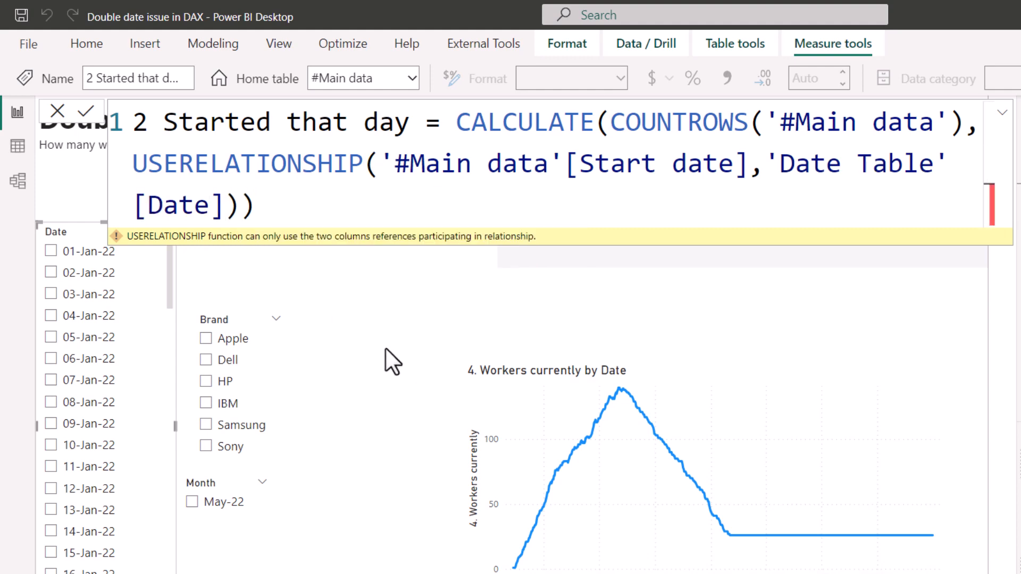
{"action": "left_click", "coordinate": [57, 110]}
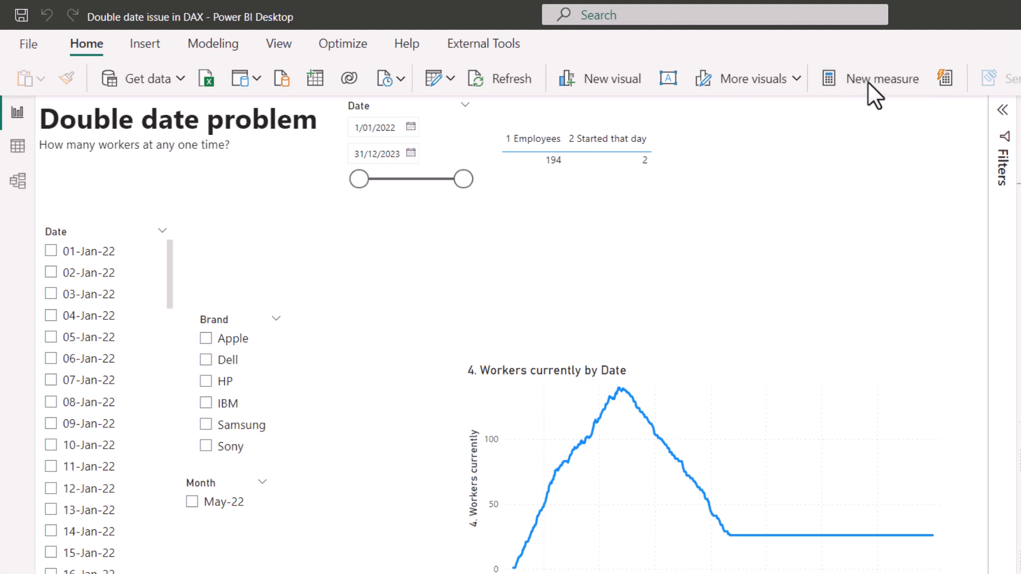
Step: Draft 3 started on or before date = CALCULATE(COUNTROWS('#Main data'), FILTER(VALUES('#Main data'[Start date])
{"action": "left_click", "coordinate": [883, 78]}
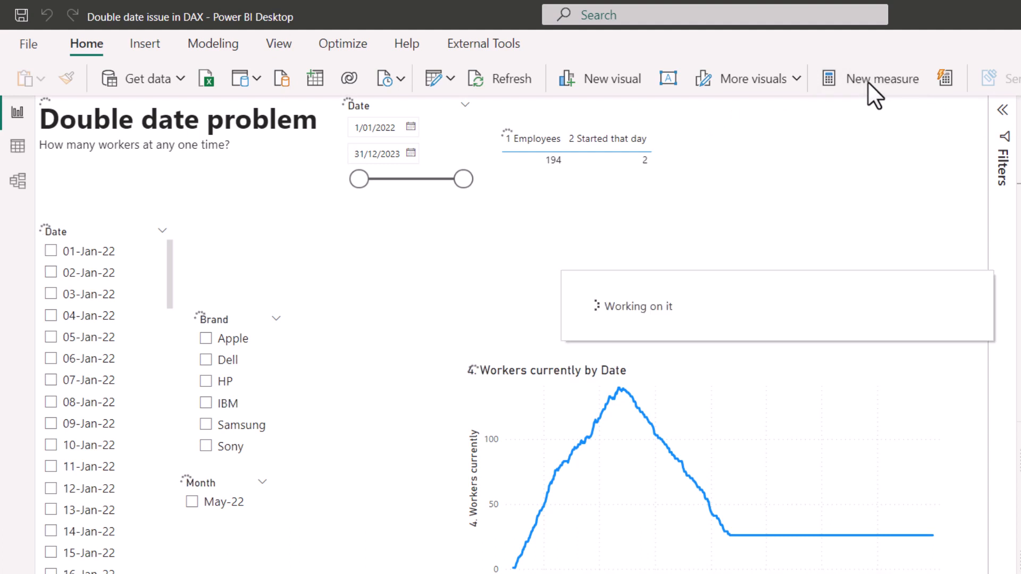
{"action": "left_click", "coordinate": [883, 78]}
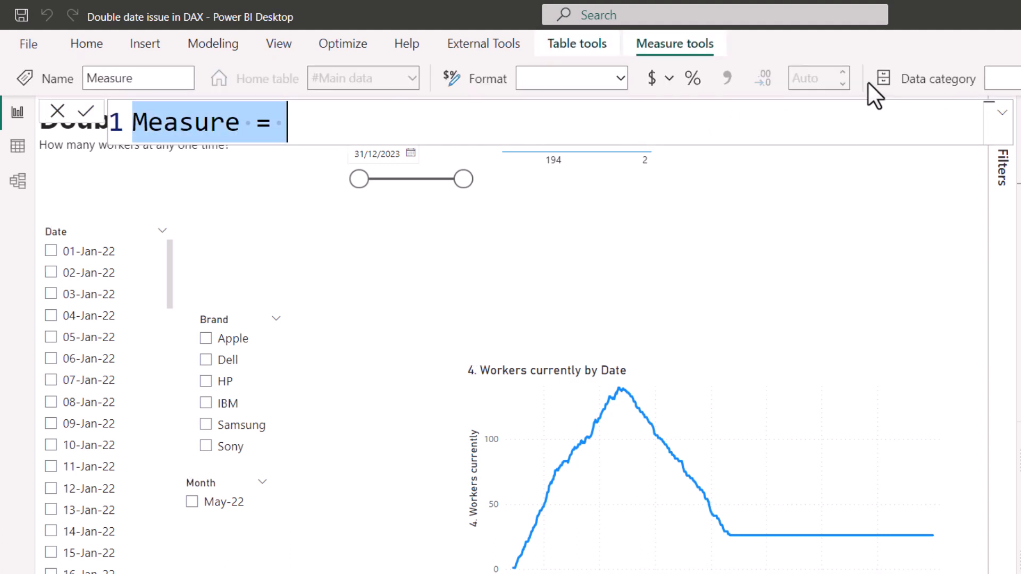
{"action": "type", "text": "3 started on or"}
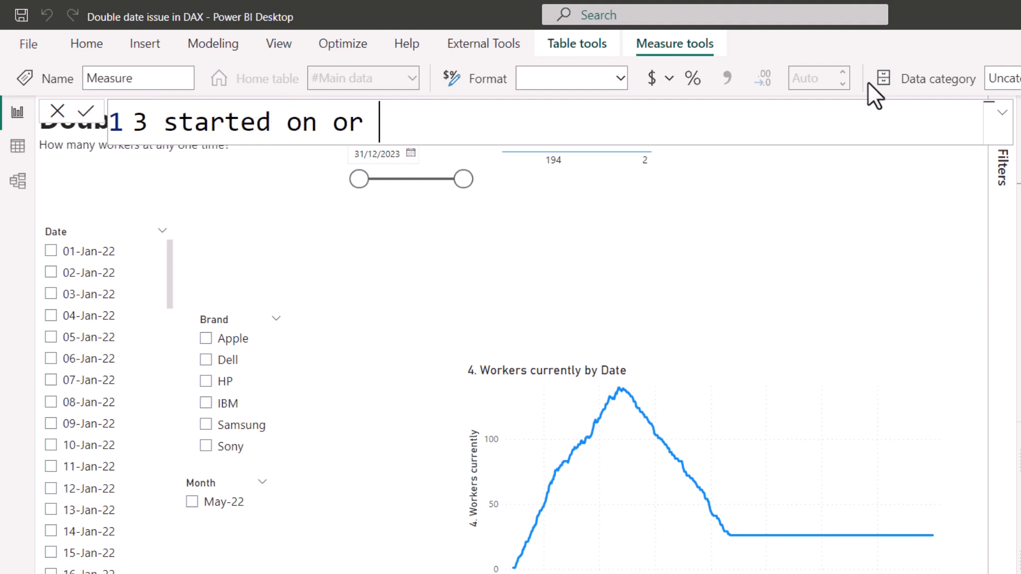
{"action": "type", "text": "before dat"}
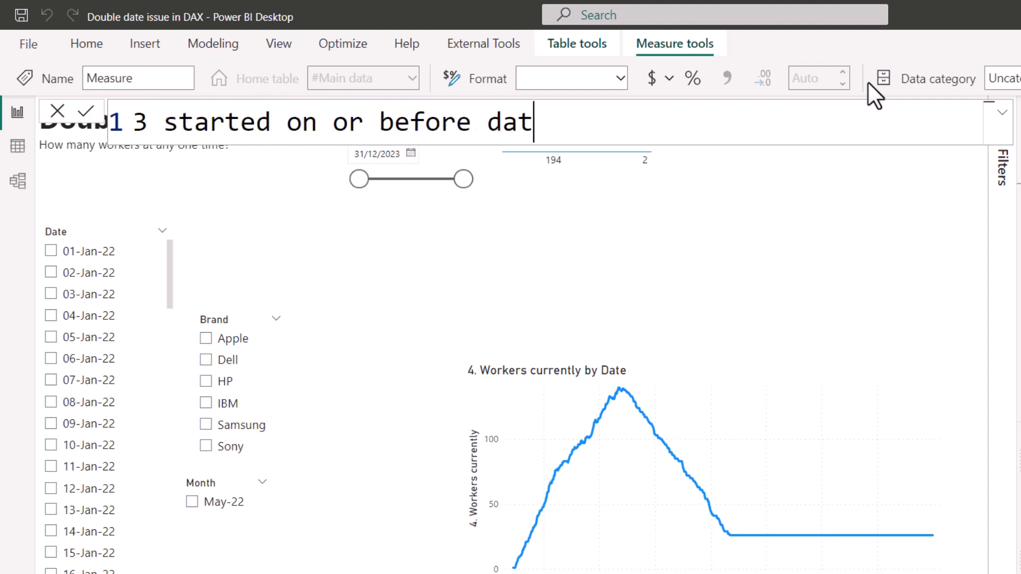
{"action": "type", "text": "e=cal"}
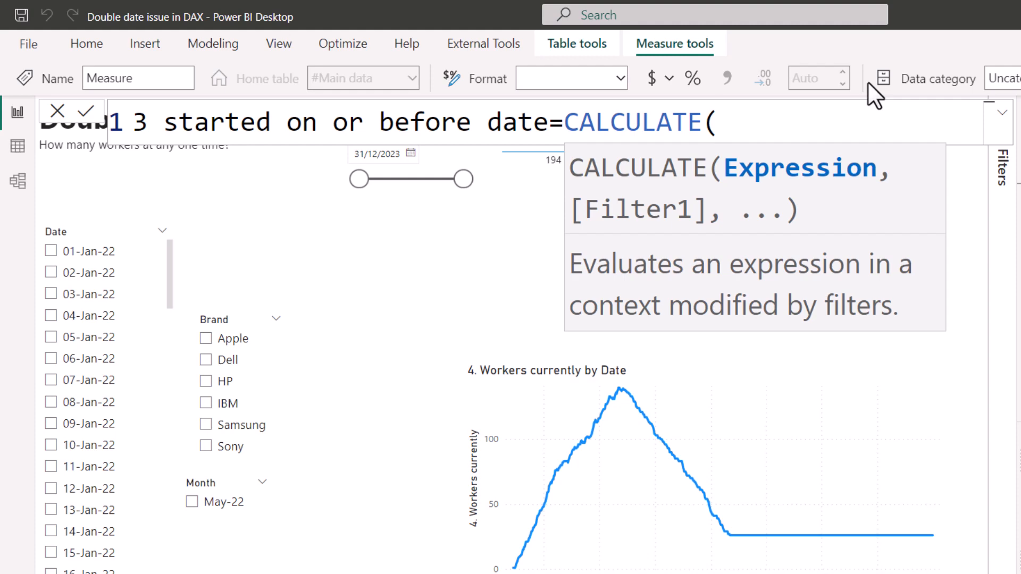
{"action": "type", "text": "COUNTROWS('#Main data'),"}
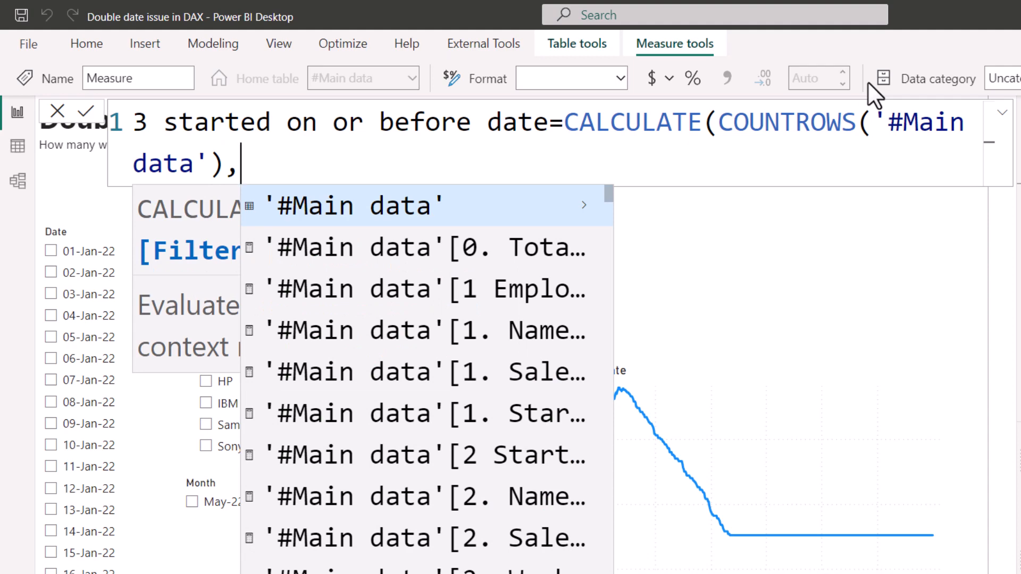
{"action": "type", "text": "filt"}
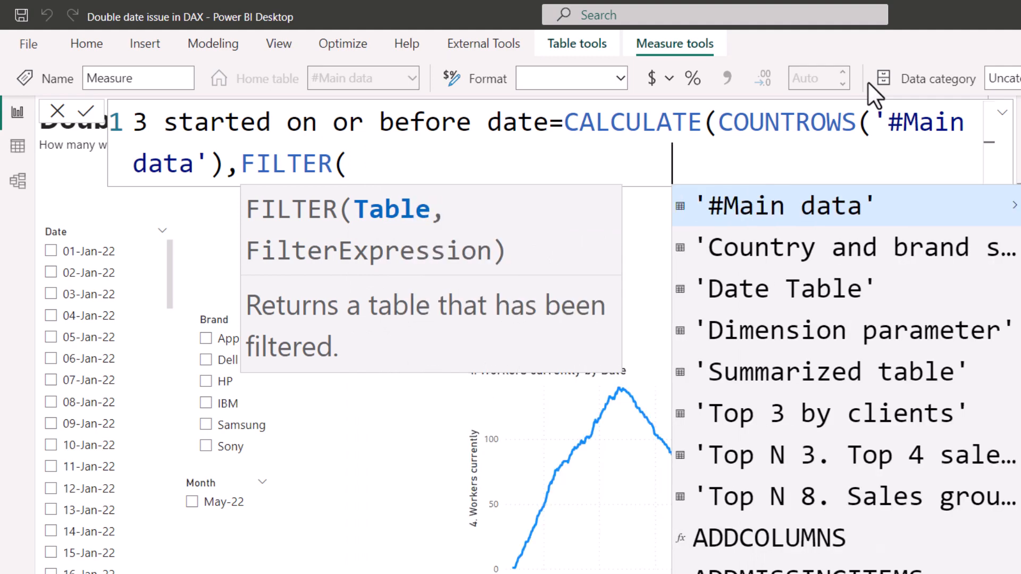
{"action": "mouse_move", "coordinate": [403, 168]}
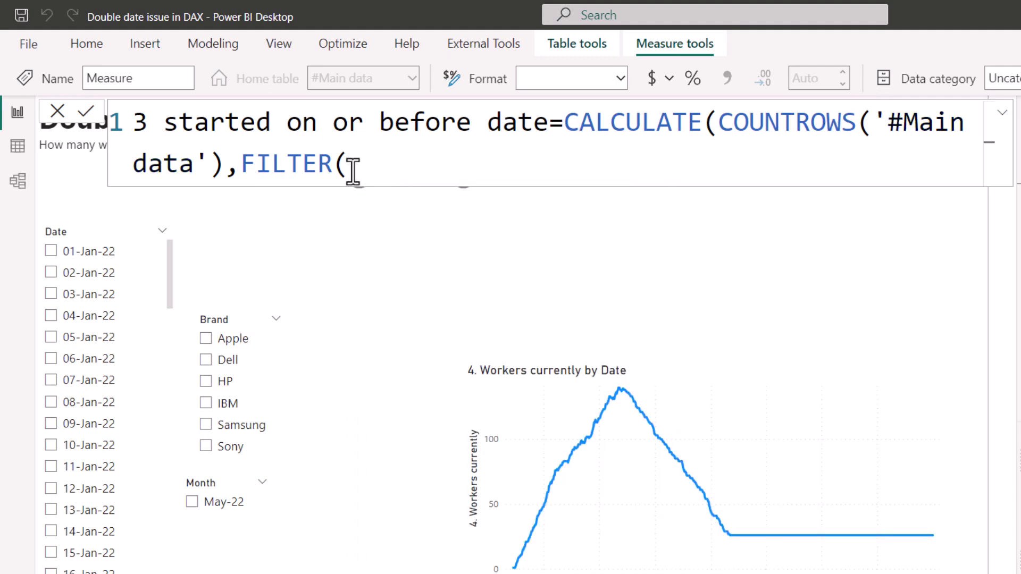
{"action": "type", "text": "VALUES('#Main data'[Start date"}
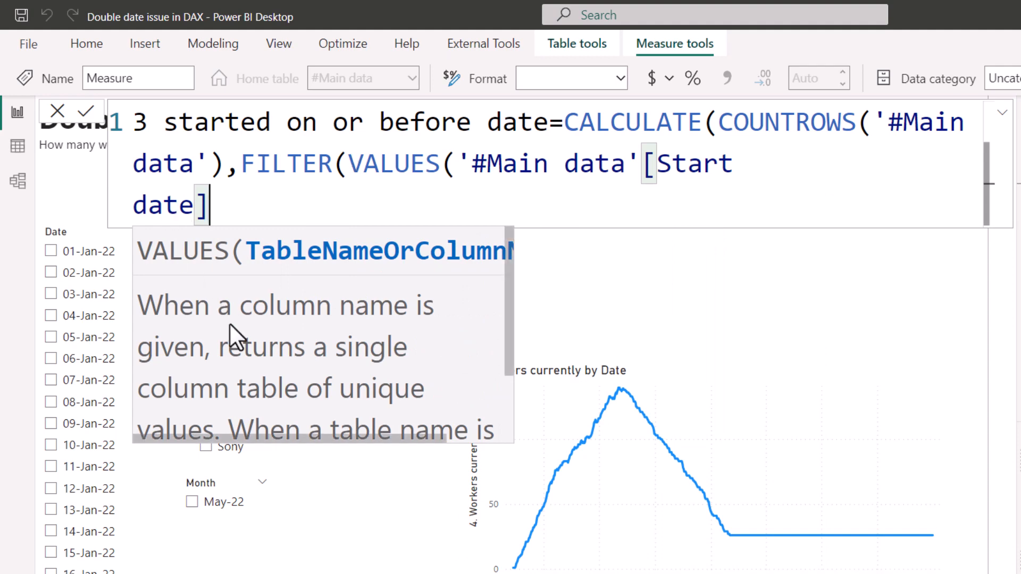
{"action": "mouse_move", "coordinate": [417, 270]}
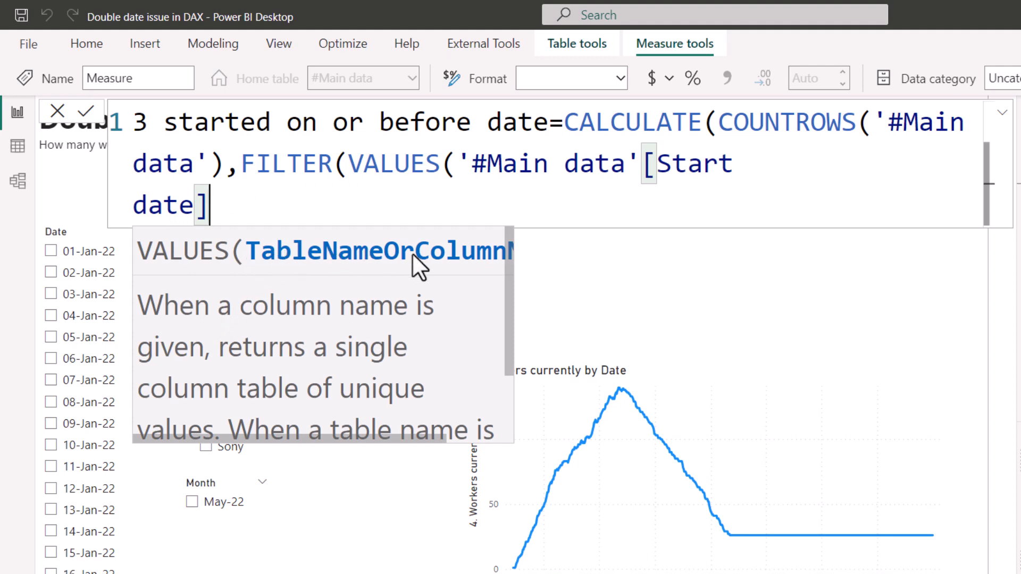
{"action": "mouse_move", "coordinate": [301, 390]}
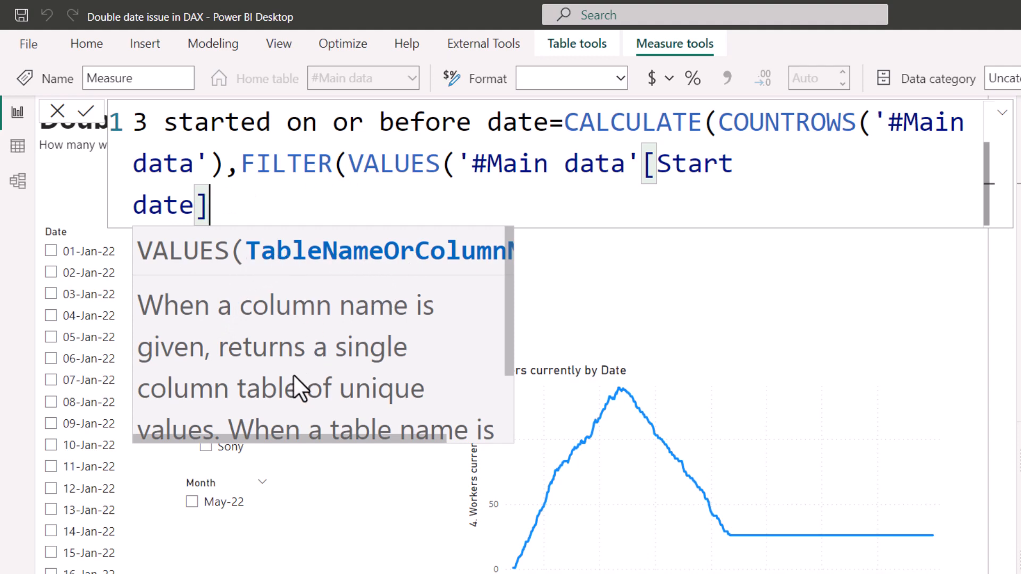
{"action": "scroll", "scroll_direction": "down", "scroll_amount": 3}
{"action": "type", "text": ")"}
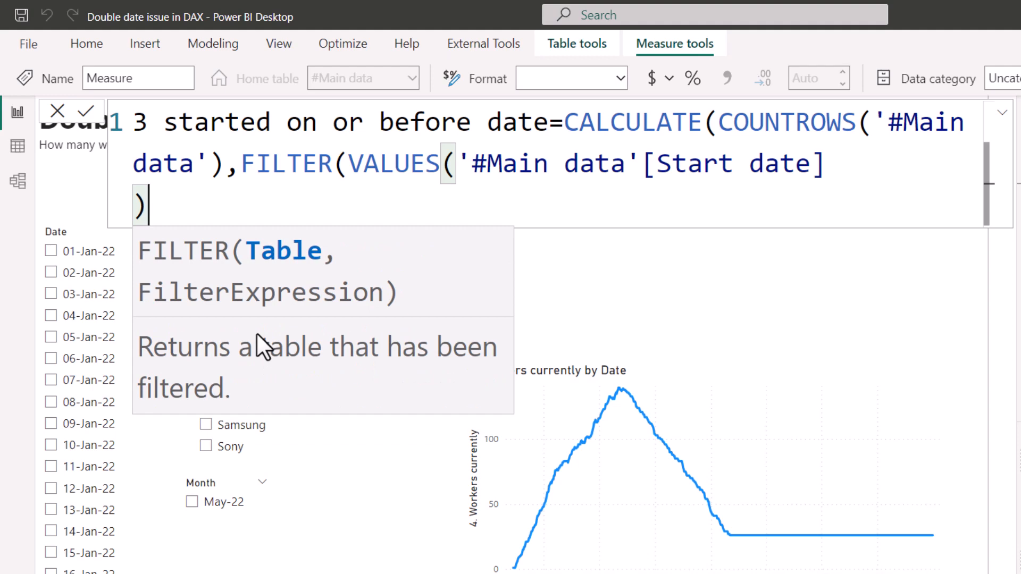
Step: Complete the FILTER condition as '#Main data'[Start date] <= MIN('Date Table'[Date])
{"action": "type", "text": ","}
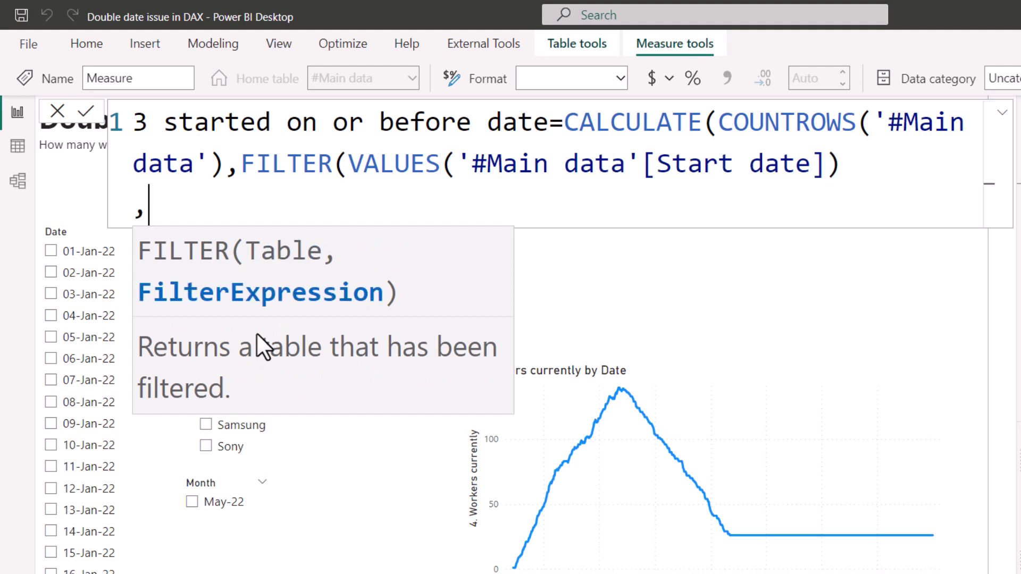
{"action": "type", "text": "start date]"}
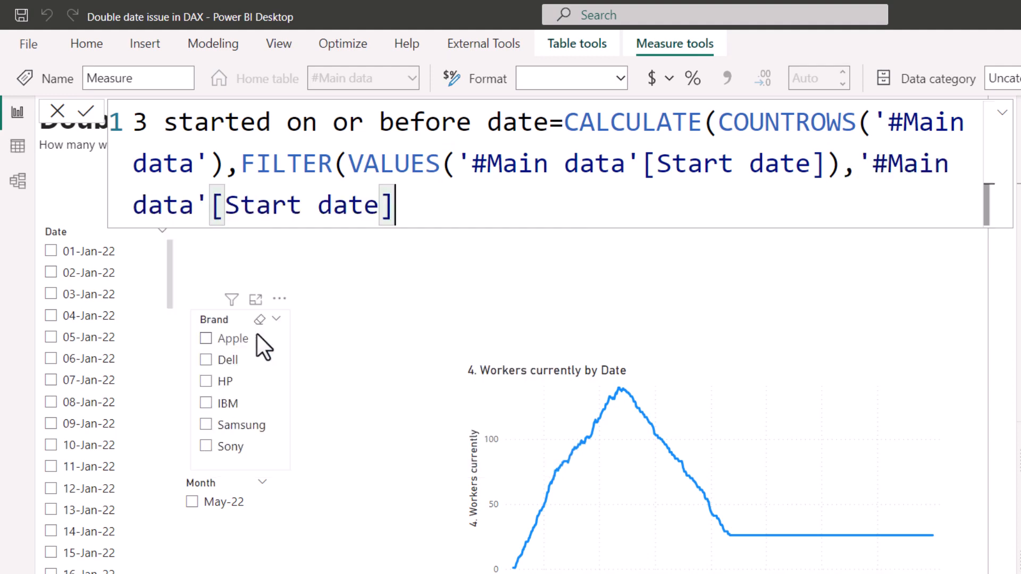
{"action": "type", "text": "<="}
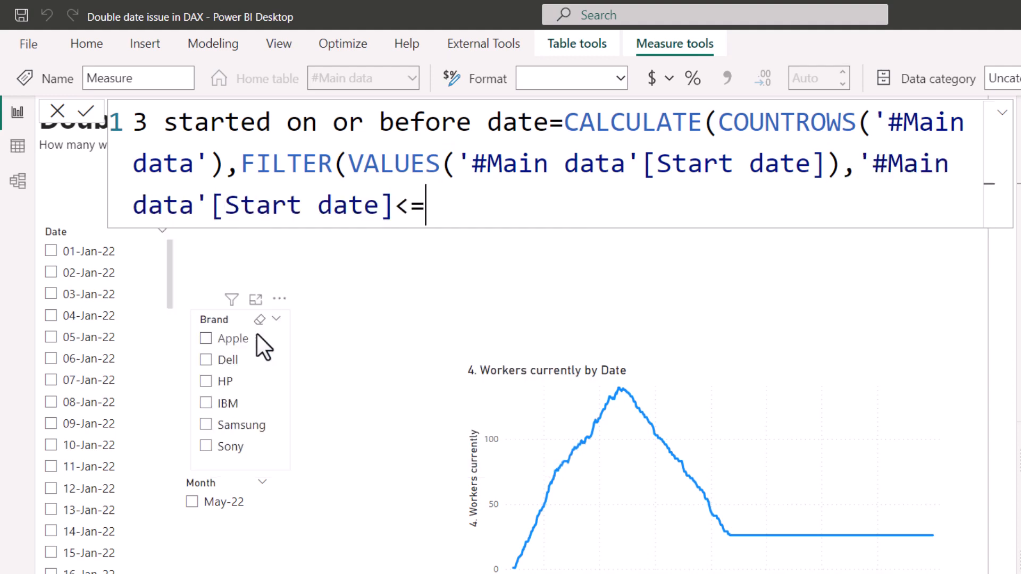
{"action": "type", "text": "MIN("}
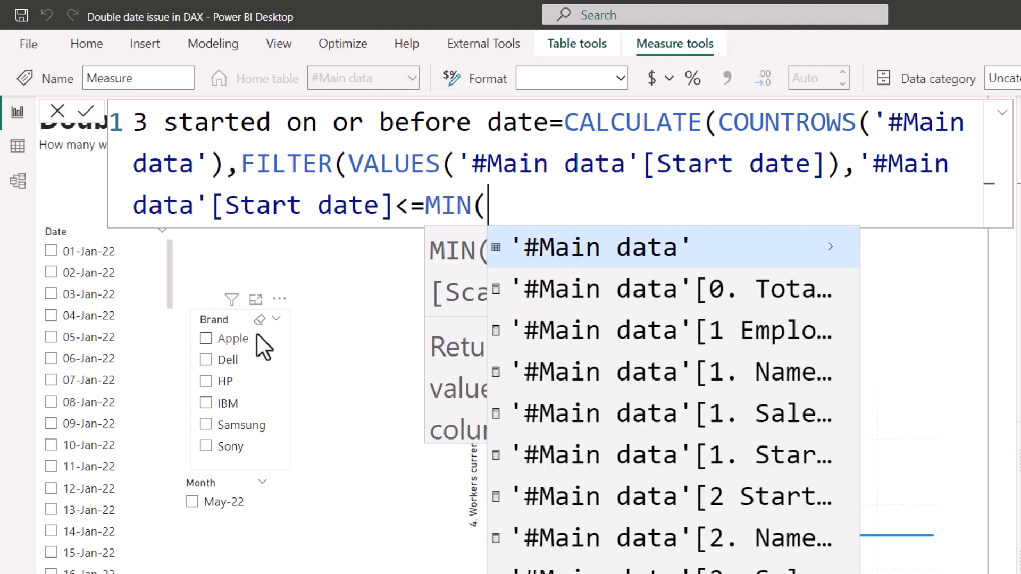
{"action": "type", "text": "date"}
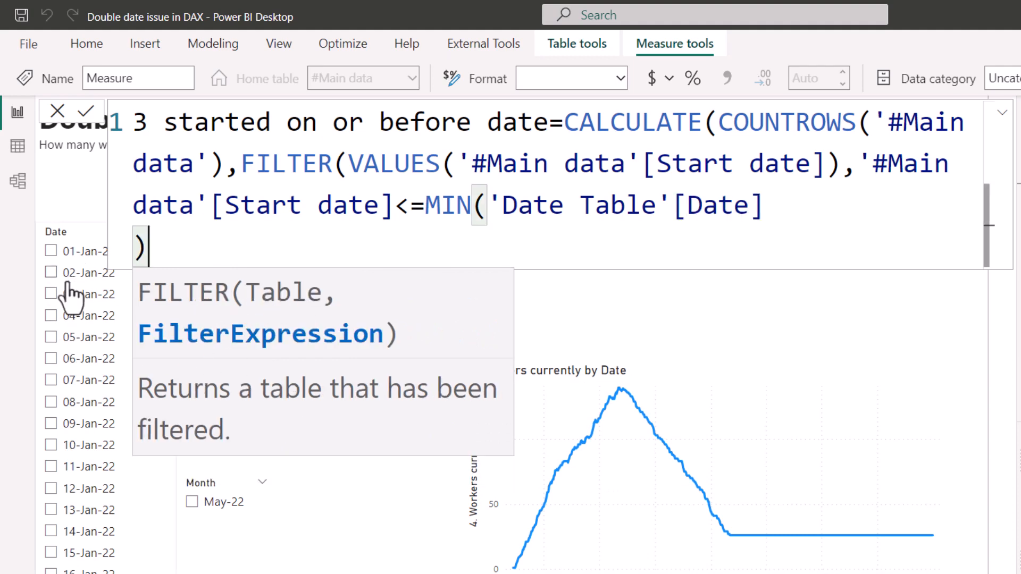
{"action": "mouse_move", "coordinate": [286, 260]}
{"action": "type", "text": ")"}
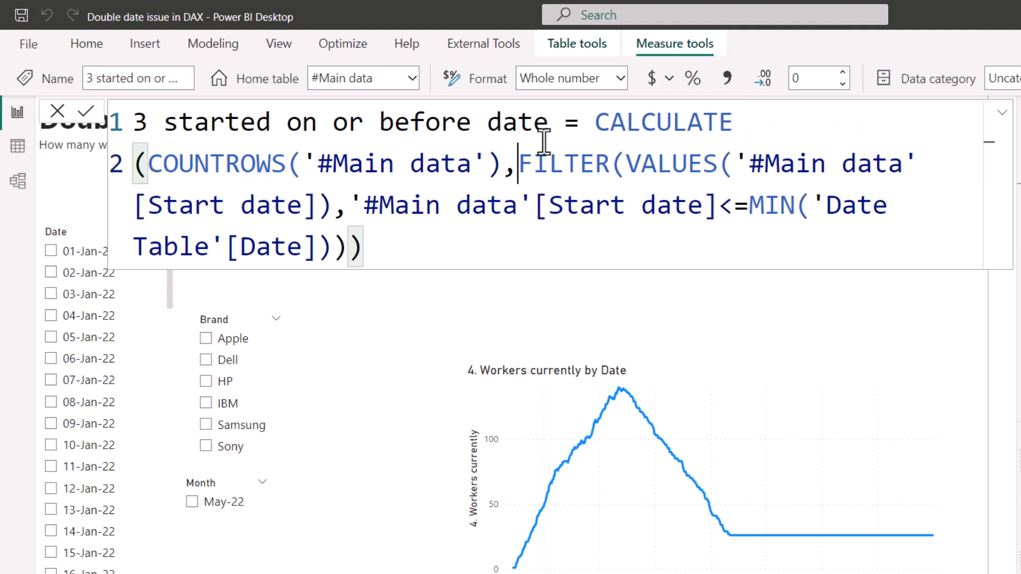
Step: Break the measure formula onto separate lines and add 3 started on or before date to the table, reading 91
{"action": "key", "text": "Enter"}
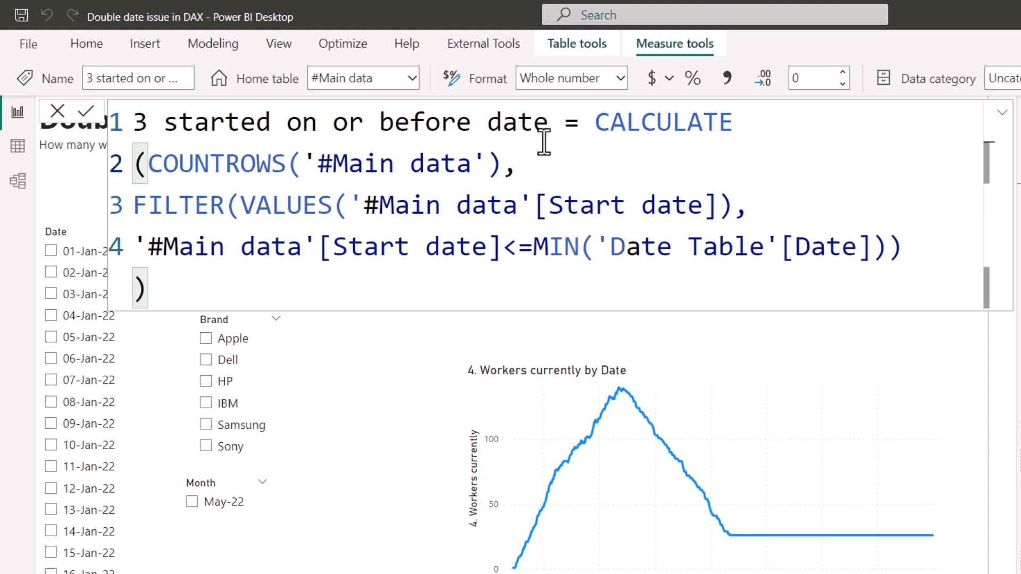
{"action": "mouse_move", "coordinate": [410, 195]}
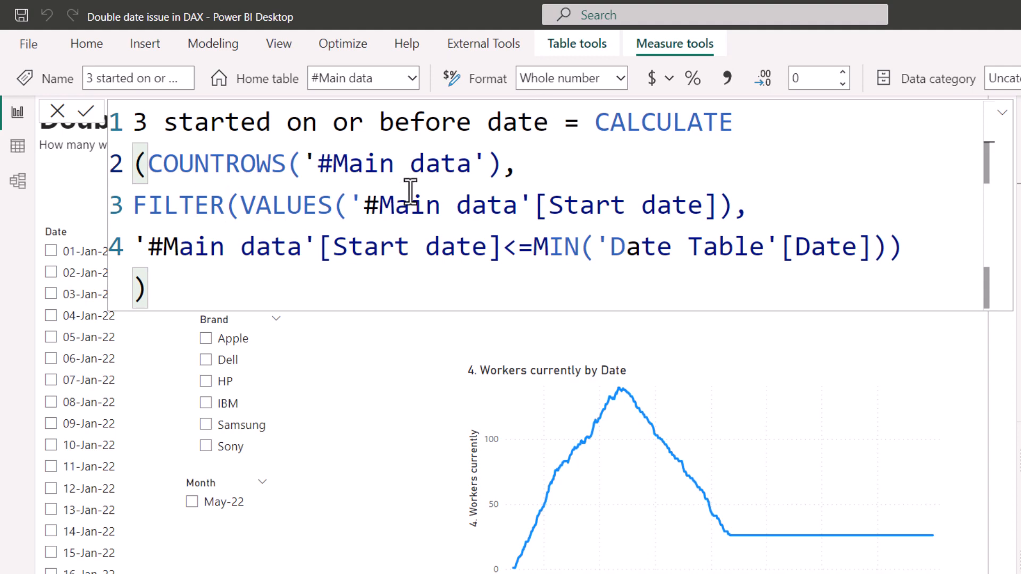
{"action": "mouse_move", "coordinate": [489, 207]}
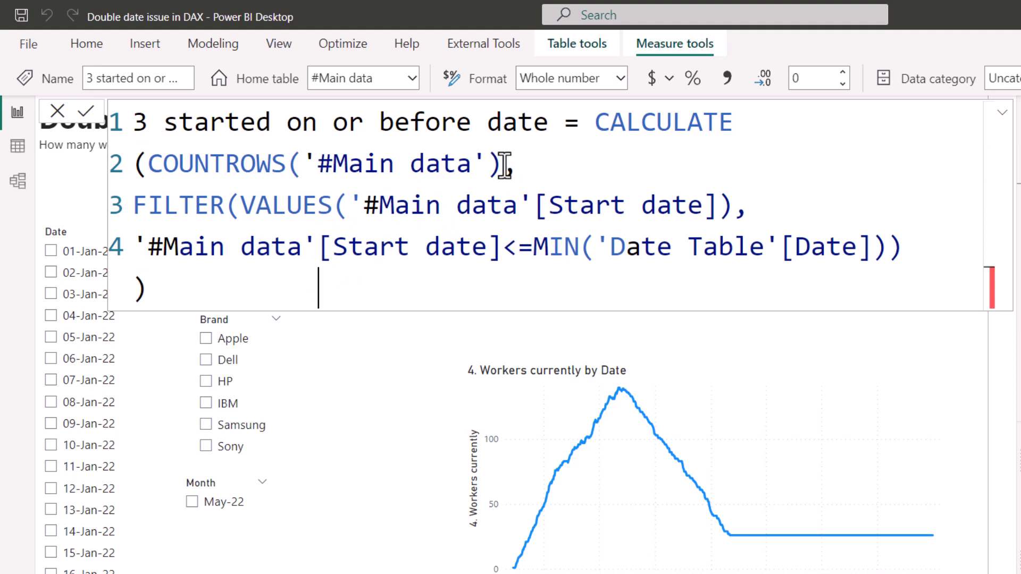
{"action": "double_click", "coordinate": [663, 122]}
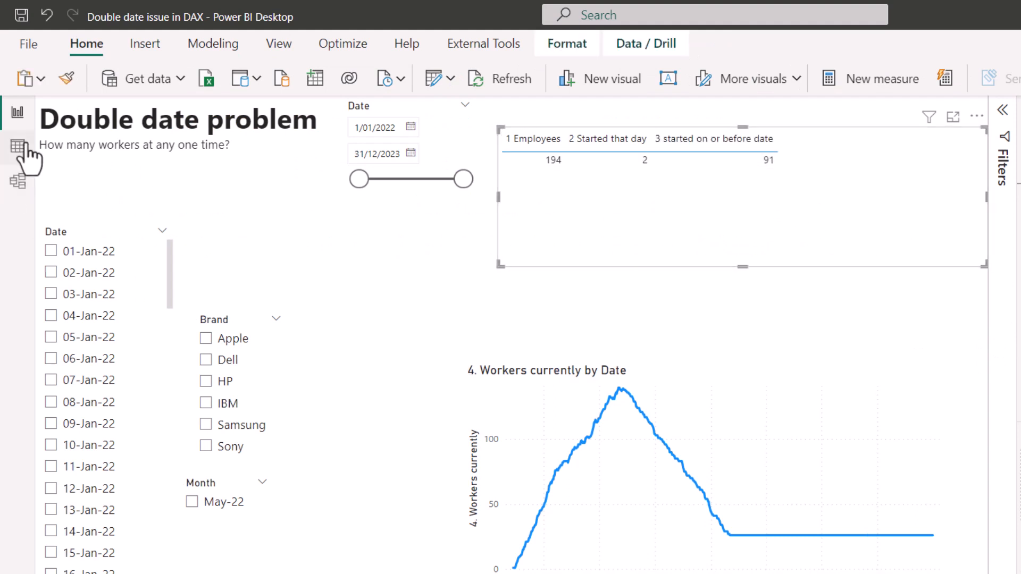
Step: In Data view, clear the End date column filter so every End date value is included
{"action": "left_click", "coordinate": [17, 147]}
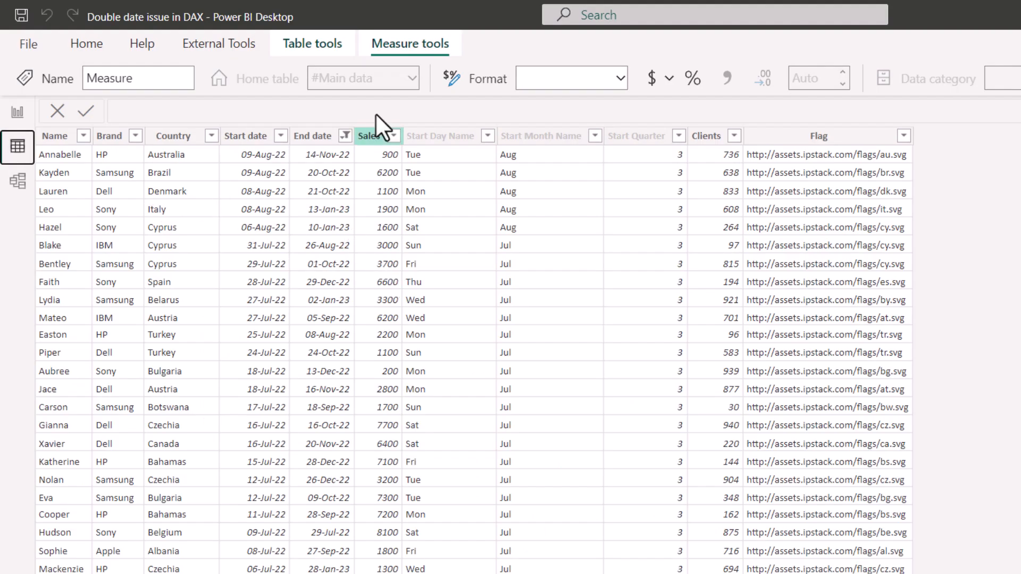
{"action": "left_click", "coordinate": [346, 135]}
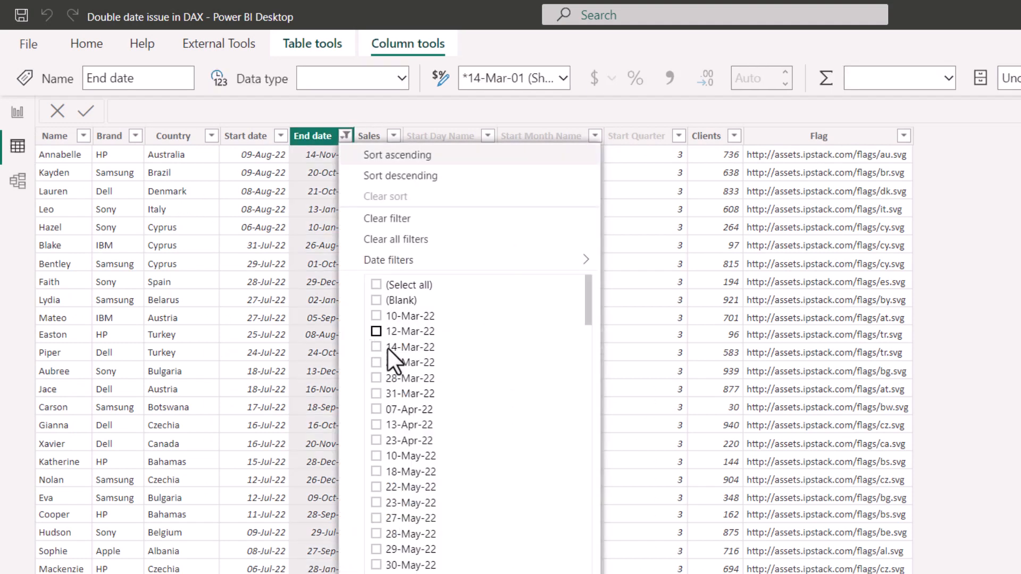
{"action": "left_click", "coordinate": [375, 284]}
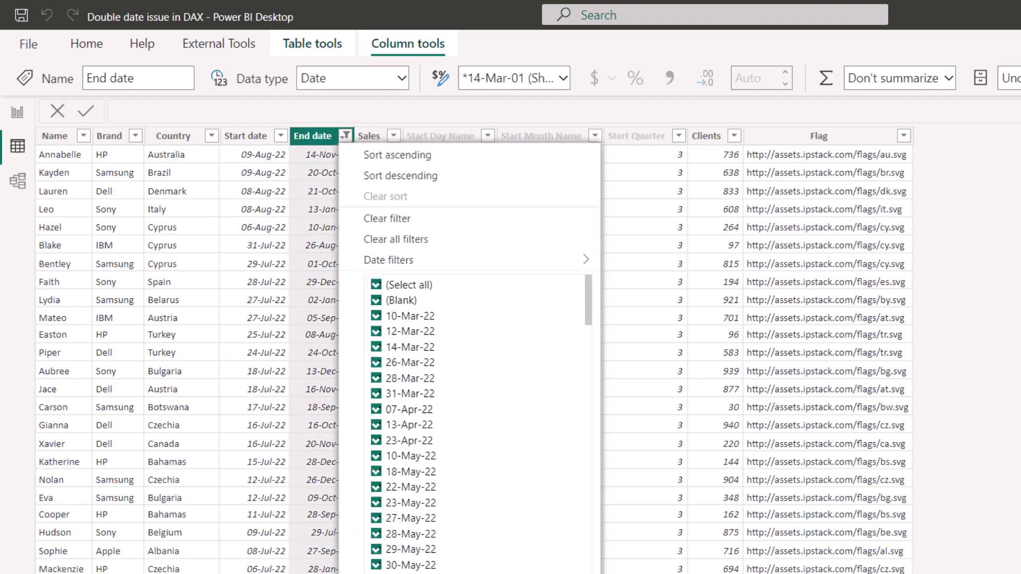
{"action": "left_click", "coordinate": [246, 135]}
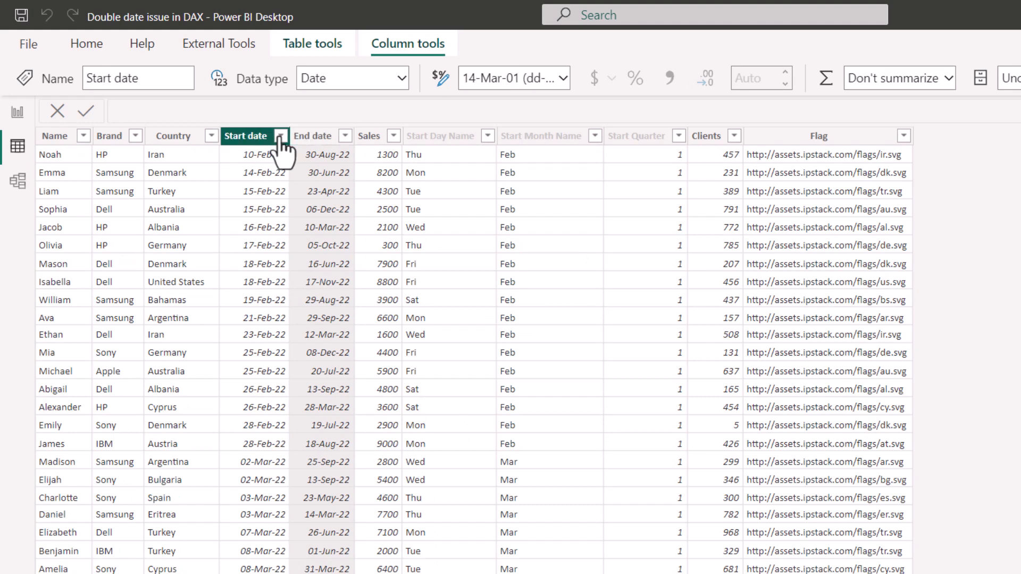
Step: Filter the Start date column to 'is on or before 03-May-2022' and apply it
{"action": "left_click", "coordinate": [281, 135]}
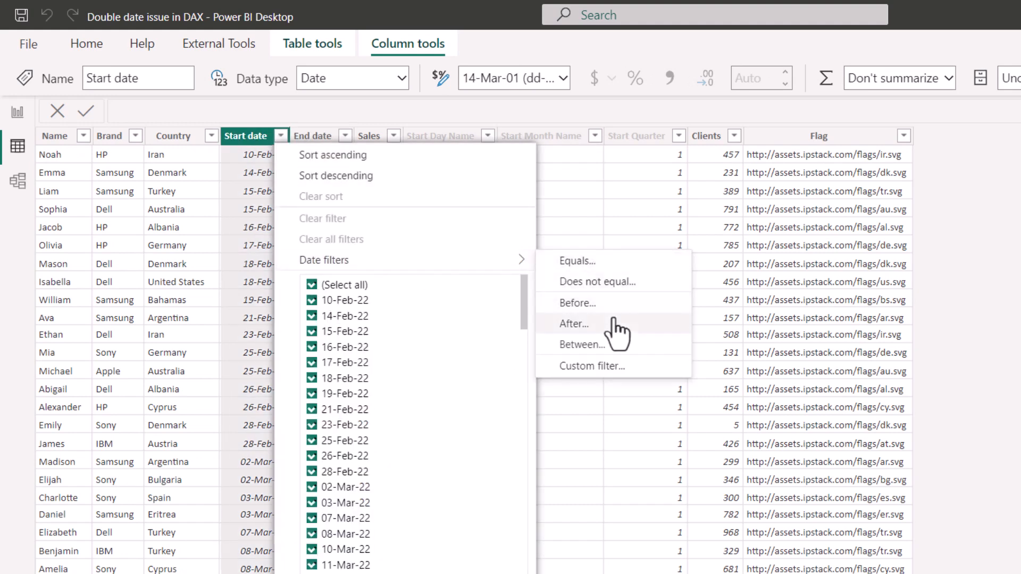
{"action": "left_click", "coordinate": [577, 304]}
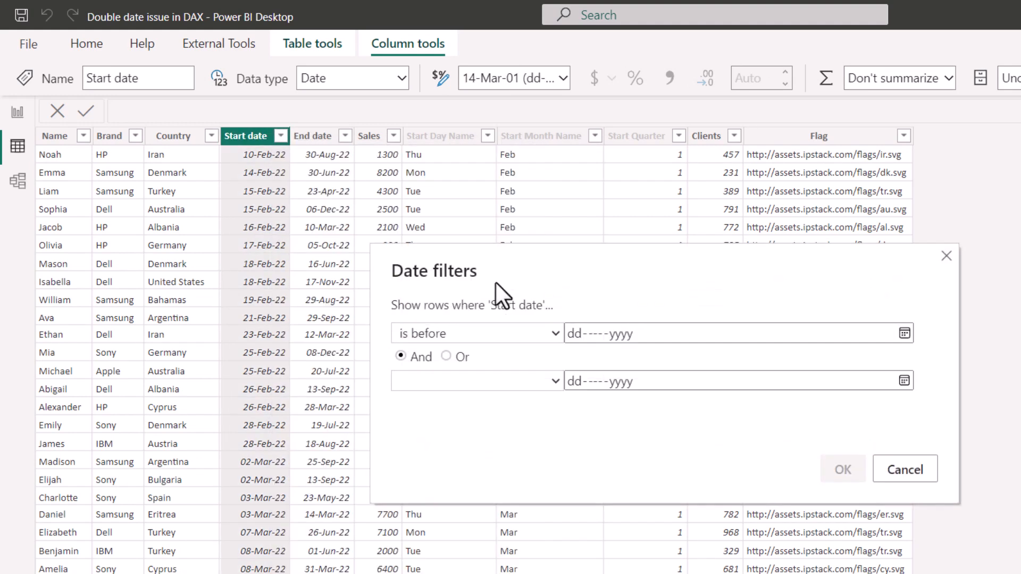
{"action": "left_click", "coordinate": [477, 333]}
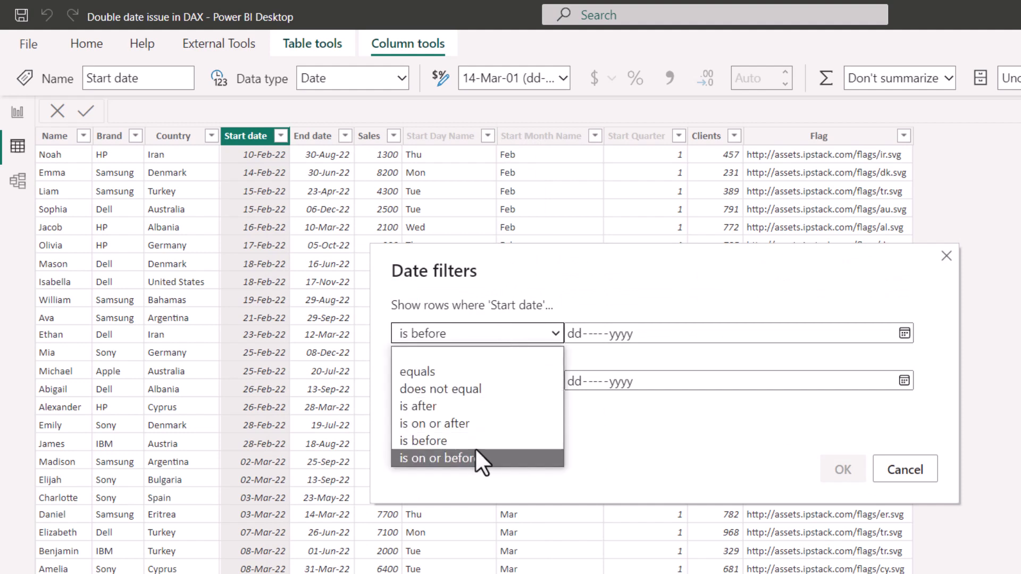
{"action": "left_click", "coordinate": [437, 457]}
{"action": "type", "text": "03-May-2022"}
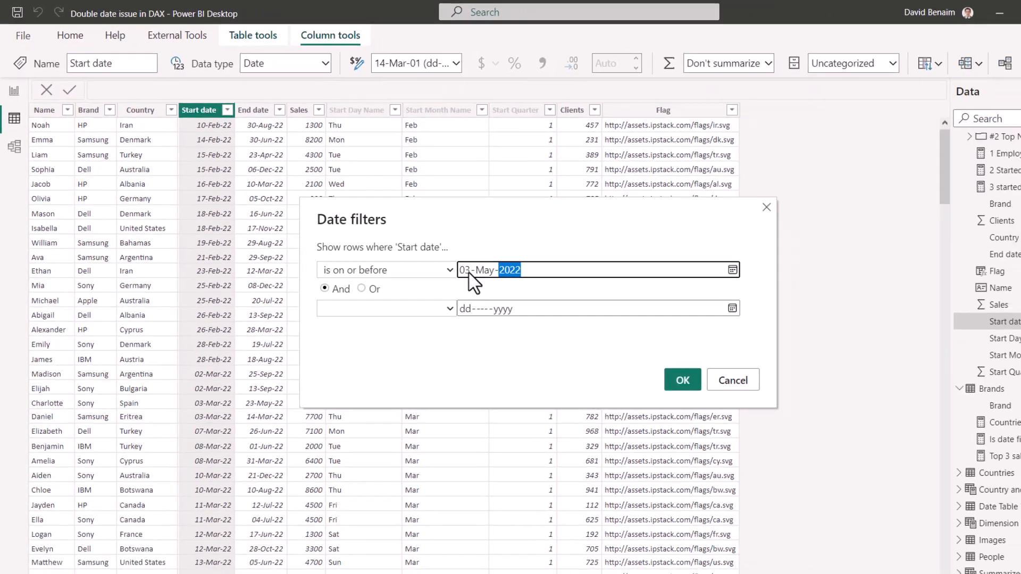
{"action": "left_click", "coordinate": [683, 380]}
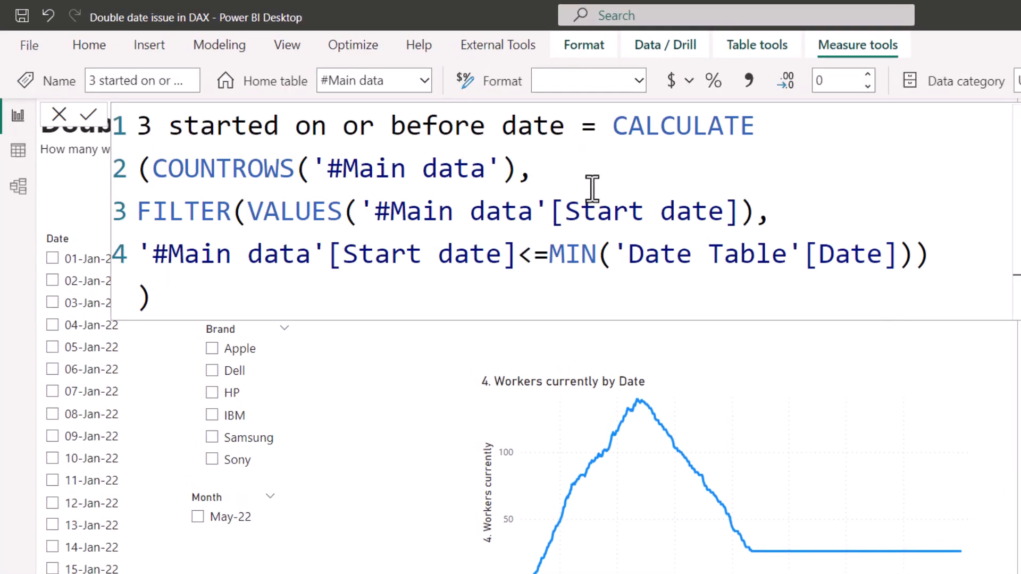
Step: Create measure 4 left after or on end date with CALCULATE(COUNTROWS, FILTER(VALUES(End date), End date ...))
{"action": "left_click", "coordinate": [586, 81]}
{"action": "type", "text": "4"}
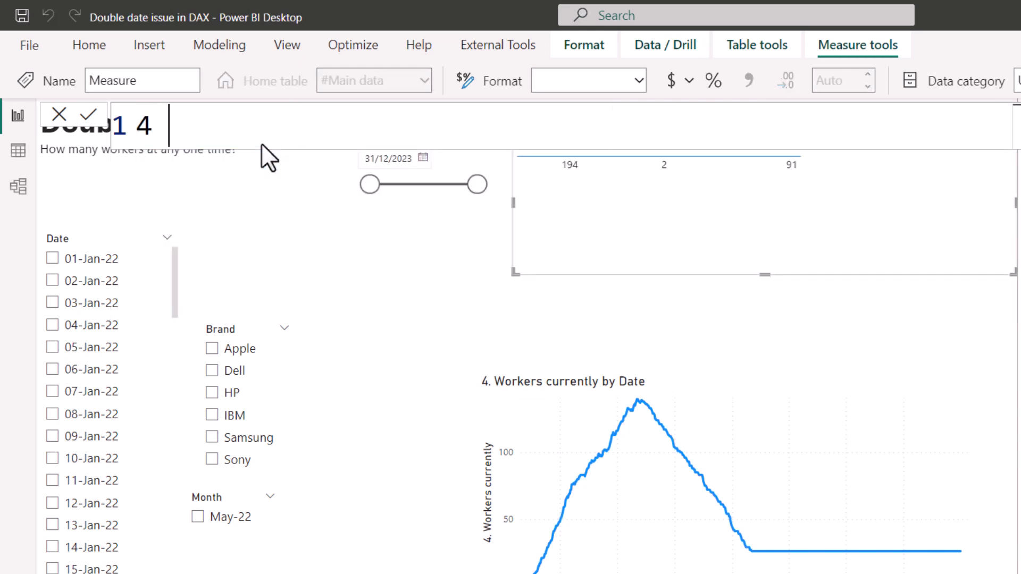
{"action": "type", "text": "after or"}
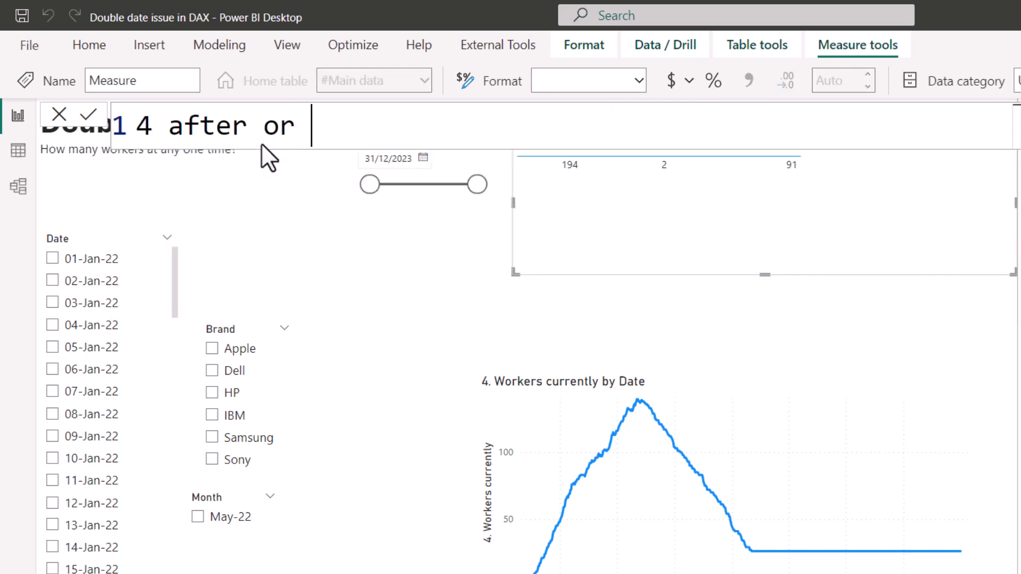
{"action": "type", "text": "on end date="}
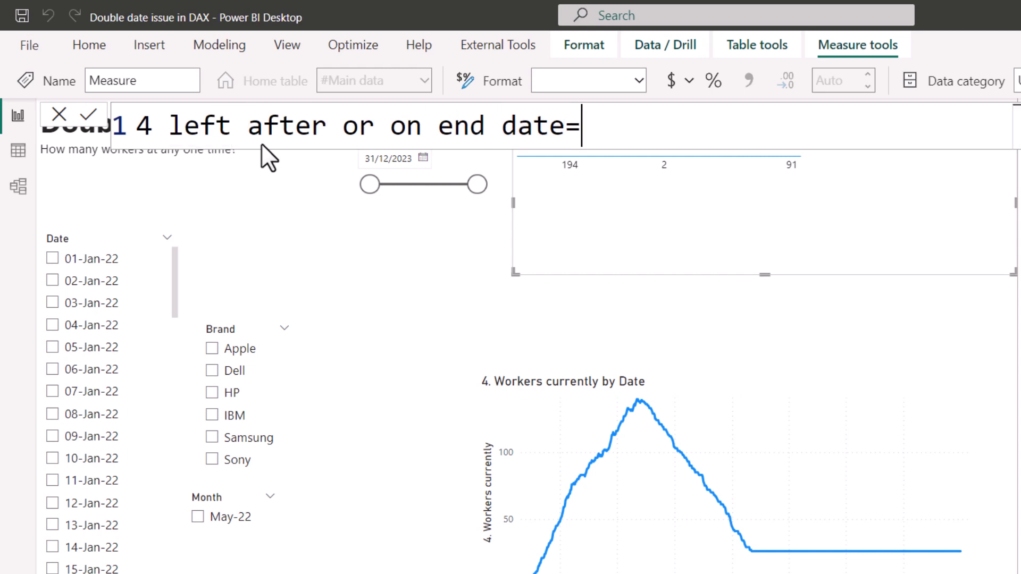
{"action": "type", "text": "CALCULATE(COUNTROWS('#Main data'),FILTER(VALUES('#Main data'[Start date]),'#Main data'[Start date]<=MIN('Date Table'[Date])))"}
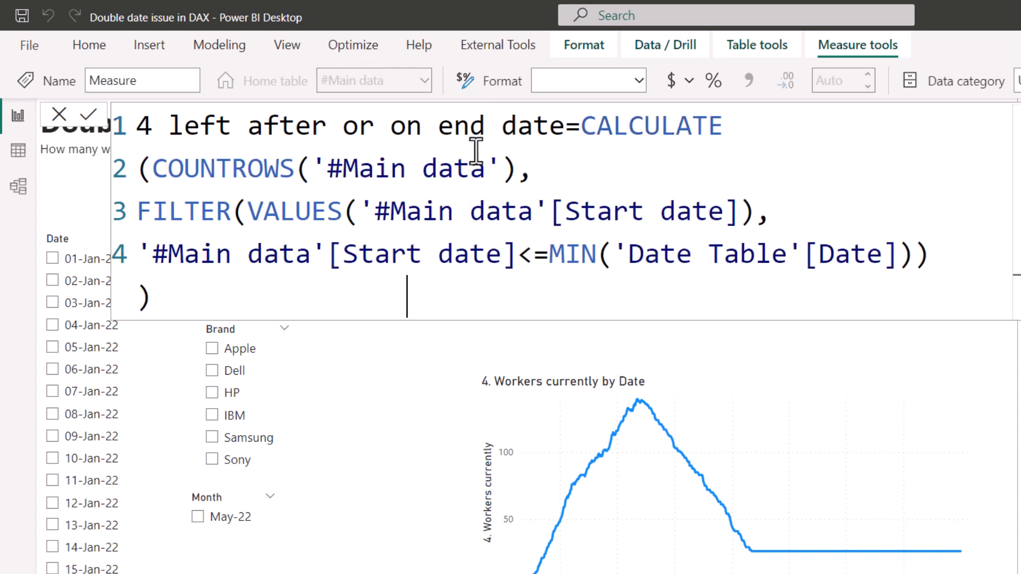
{"action": "double_click", "coordinate": [221, 168]}
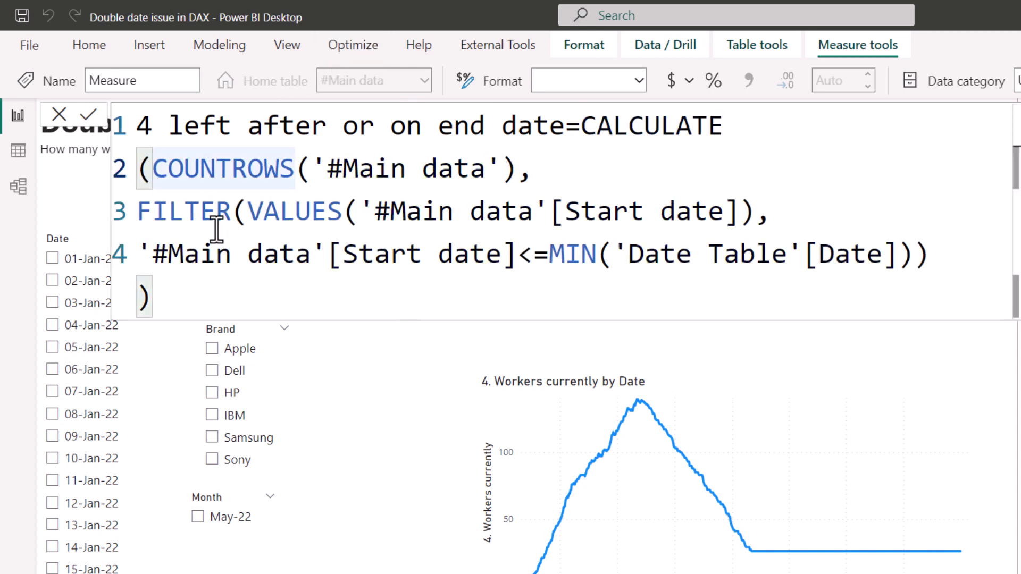
{"action": "double_click", "coordinate": [184, 210]}
{"action": "type", "text": "e"}
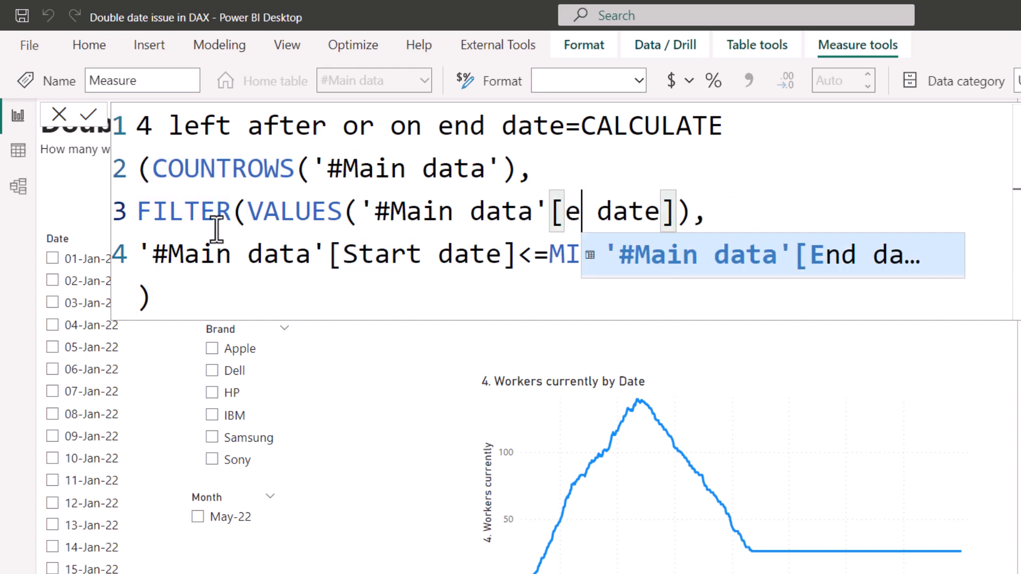
{"action": "key", "text": "Tab"}
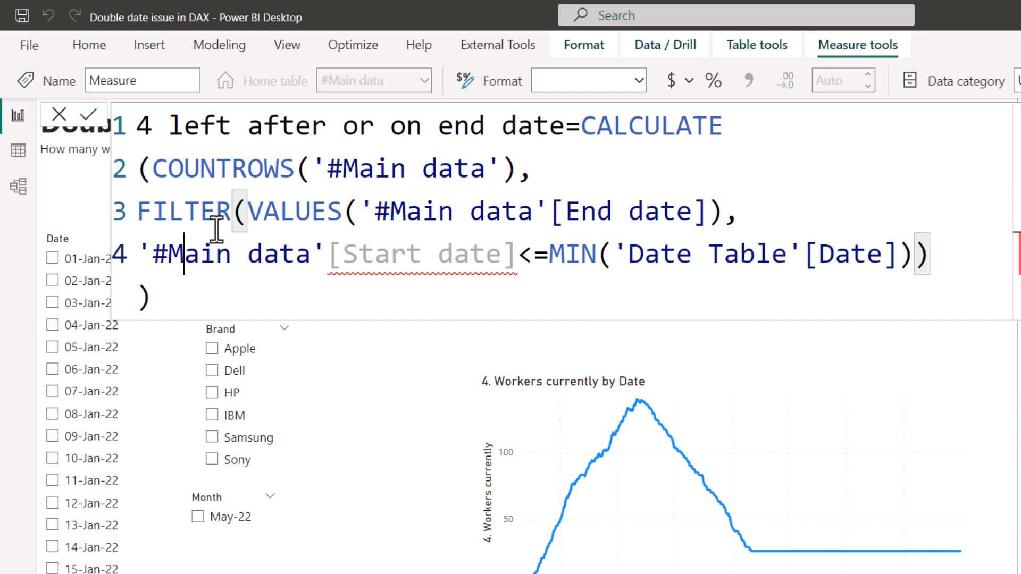
{"action": "type", "text": "end"}
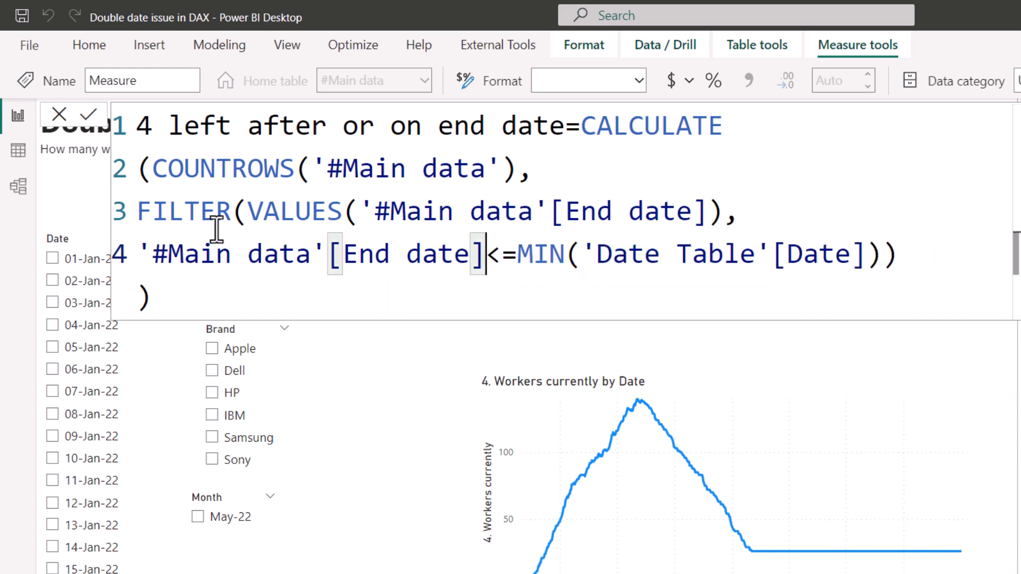
Step: Change the comparison to End date >= MAX(Date), commit measure 4 and add it to the table, showing 159
{"action": "left_click_drag", "start_coordinate": [485, 254], "coordinate": [564, 254]}
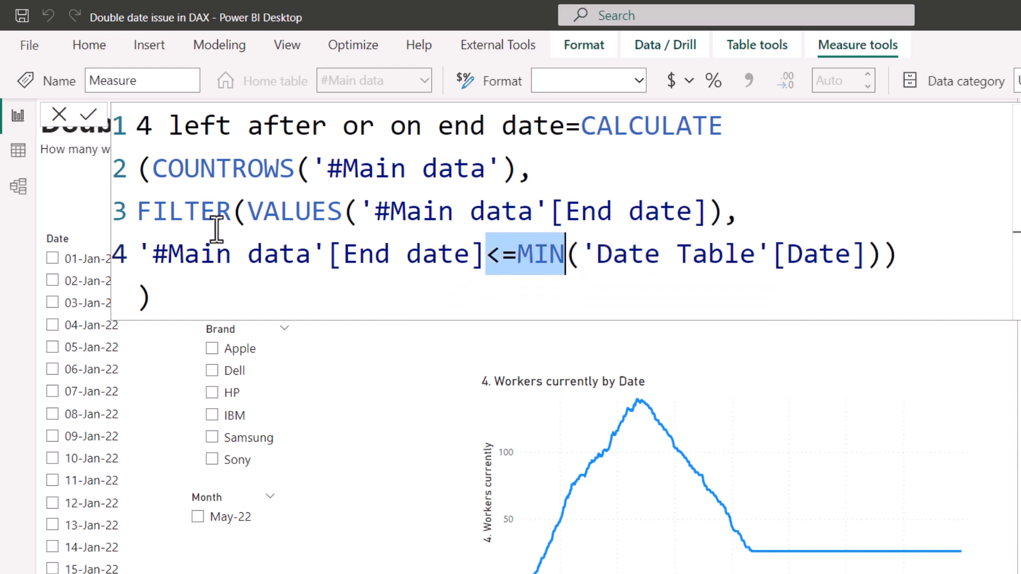
{"action": "type", "text": ">=max"}
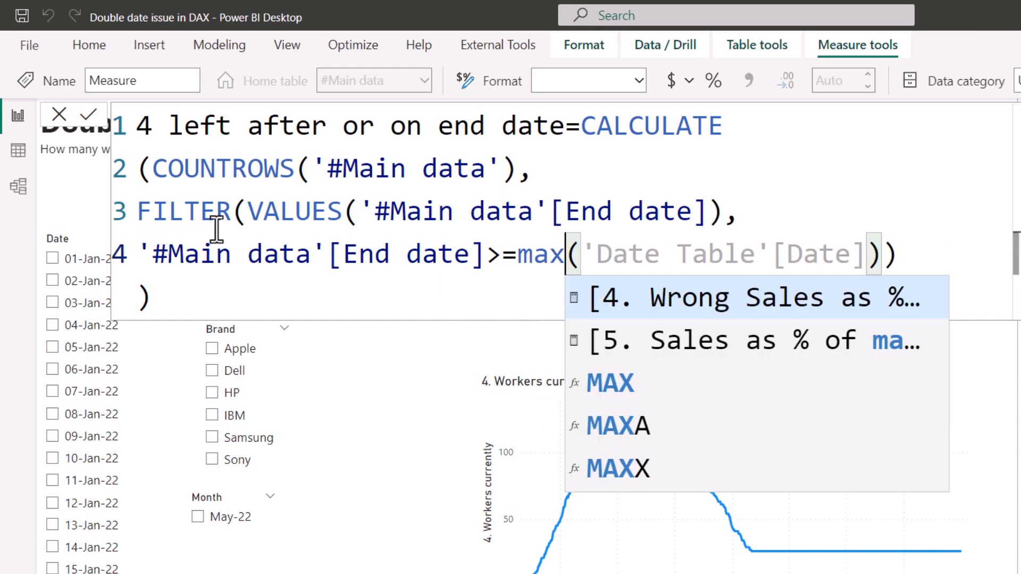
{"action": "mouse_move", "coordinate": [651, 254]}
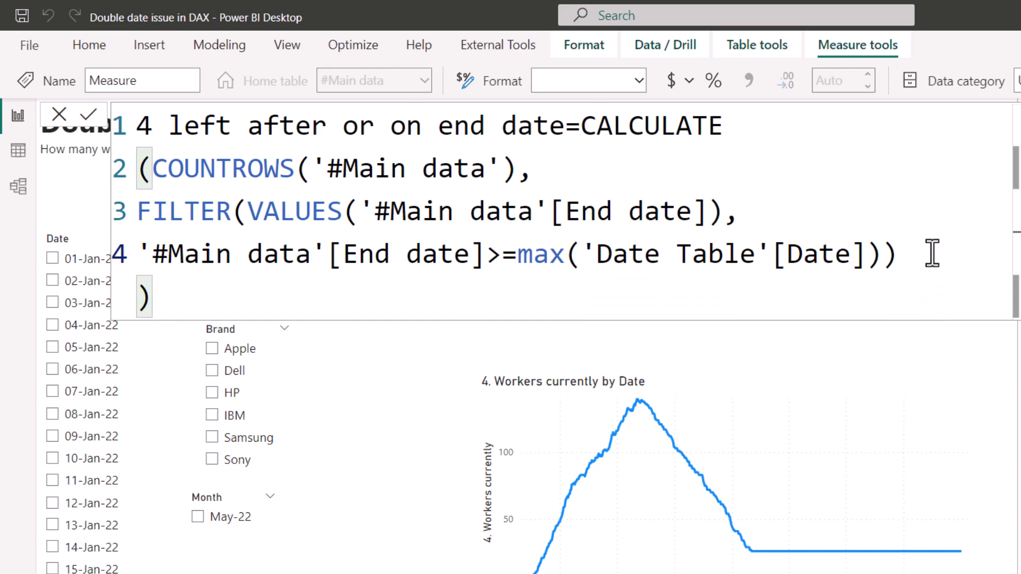
{"action": "left_click", "coordinate": [407, 296]}
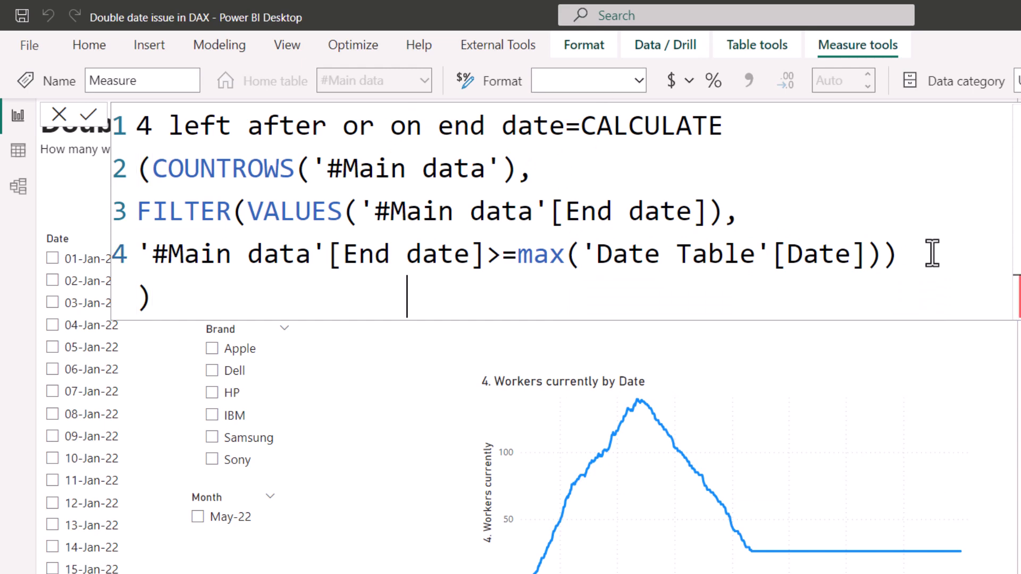
{"action": "left_click", "coordinate": [91, 113]}
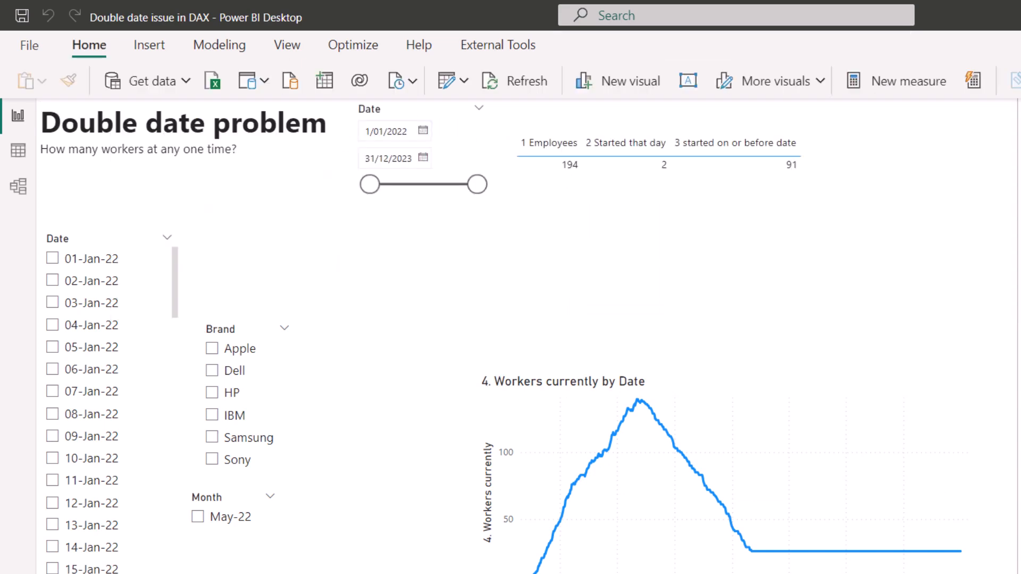
{"action": "left_click", "coordinate": [657, 150]}
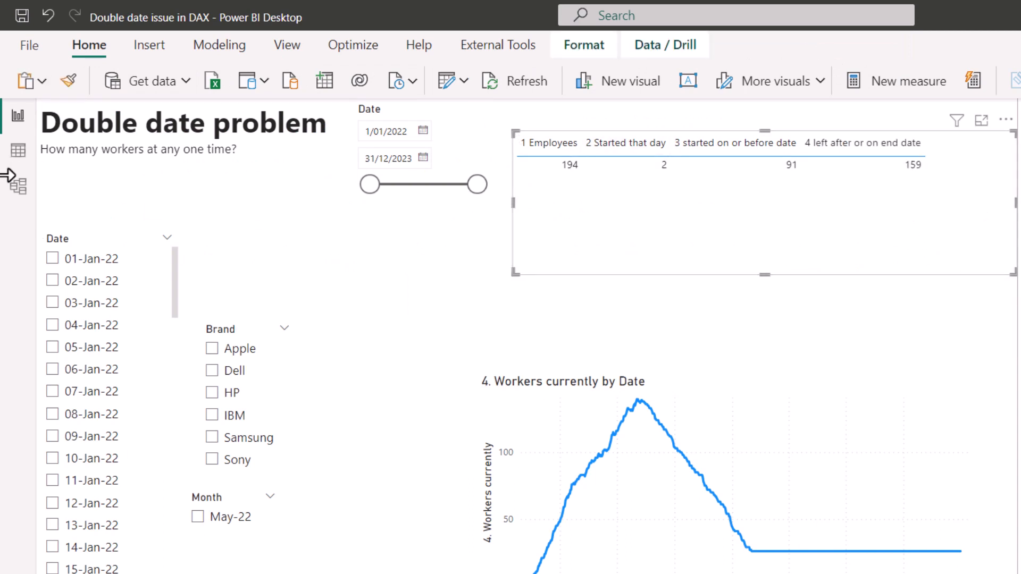
{"action": "left_click", "coordinate": [18, 151]}
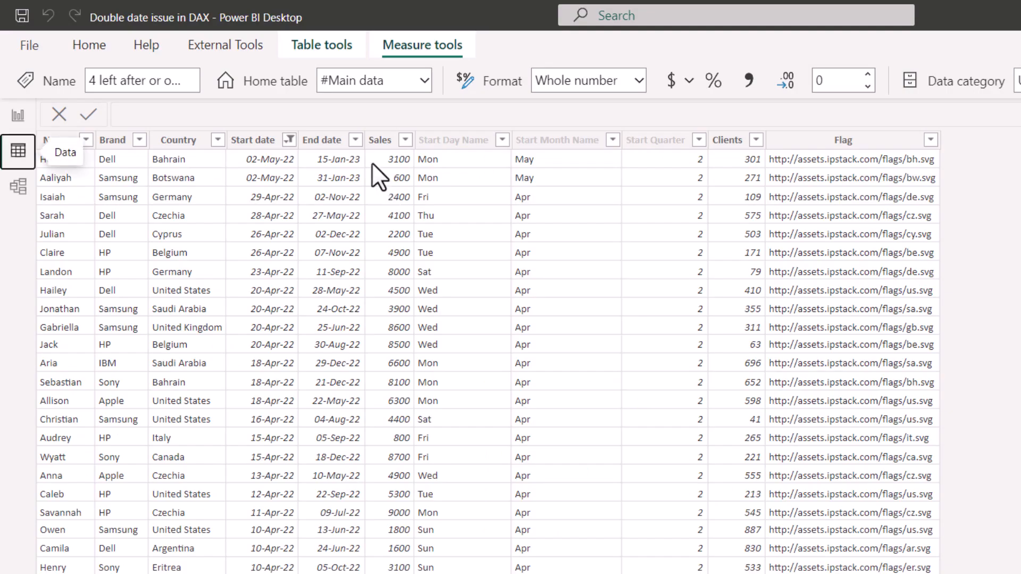
Step: Filter the End date column to 'is on or after 02-May' and apply it, then return to the report
{"action": "left_click", "coordinate": [291, 140]}
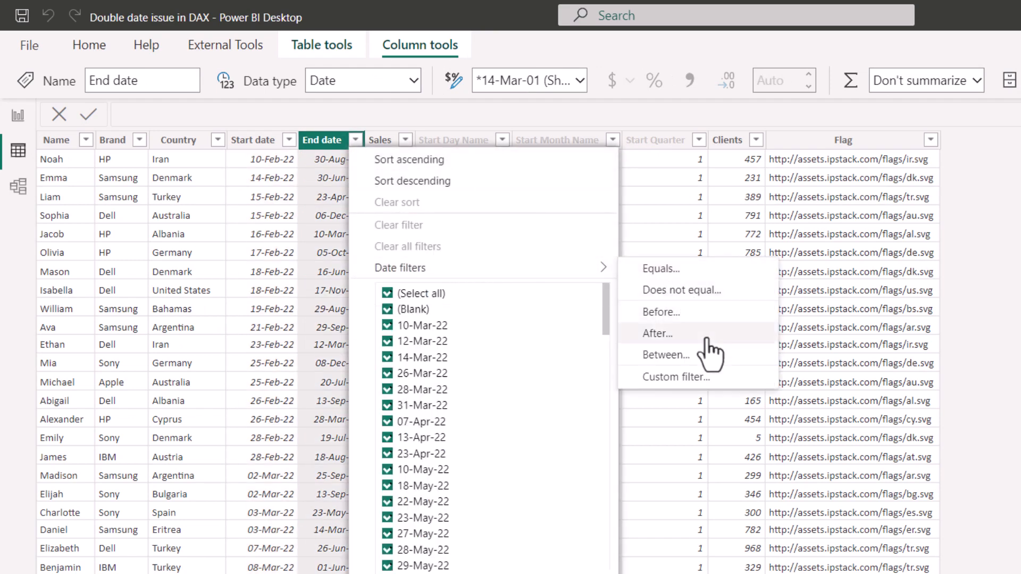
{"action": "left_click", "coordinate": [657, 333]}
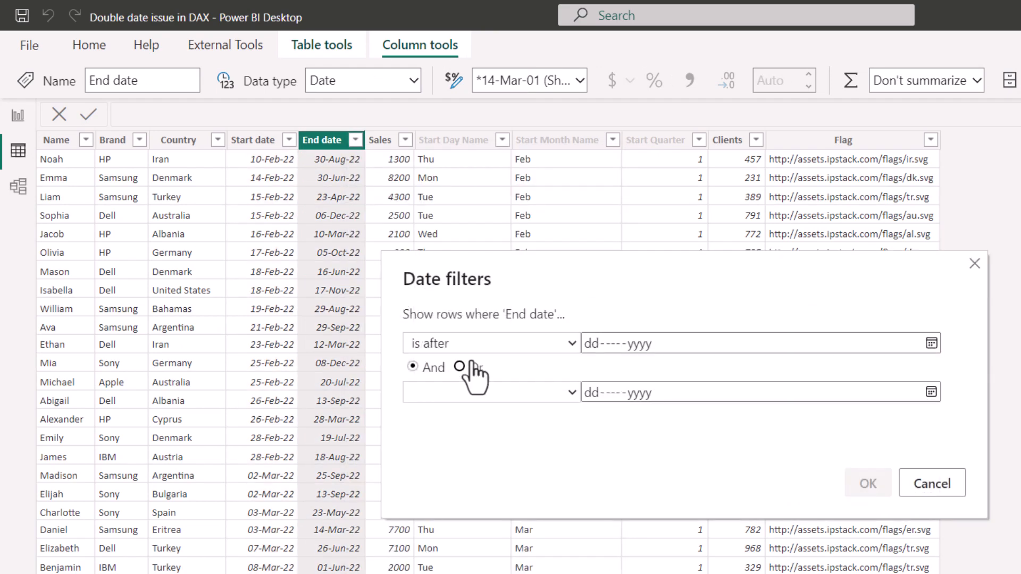
{"action": "left_click", "coordinate": [489, 344]}
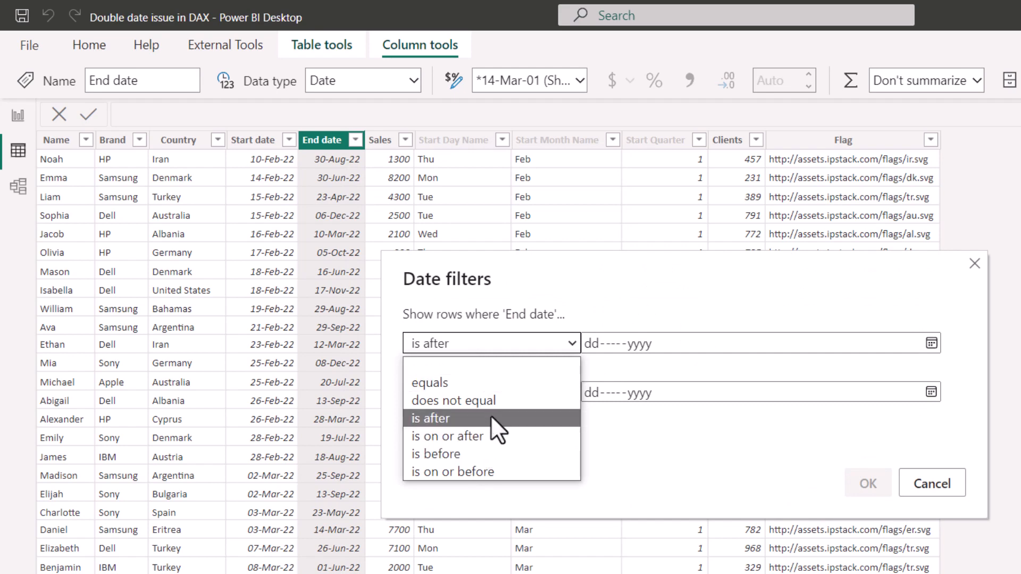
{"action": "left_click", "coordinate": [447, 436]}
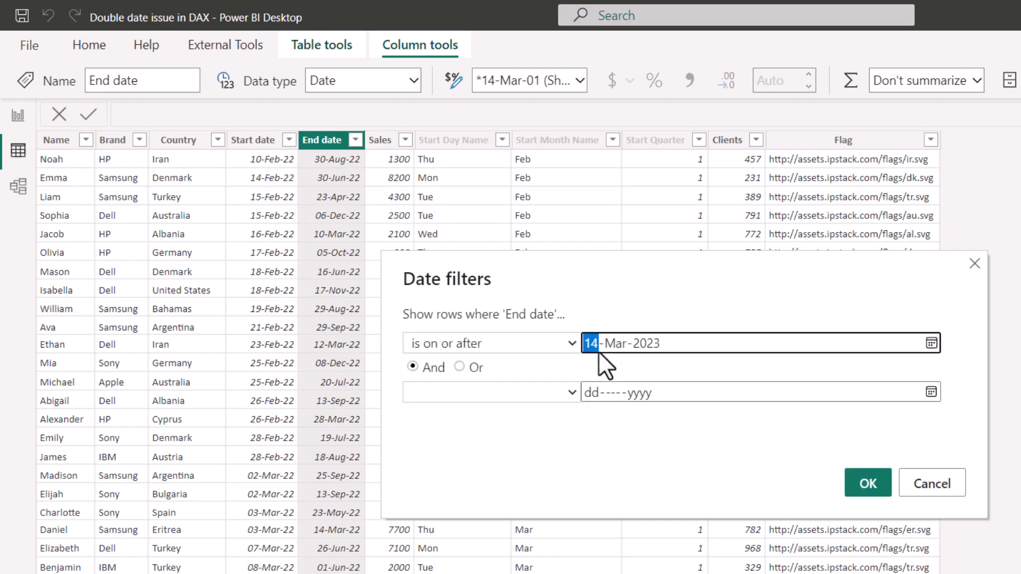
{"action": "type", "text": "02"}
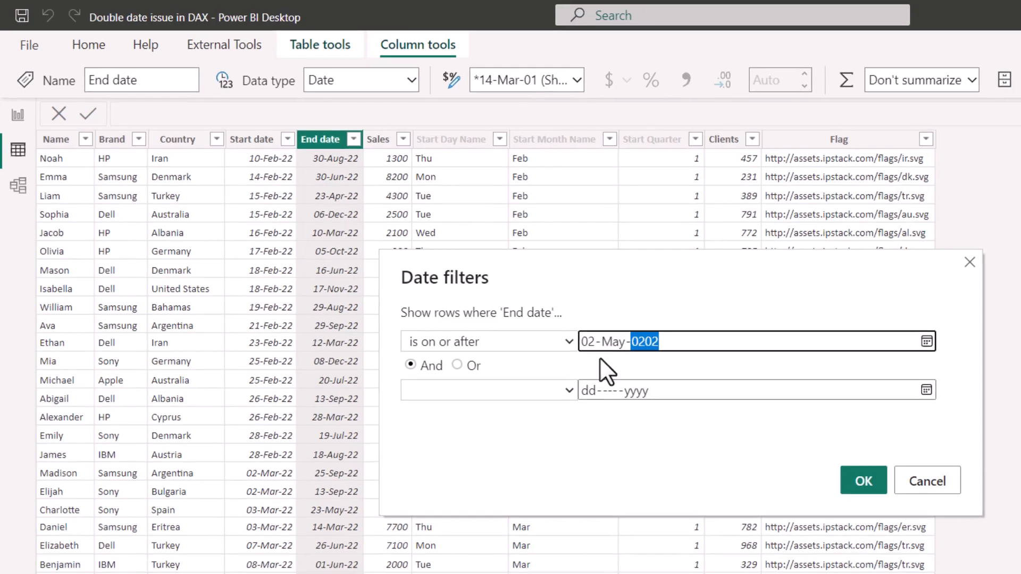
{"action": "left_click", "coordinate": [862, 480]}
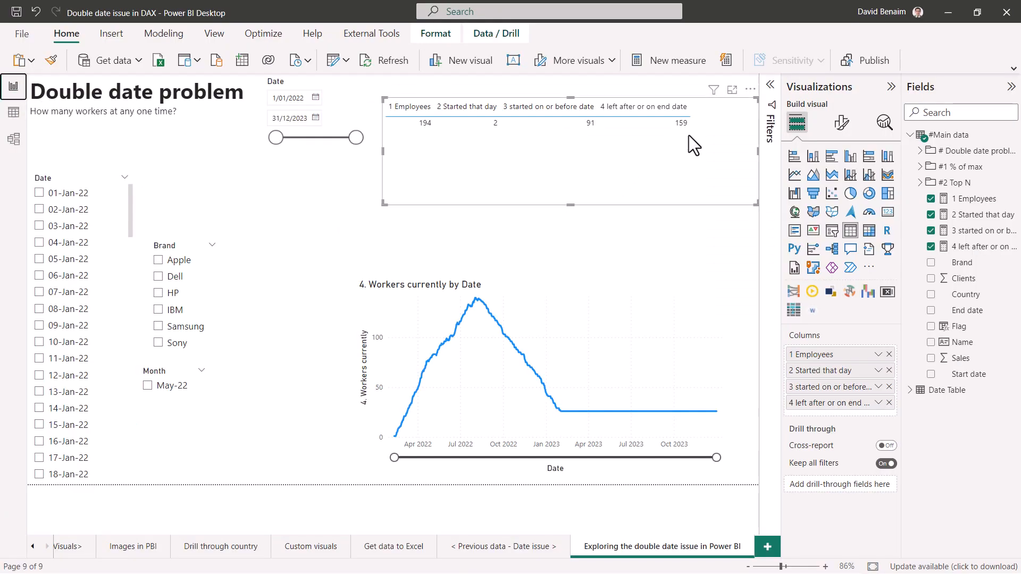
{"action": "mouse_move", "coordinate": [382, 153]}
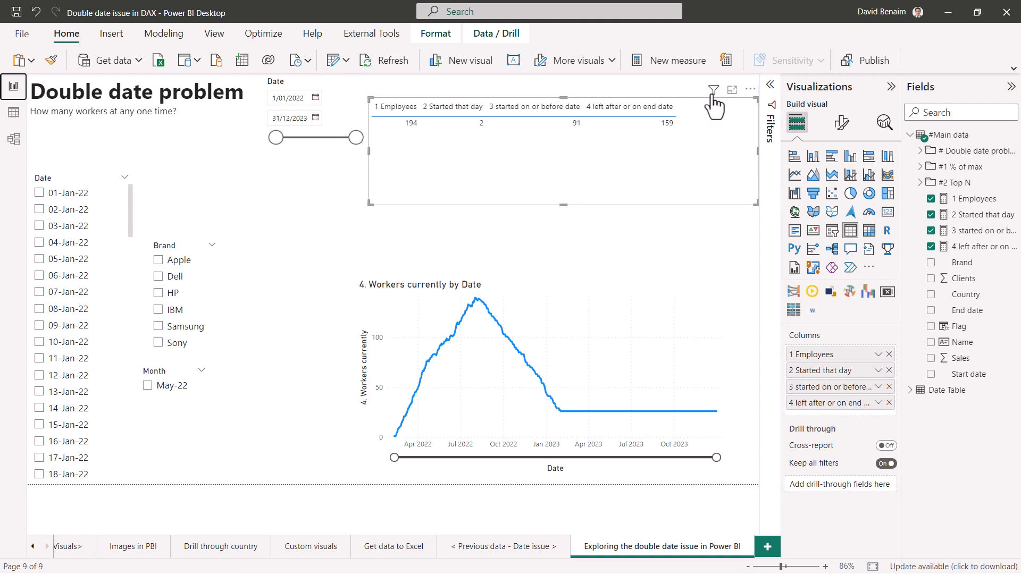
{"action": "mouse_move", "coordinate": [720, 137]}
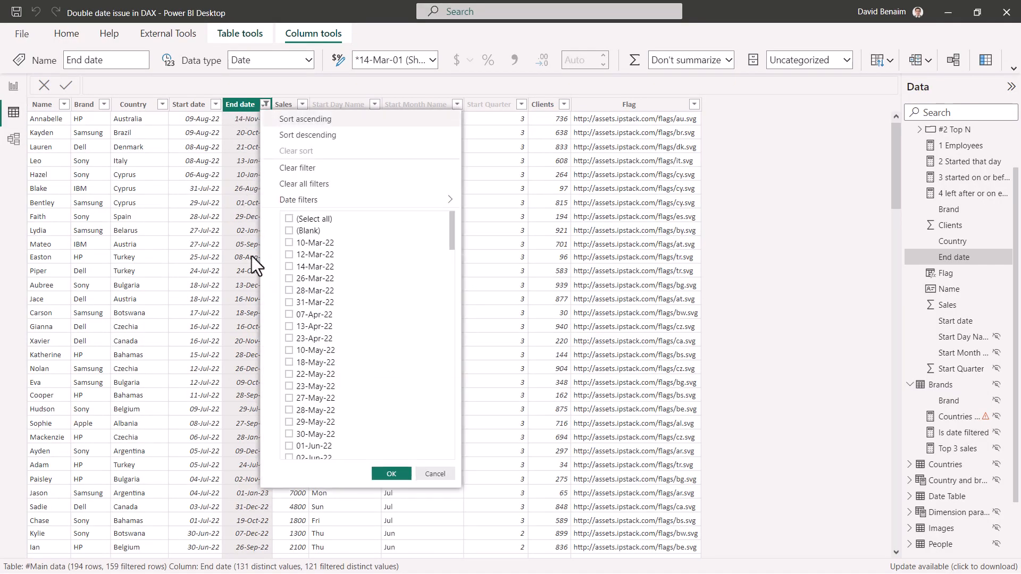
{"action": "left_click", "coordinate": [289, 231]}
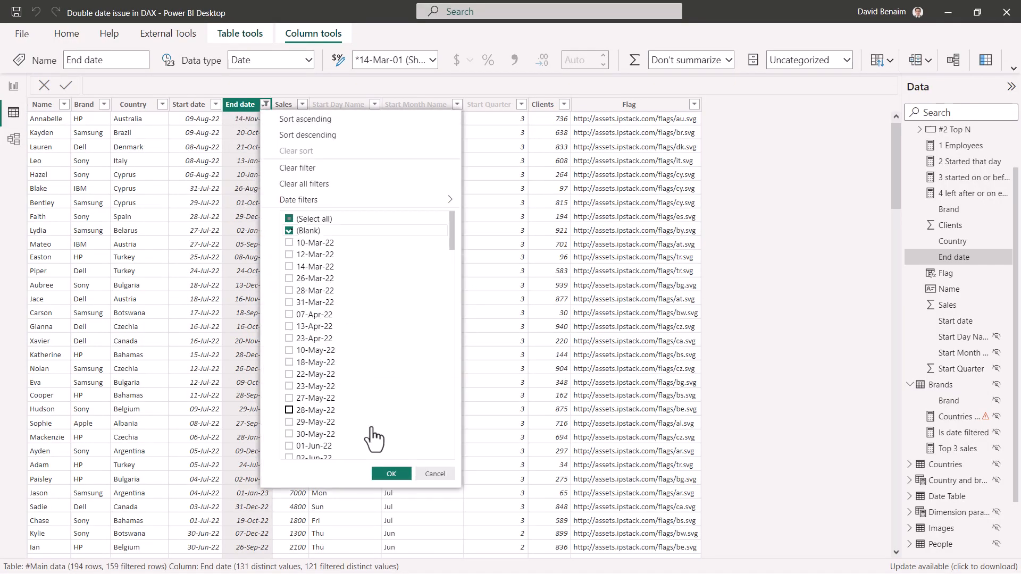
{"action": "left_click", "coordinate": [391, 473]}
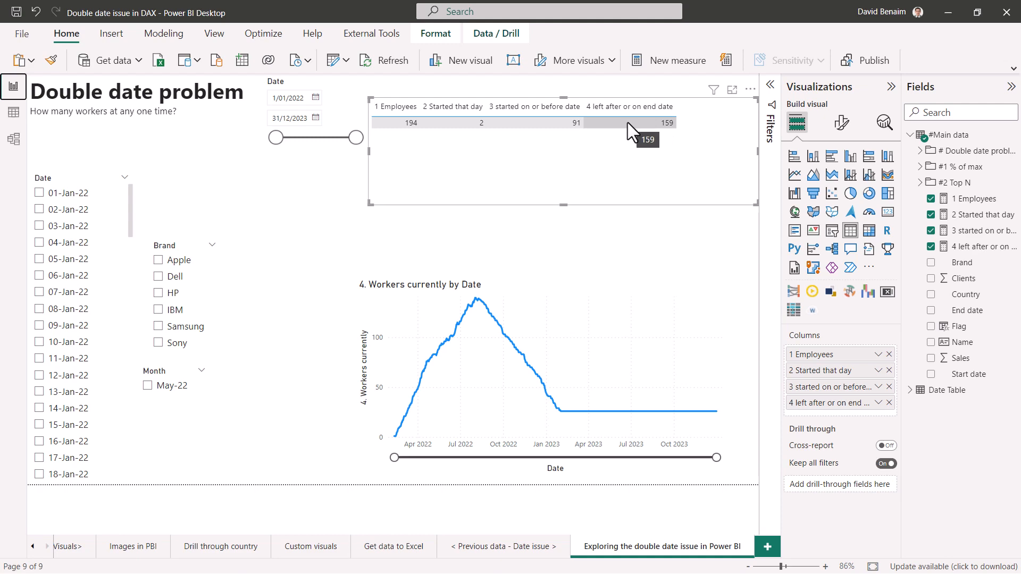
{"action": "mouse_move", "coordinate": [975, 246]}
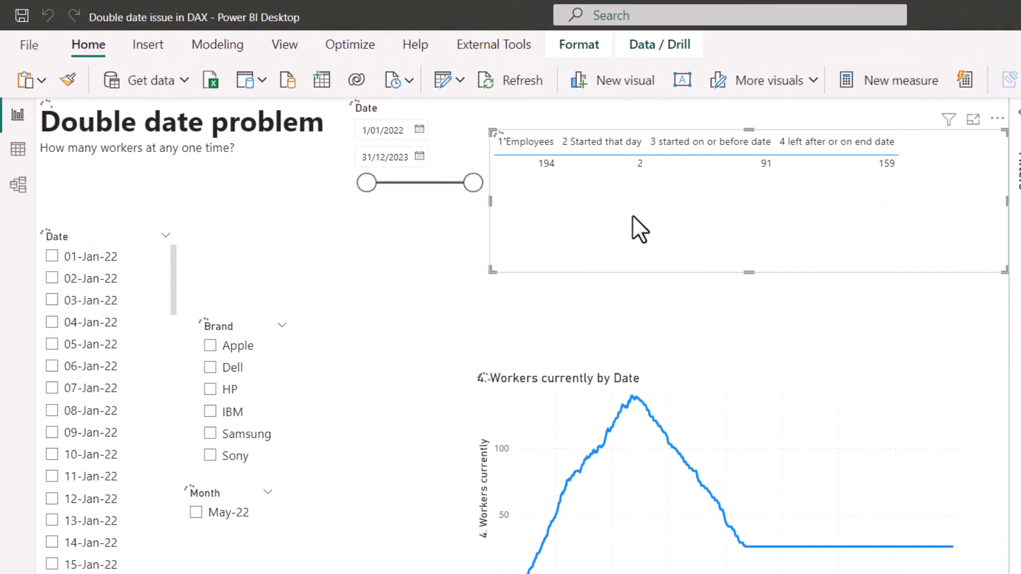
Step: Create measure 5 Didnt leave = CALCULATE(COUNTROWS('#Main data'), '#Main data'[End date]=BLANK())
{"action": "left_click", "coordinate": [900, 80]}
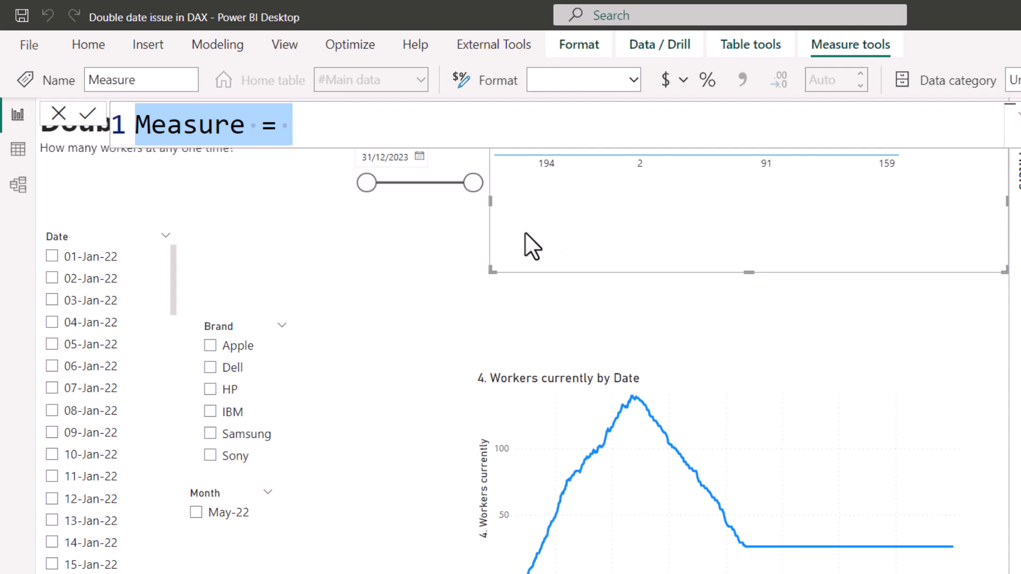
{"action": "type", "text": "5 Didnt leave="}
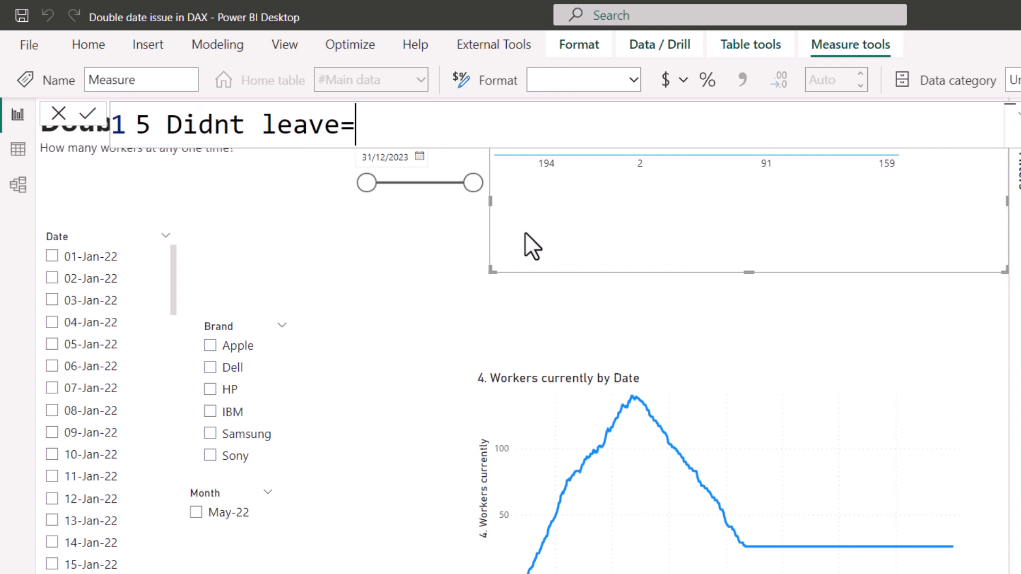
{"action": "type", "text": "CALCULATE("}
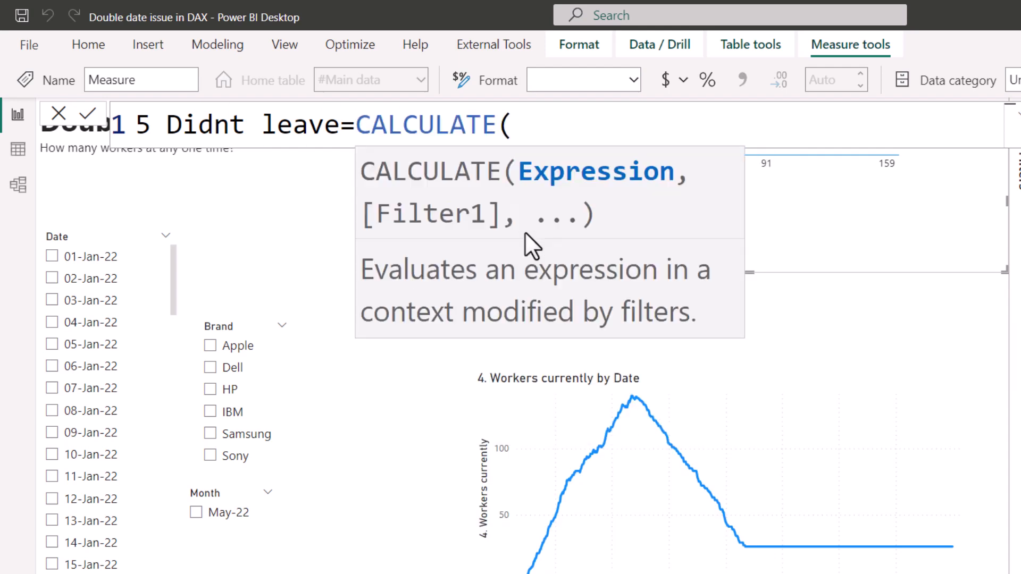
{"action": "type", "text": "countr"}
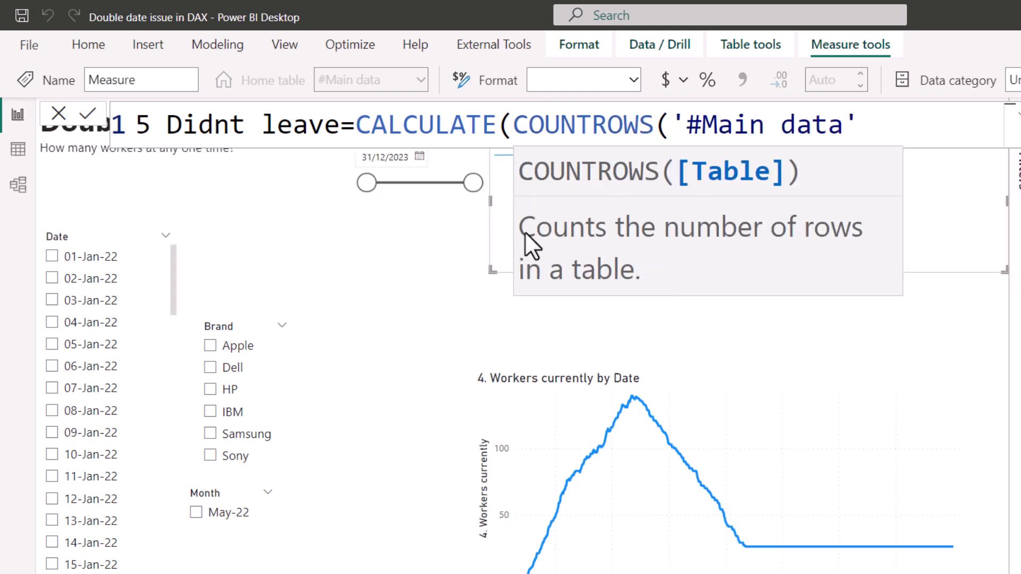
{"action": "type", "text": "),"}
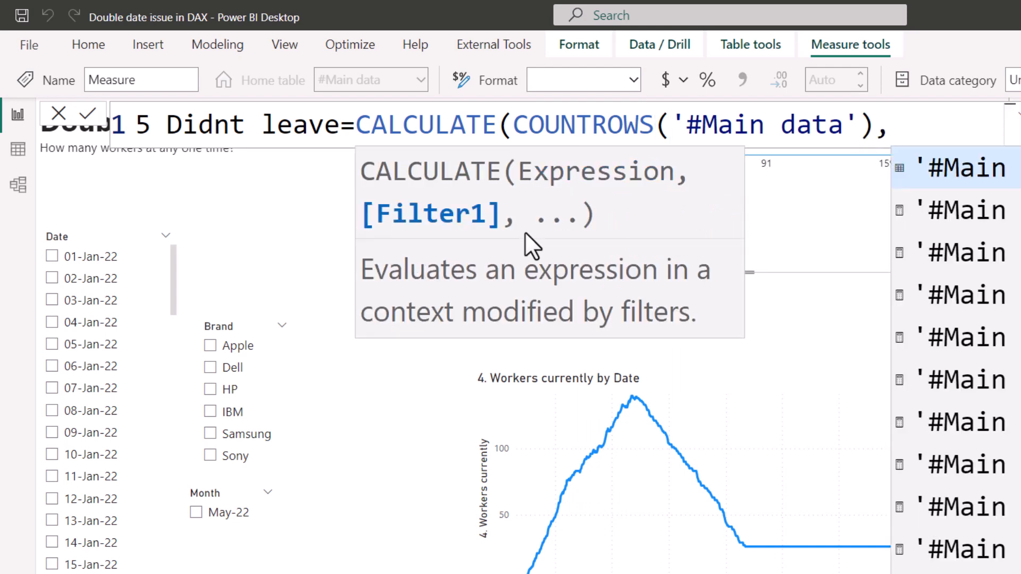
{"action": "type", "text": "end"}
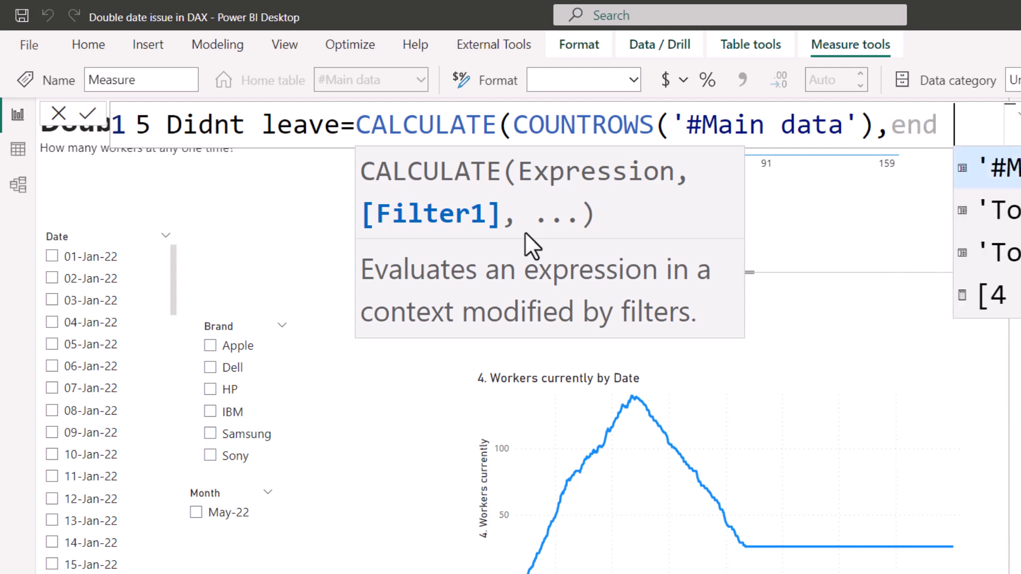
{"action": "type", "text": "'#Main data'[End date]"}
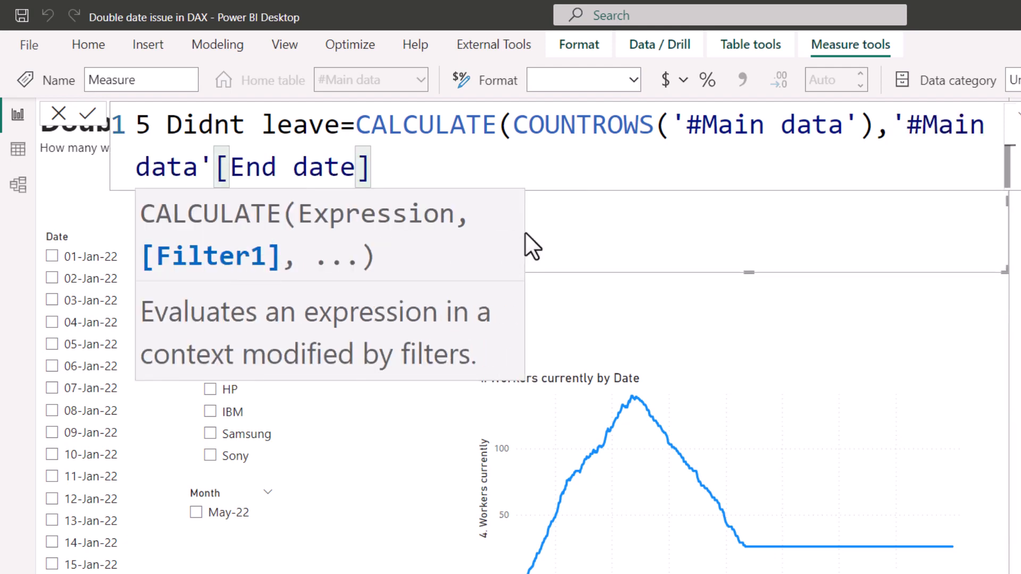
{"action": "type", "text": "=BLANK())"}
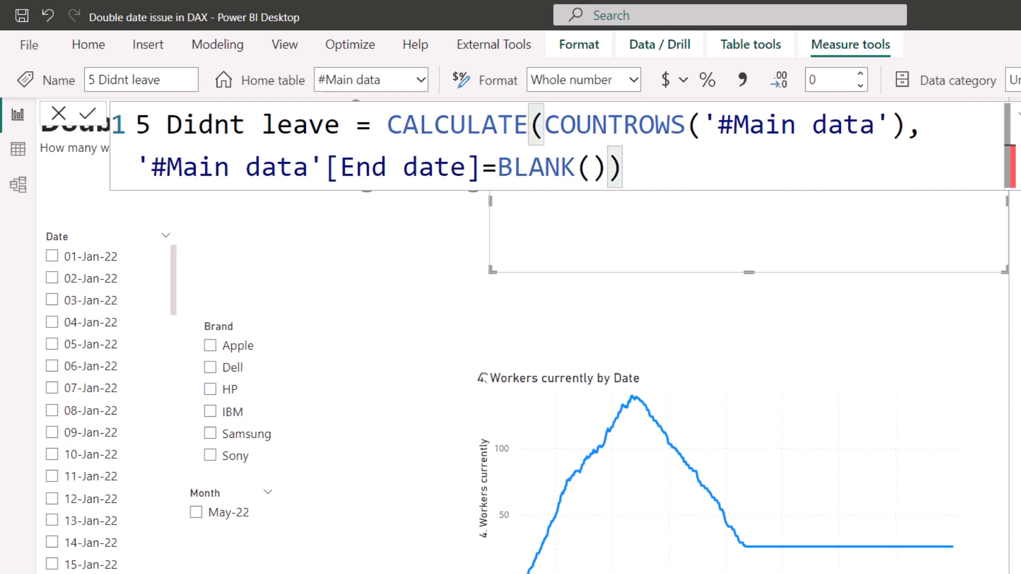
Step: Revisit the filter condition, try ISBLANK and back out, keeping End date = BLANK()
{"action": "left_click", "coordinate": [73, 112]}
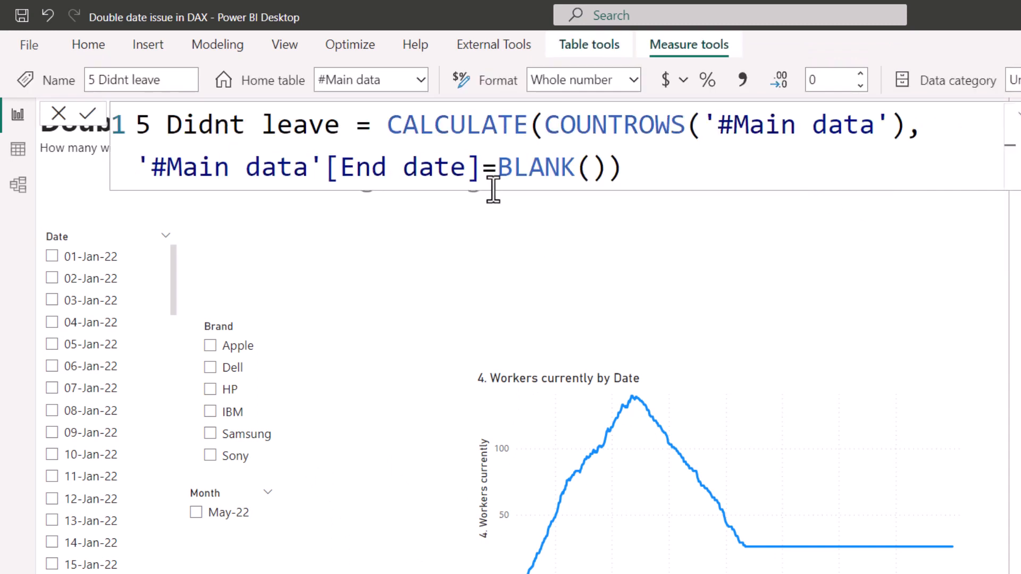
{"action": "mouse_move", "coordinate": [958, 129]}
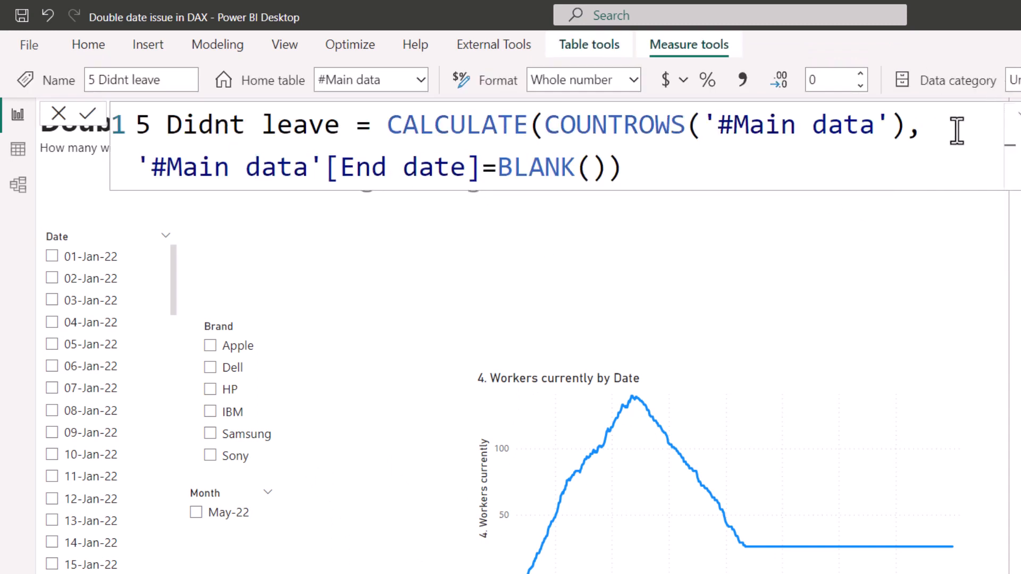
{"action": "type", "text": "isbl"}
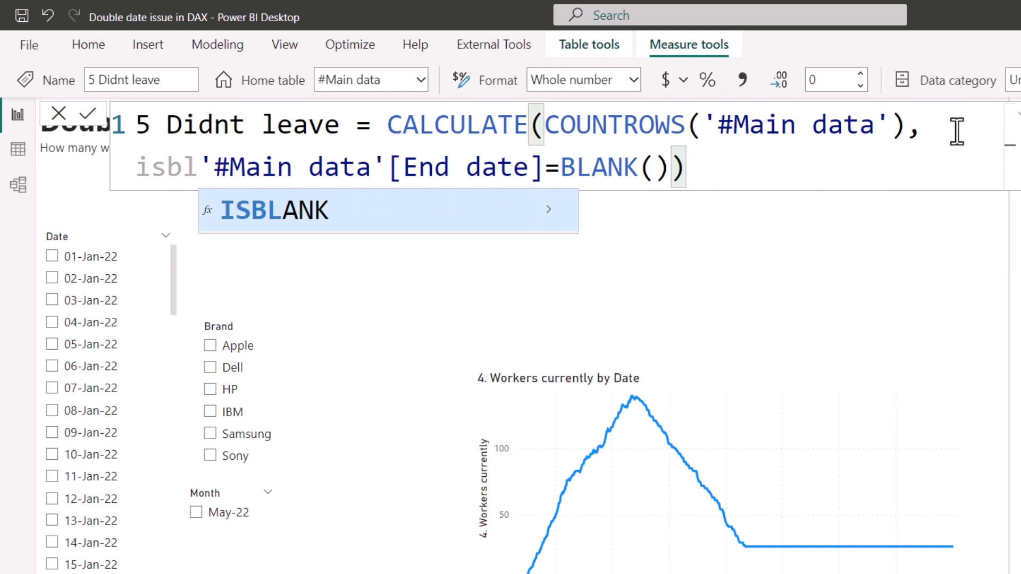
{"action": "key", "text": "Tab"}
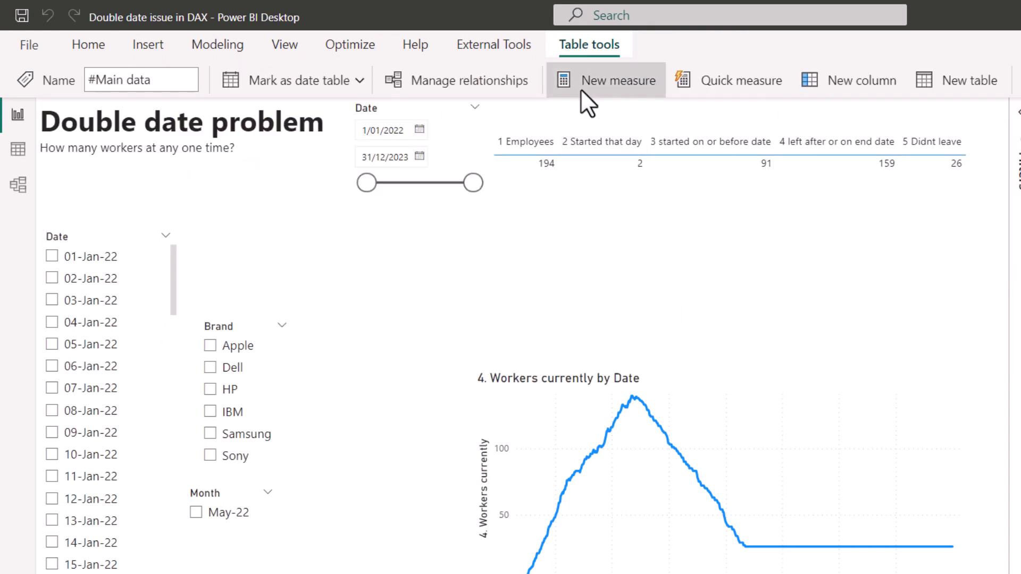
Step: Start measure 6 didnt leave or after = CALCULATE(COUNTROWS('#Main data'), FILTER(VALUES('#Main data'[End date]), ...))
{"action": "left_click", "coordinate": [614, 80]}
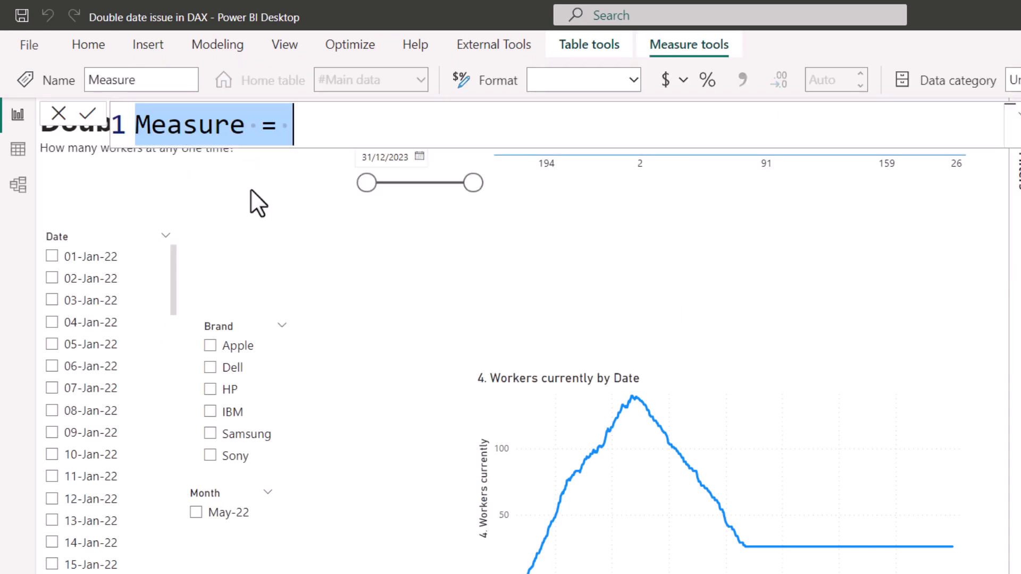
{"action": "type", "text": "6 didnt leave or"}
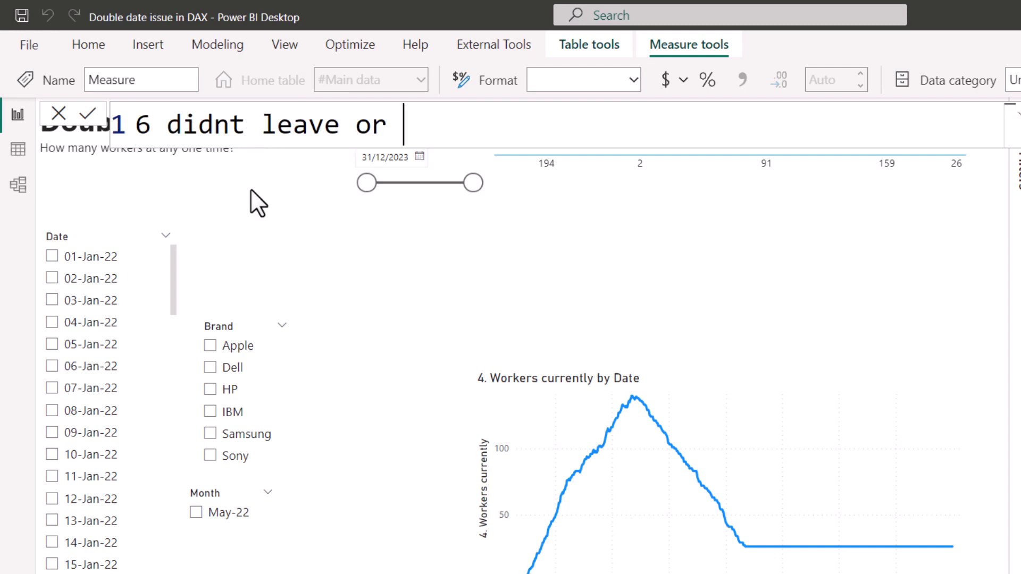
{"action": "type", "text": "after"}
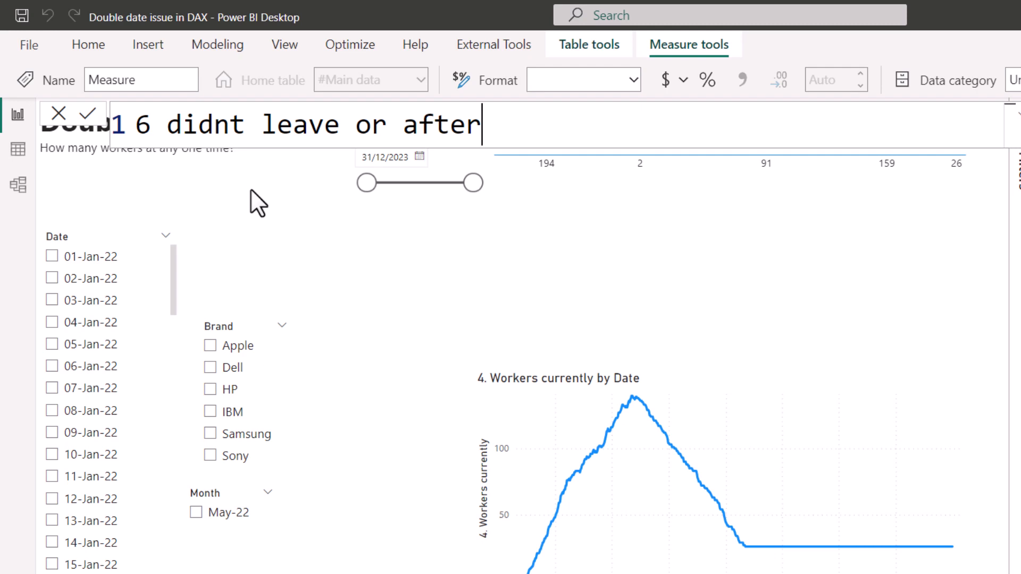
{"action": "type", "text": "=cal"}
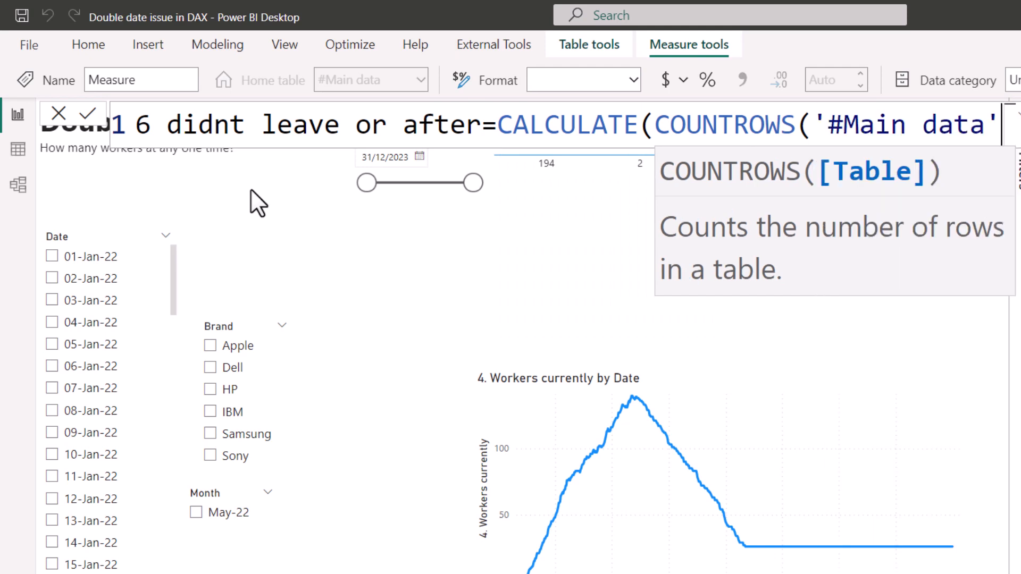
{"action": "type", "text": "),"}
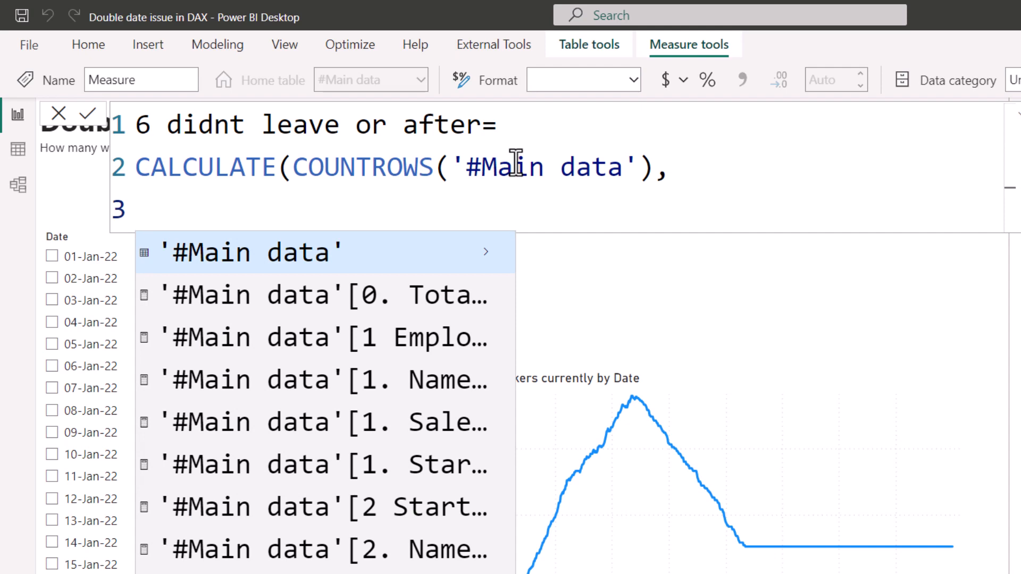
{"action": "type", "text": "FILTER(v"}
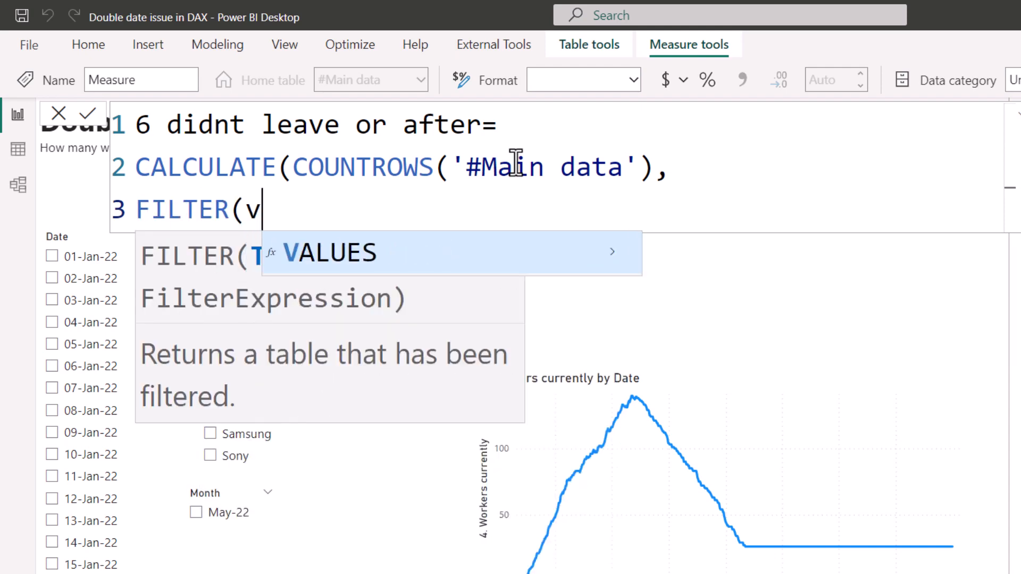
{"action": "type", "text": "VALUES(end"}
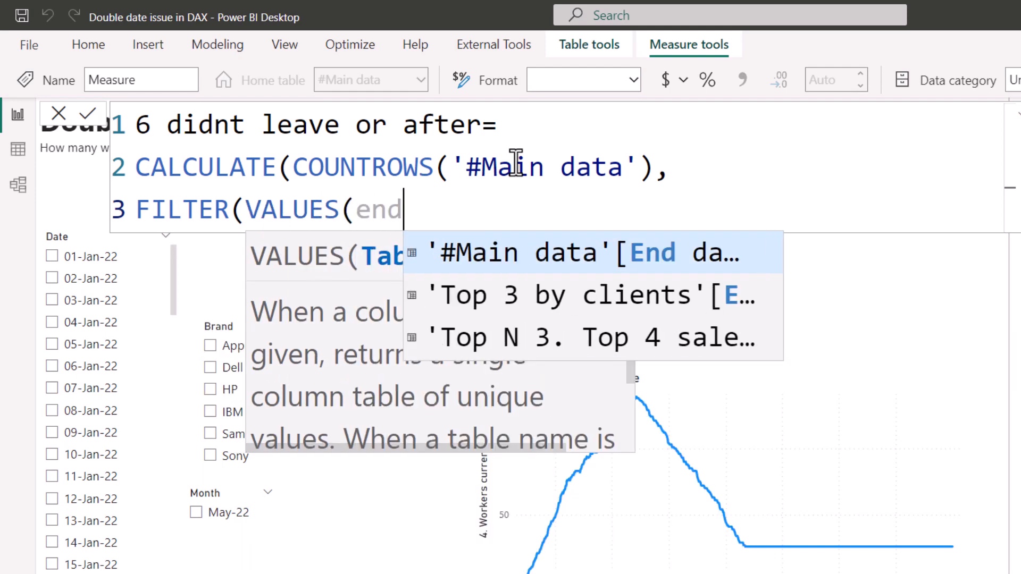
{"action": "left_click", "coordinate": [586, 253]}
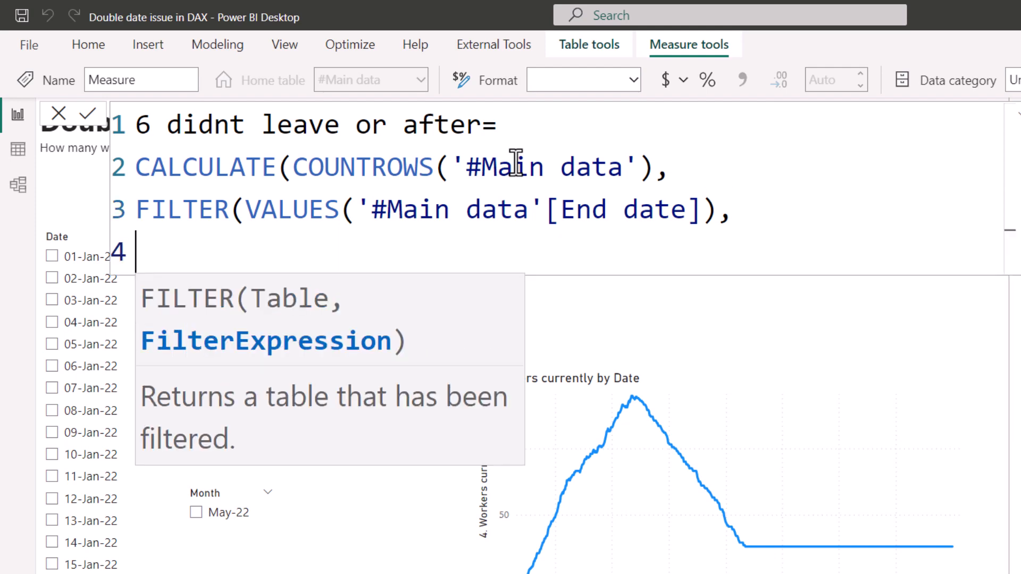
Step: Complete the filter with OR(End date=BLANK(), End date>=MAX('Date Table'[Date])) and close the brackets
{"action": "type", "text": "OR("}
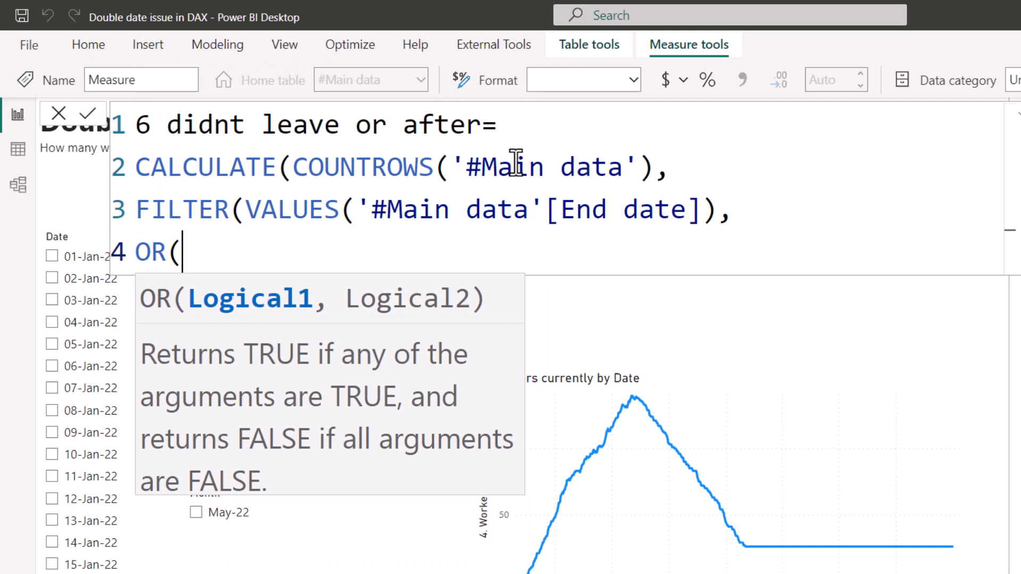
{"action": "type", "text": "end"}
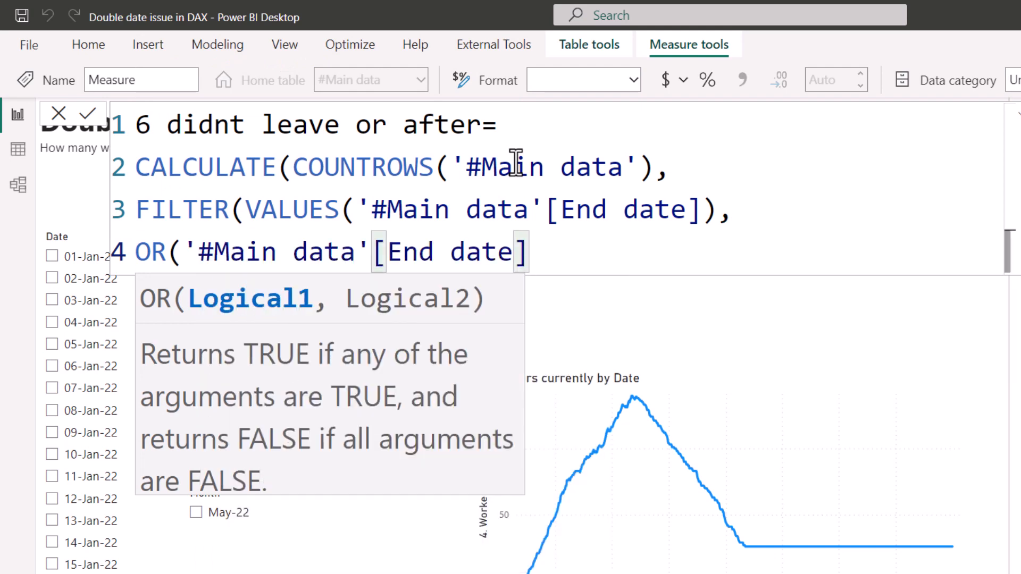
{"action": "type", "text": "="}
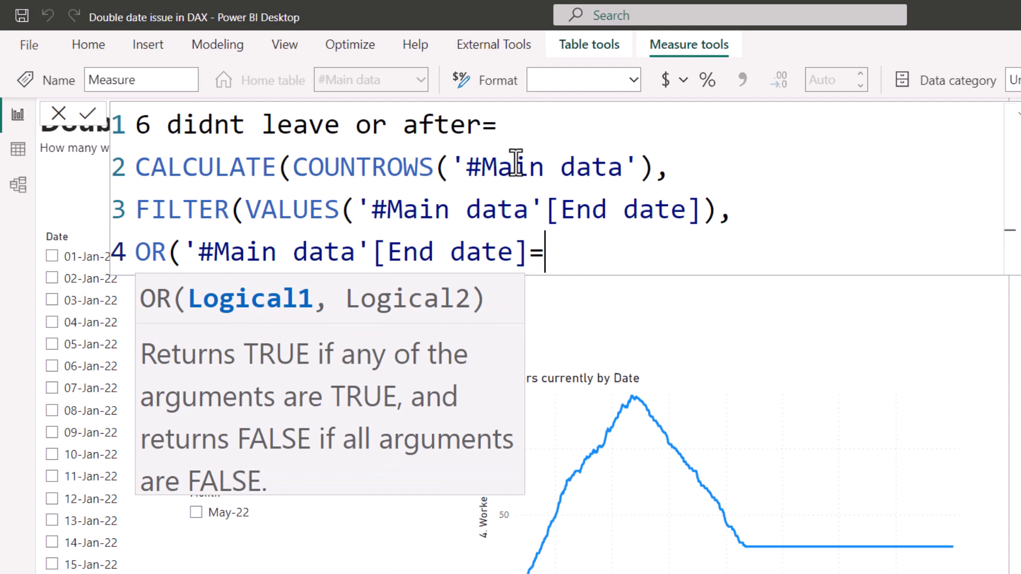
{"action": "type", "text": "BLANK()"}
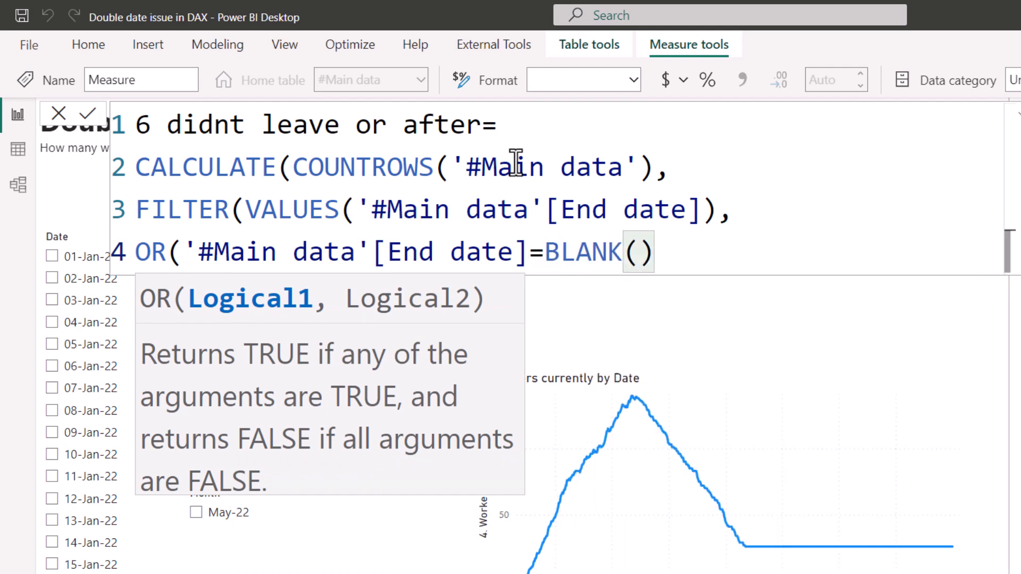
{"action": "type", "text": ","}
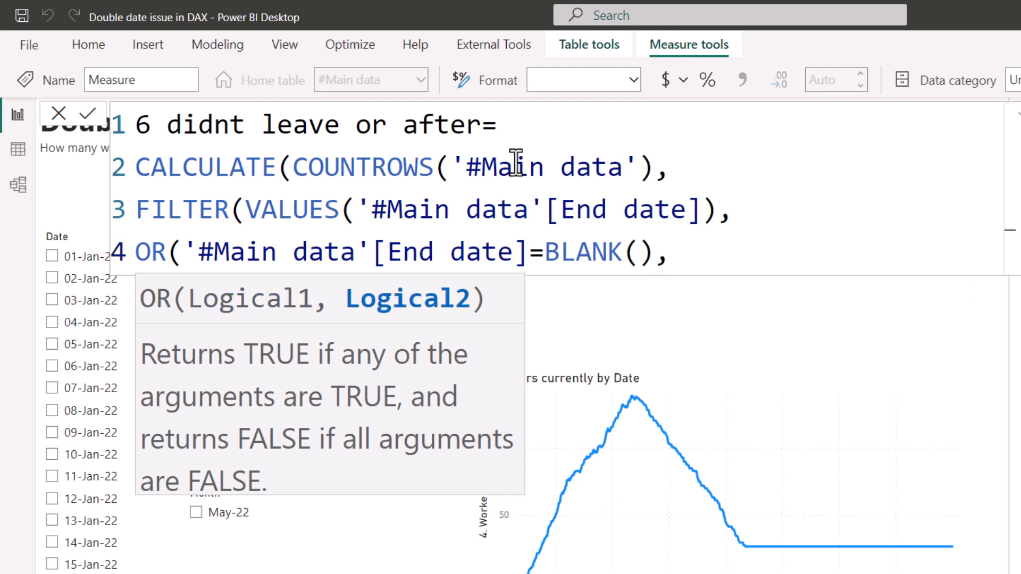
{"action": "type", "text": "end"}
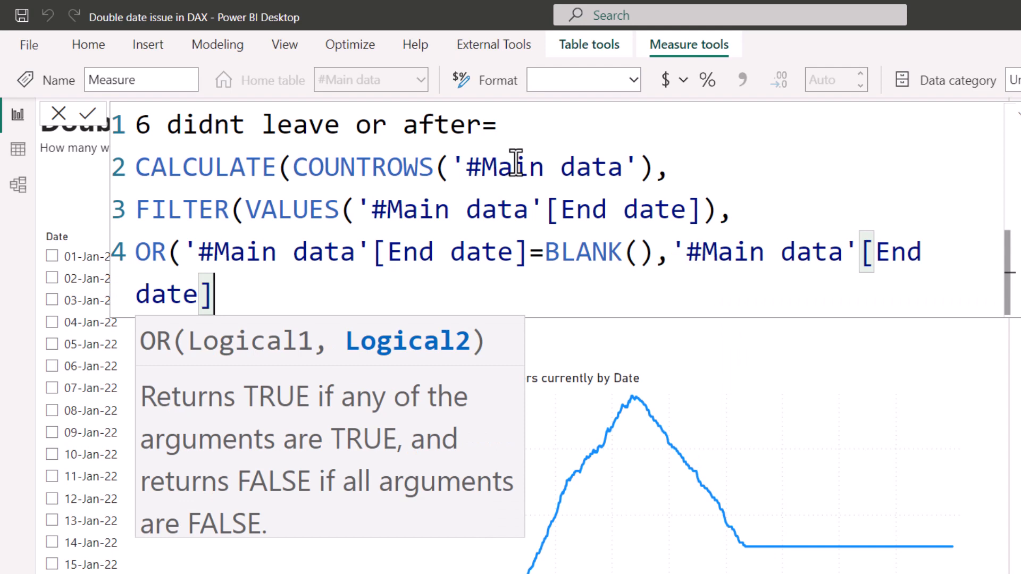
{"action": "type", "text": ">="}
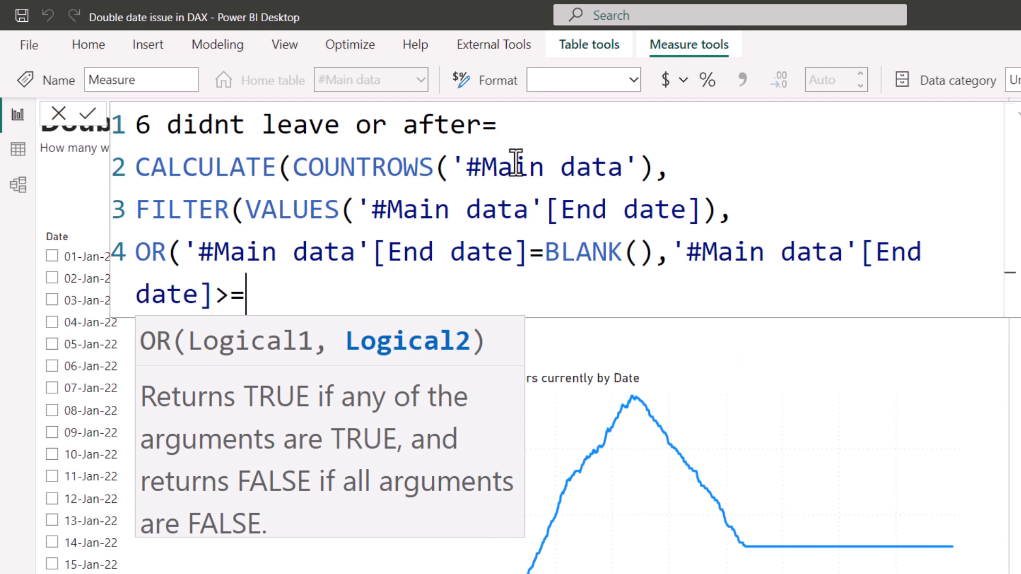
{"action": "type", "text": "MAX('Date Table'[Date"}
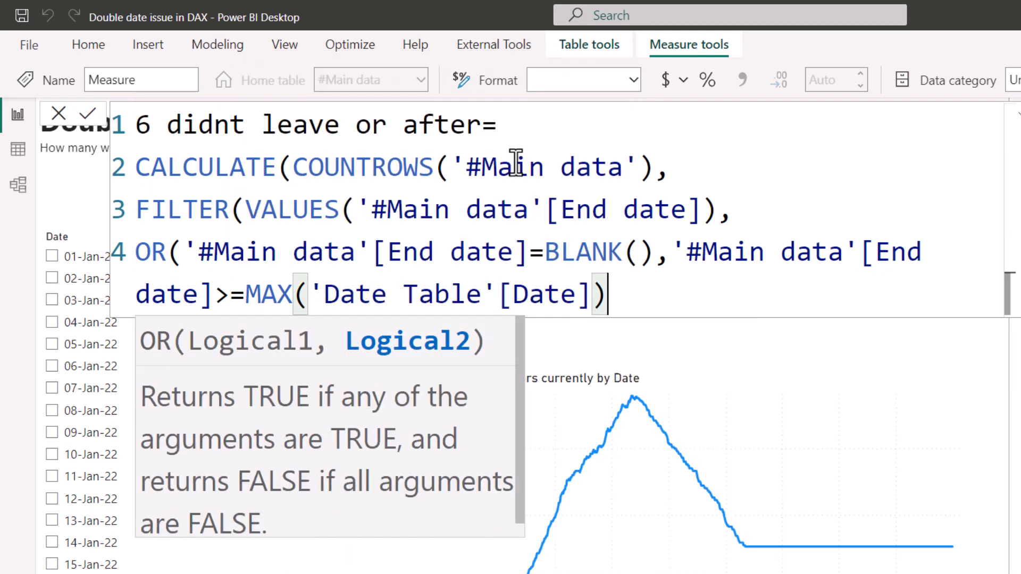
{"action": "type", "text": ")))"}
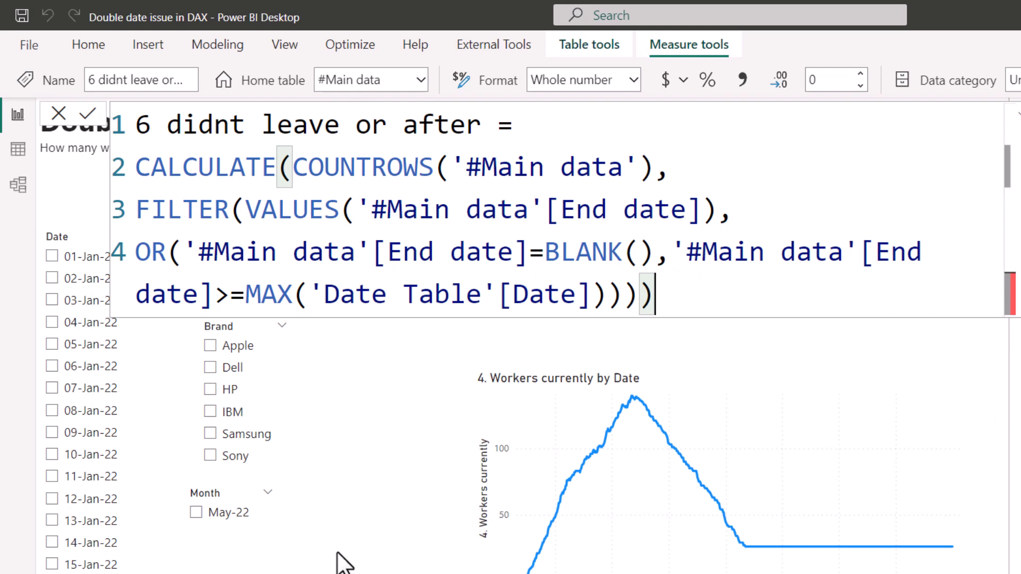
{"action": "mouse_move", "coordinate": [673, 457]}
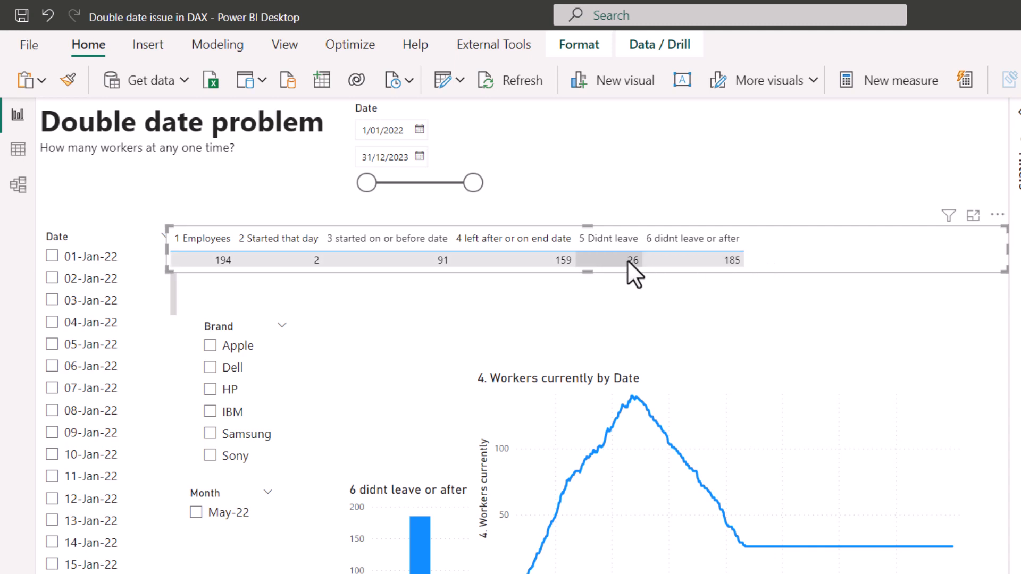
{"action": "mouse_move", "coordinate": [709, 285]}
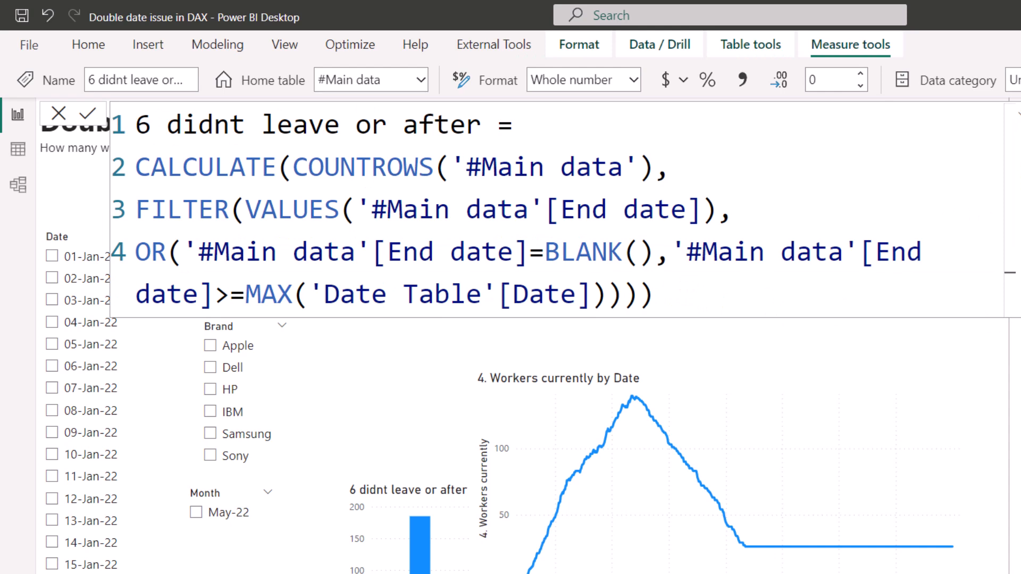
Step: Copy the previous formula as 7 workers currently and begin a FILTER(VALUES('#Main data'[Start date]) clause
{"action": "left_click_drag", "start_coordinate": [134, 166], "coordinate": [651, 297]}
{"action": "type", "text": "7"}
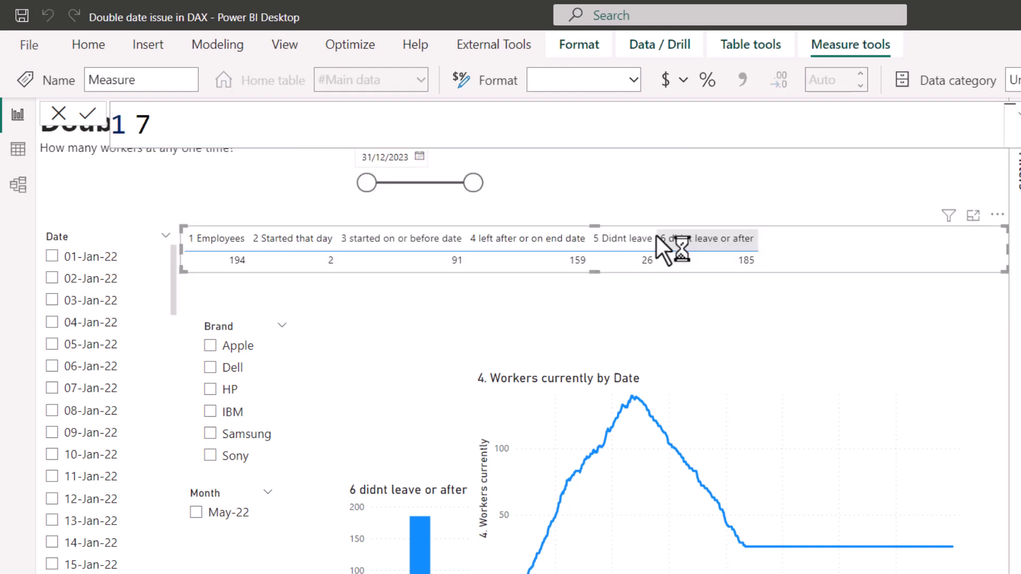
{"action": "type", "text": "worke"}
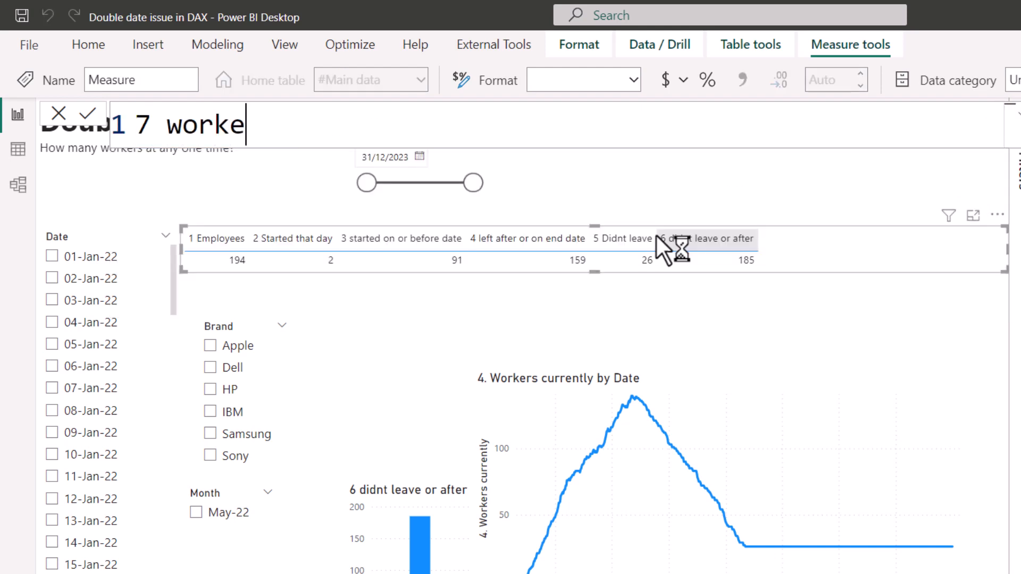
{"action": "type", "text": "rs currentl"}
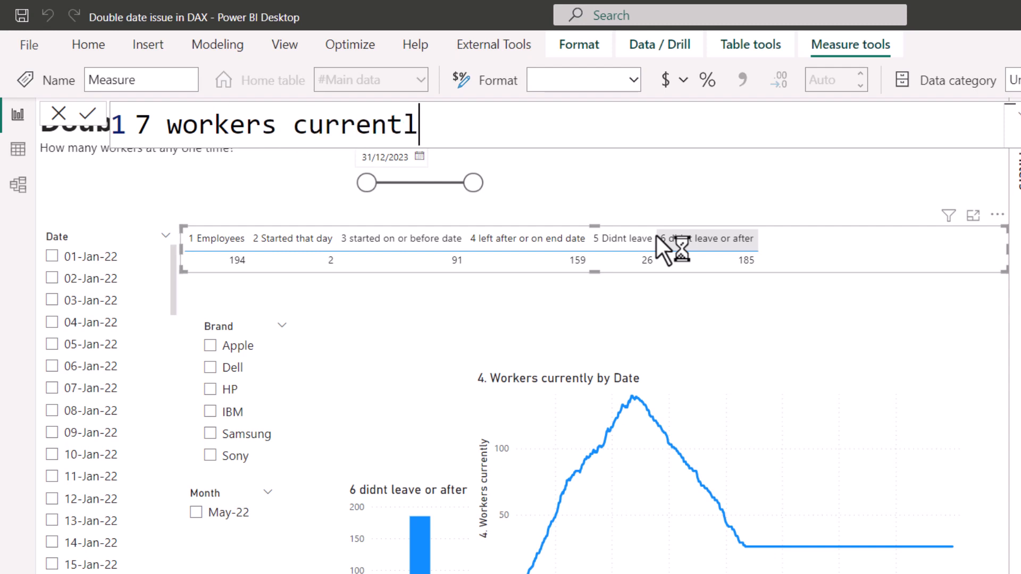
{"action": "type", "text": "y="}
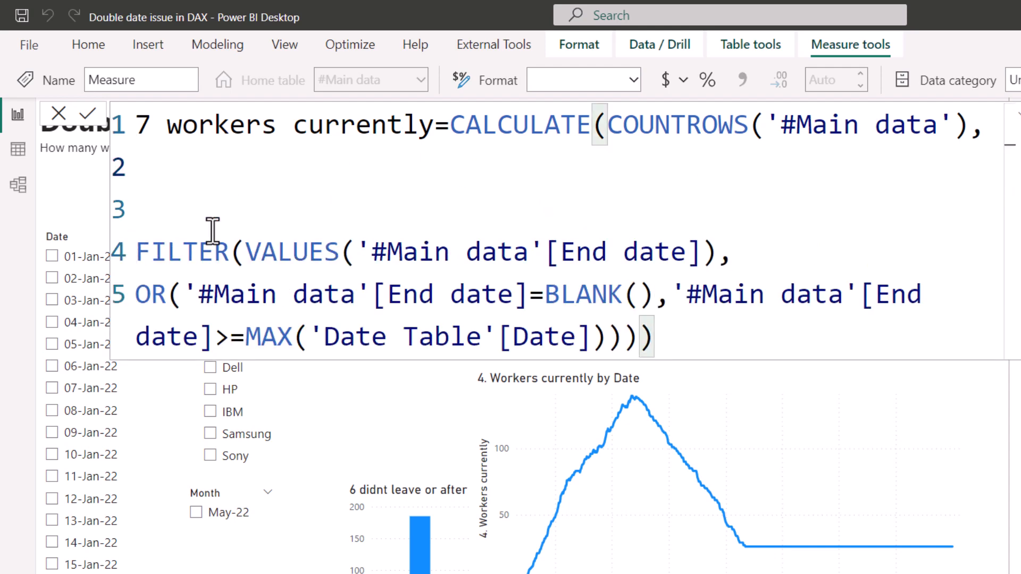
{"action": "type", "text": "filt"}
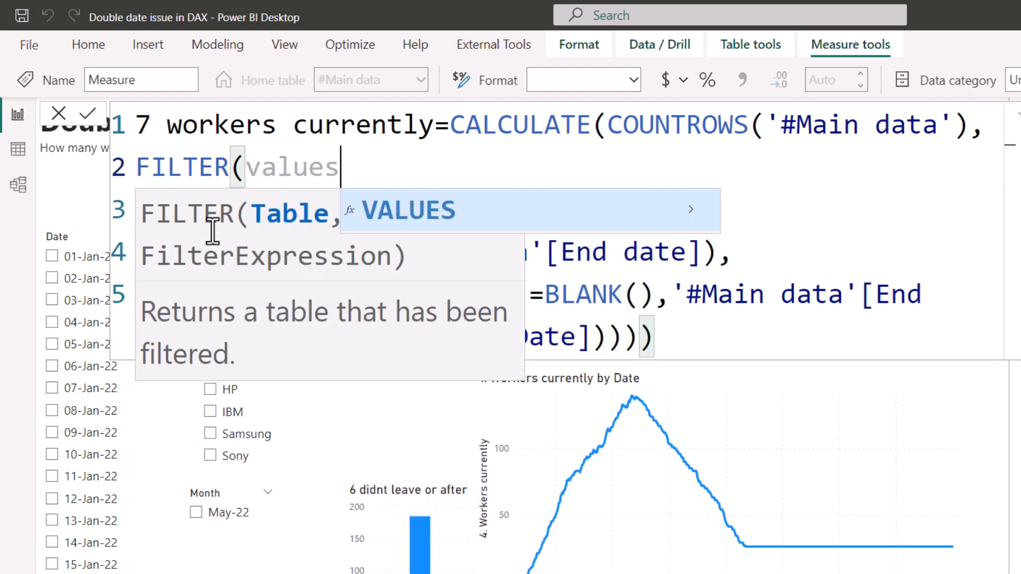
{"action": "type", "text": "VALUES(start"}
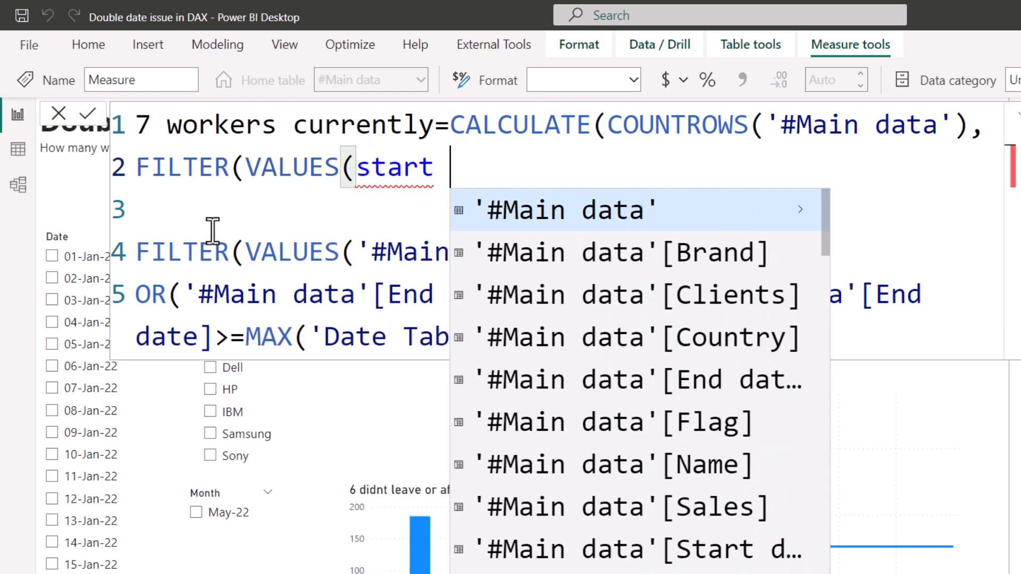
{"action": "left_click", "coordinate": [613, 549]}
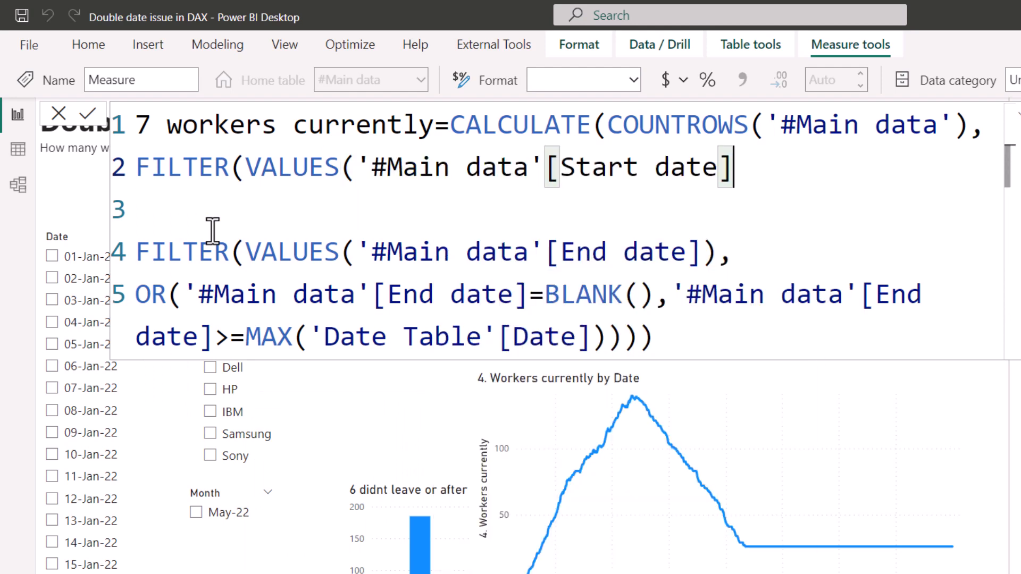
Step: Finish the condition '#Main data'[Start date] <= MIN('Date Table'[Date]) before the End date filter
{"action": "type", "text": "),"}
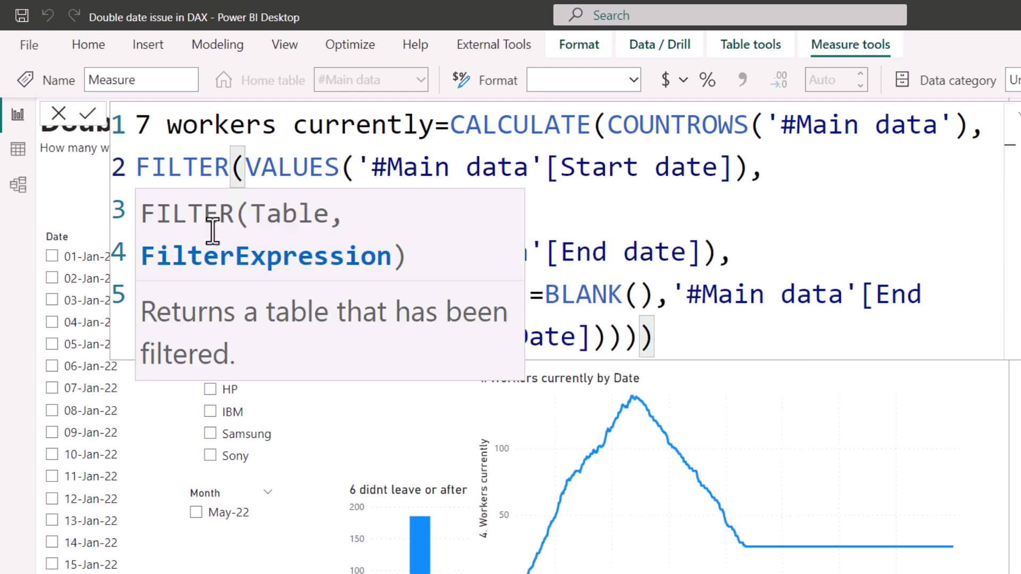
{"action": "type", "text": "s"}
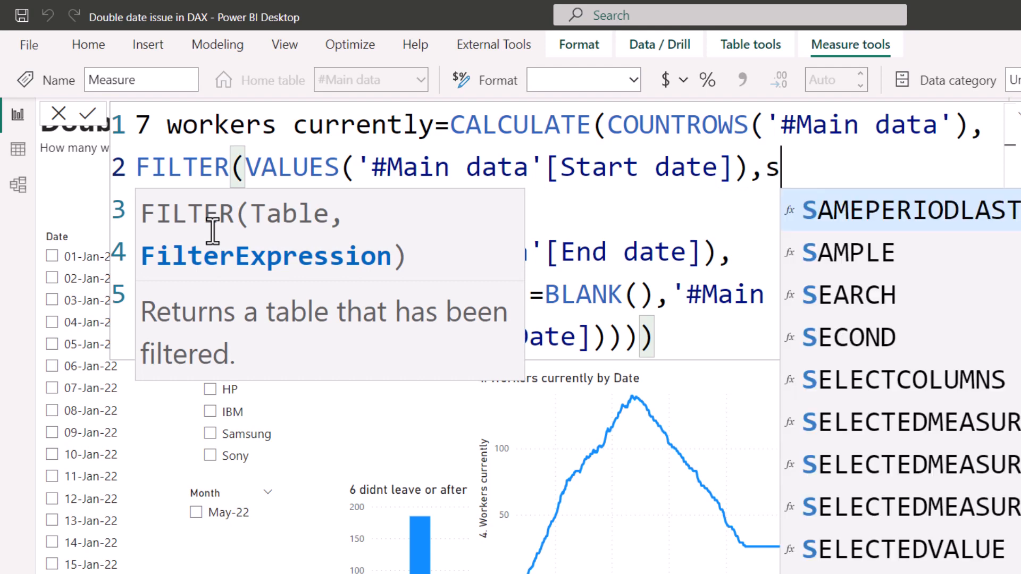
{"action": "type", "text": "'#Main data'[Start date]"}
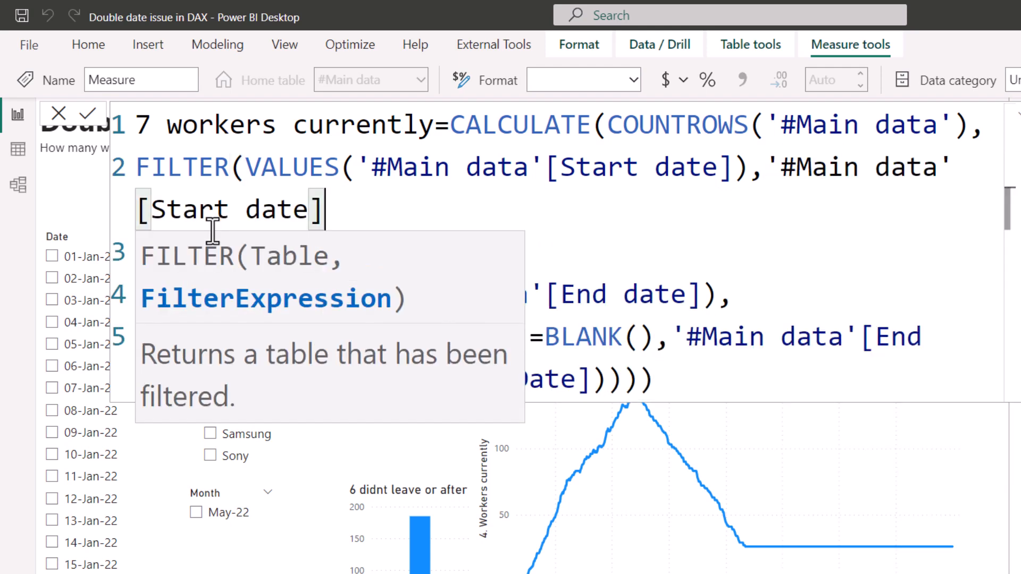
{"action": "type", "text": "<=m"}
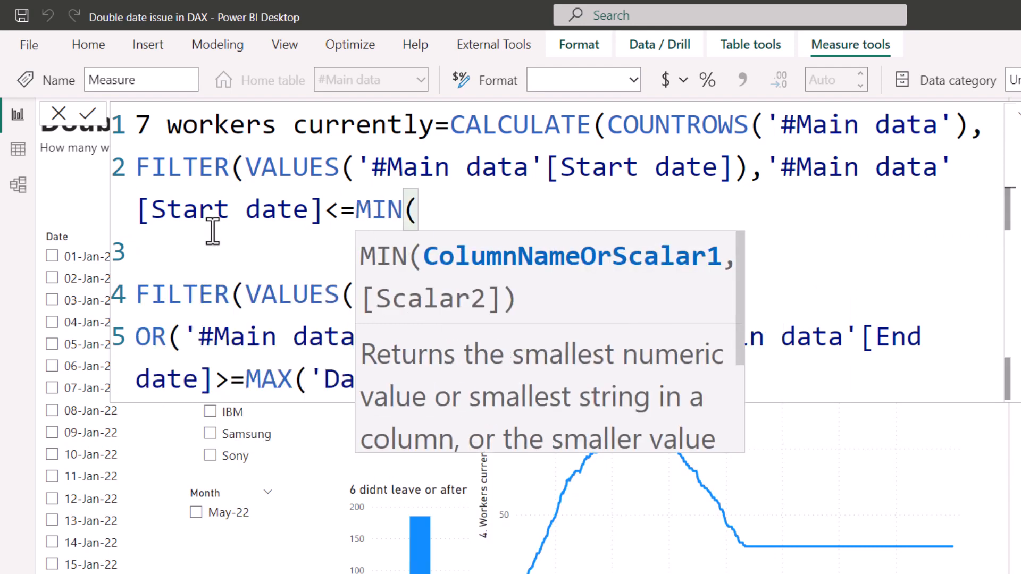
{"action": "type", "text": "date"}
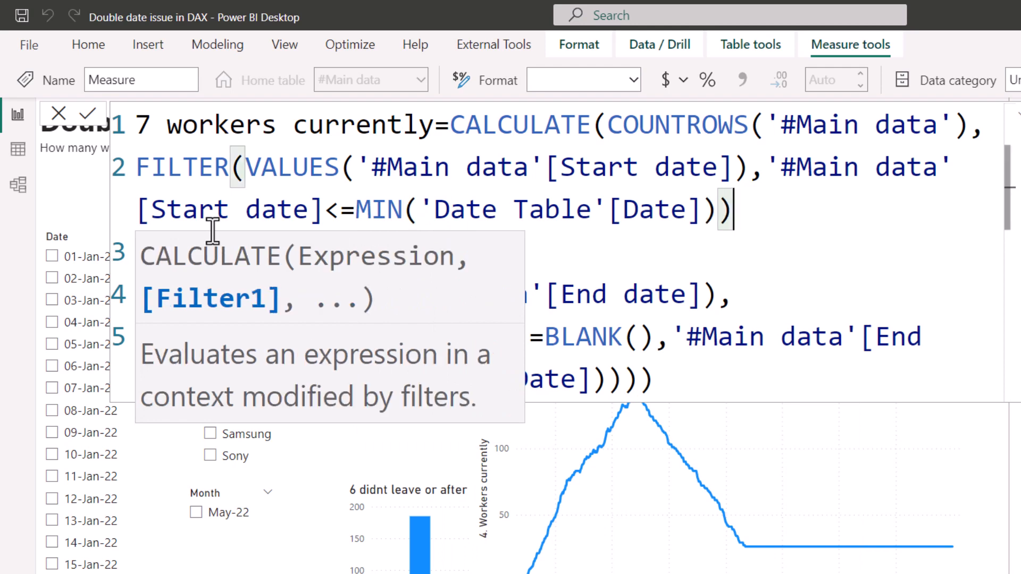
{"action": "type", "text": ","}
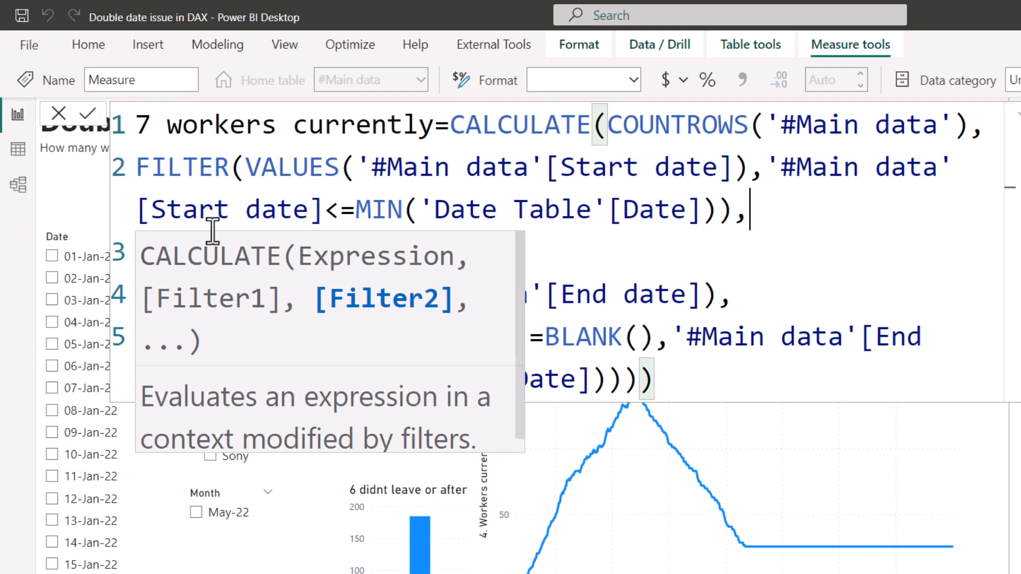
{"action": "mouse_move", "coordinate": [224, 175]}
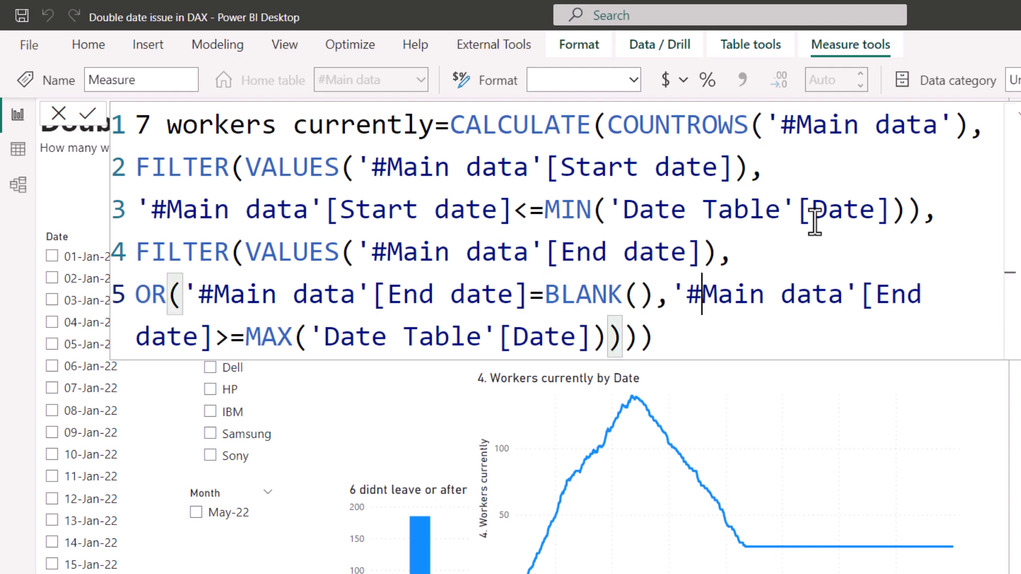
Step: Break the 7 workers currently formula over six lines, each condition on its own line
{"action": "key", "text": "Enter"}
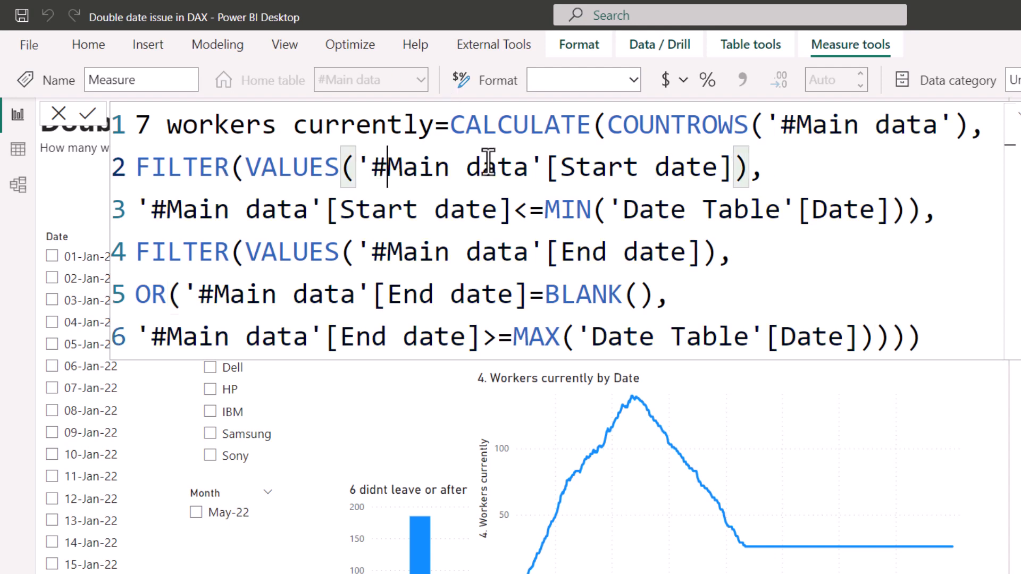
{"action": "double_click", "coordinate": [676, 124]}
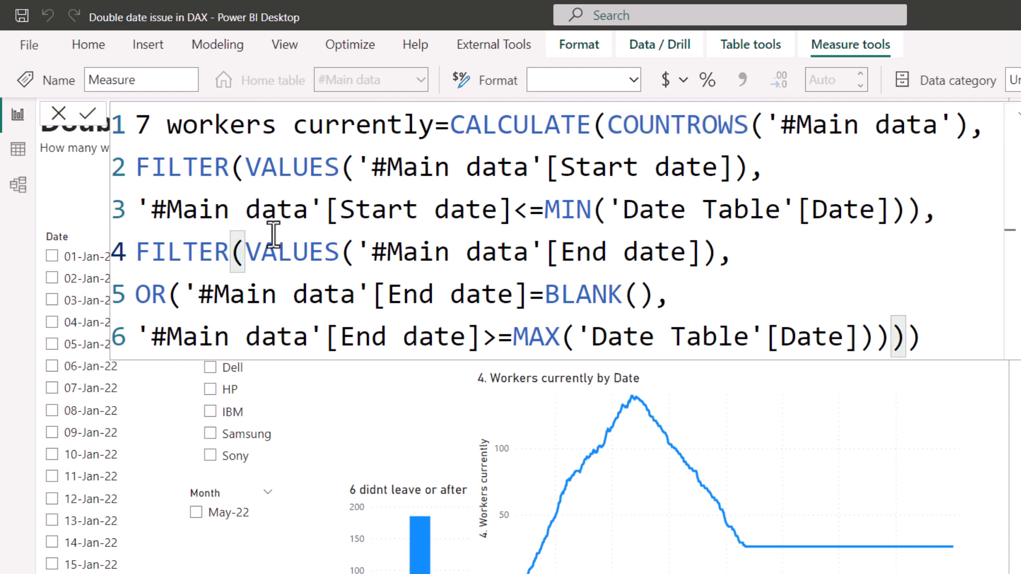
{"action": "mouse_move", "coordinate": [200, 253]}
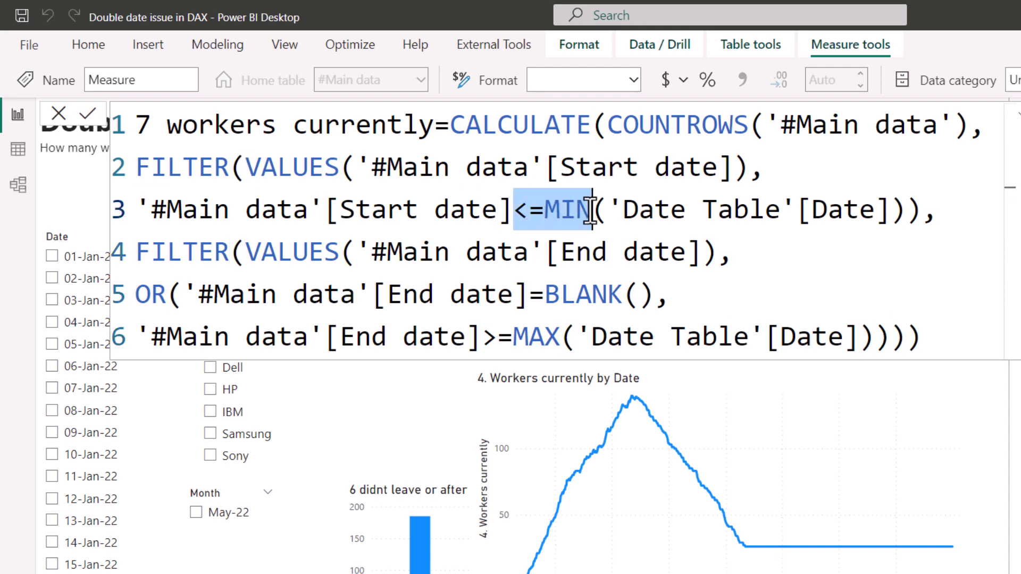
{"action": "mouse_move", "coordinate": [938, 338]}
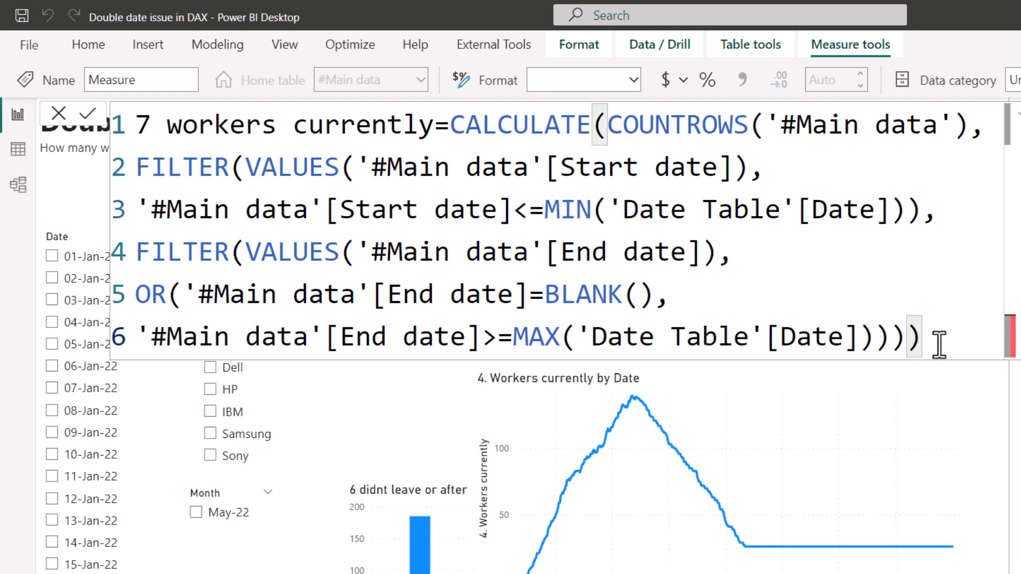
{"action": "mouse_move", "coordinate": [58, 342]}
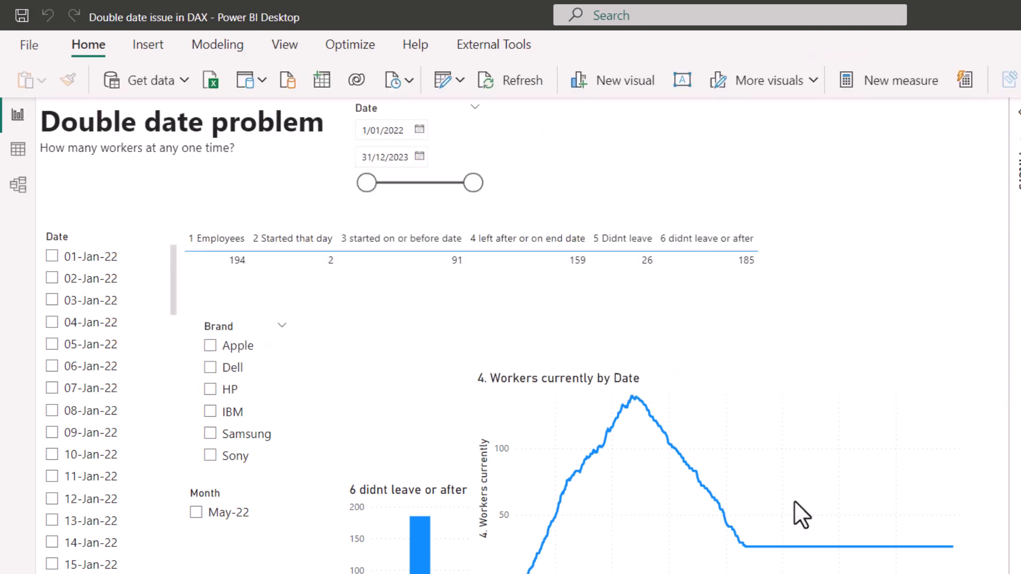
Step: Add 7 workers currently to the report table, reading 82 alongside the other measures
{"action": "left_click", "coordinate": [456, 259]}
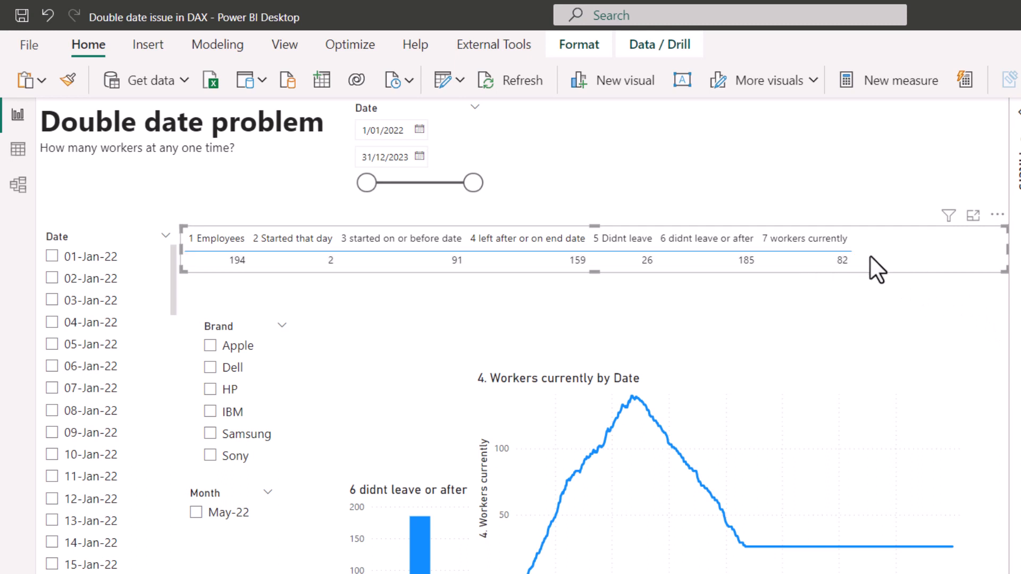
{"action": "scroll", "scroll_direction": "down", "scroll_amount": 3}
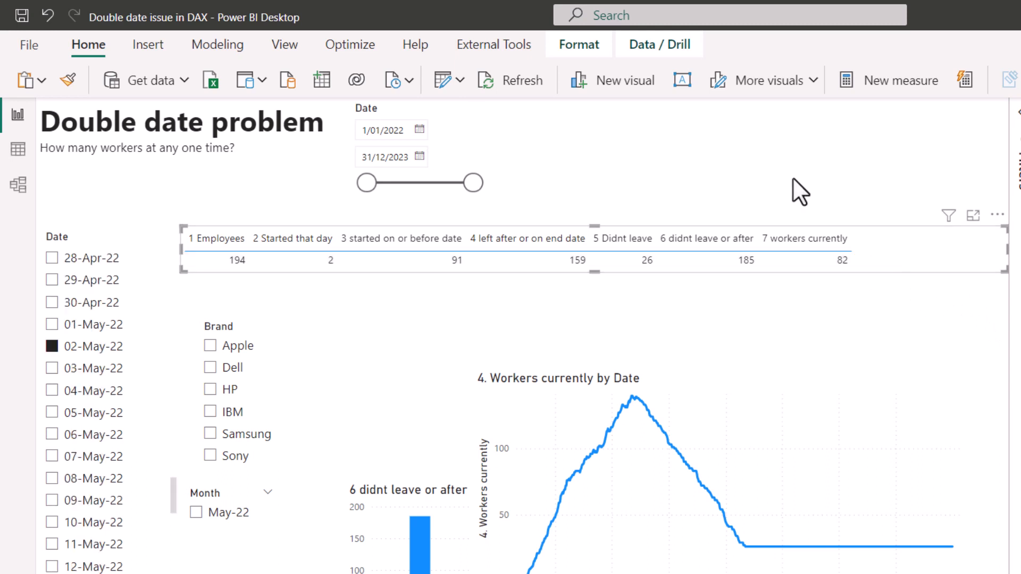
{"action": "mouse_move", "coordinate": [884, 260]}
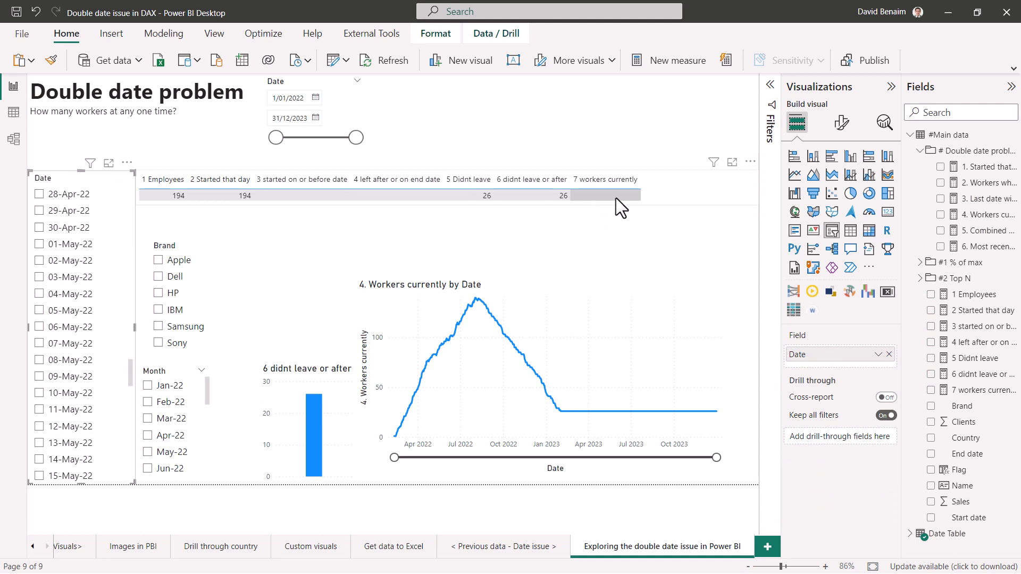
{"action": "mouse_move", "coordinate": [752, 534]}
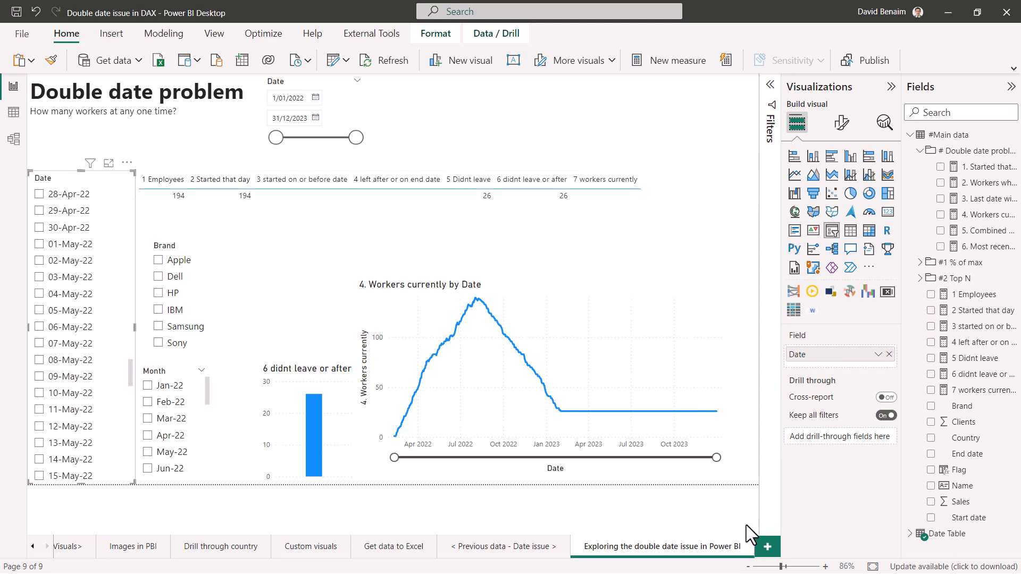
{"action": "mouse_move", "coordinate": [720, 421]}
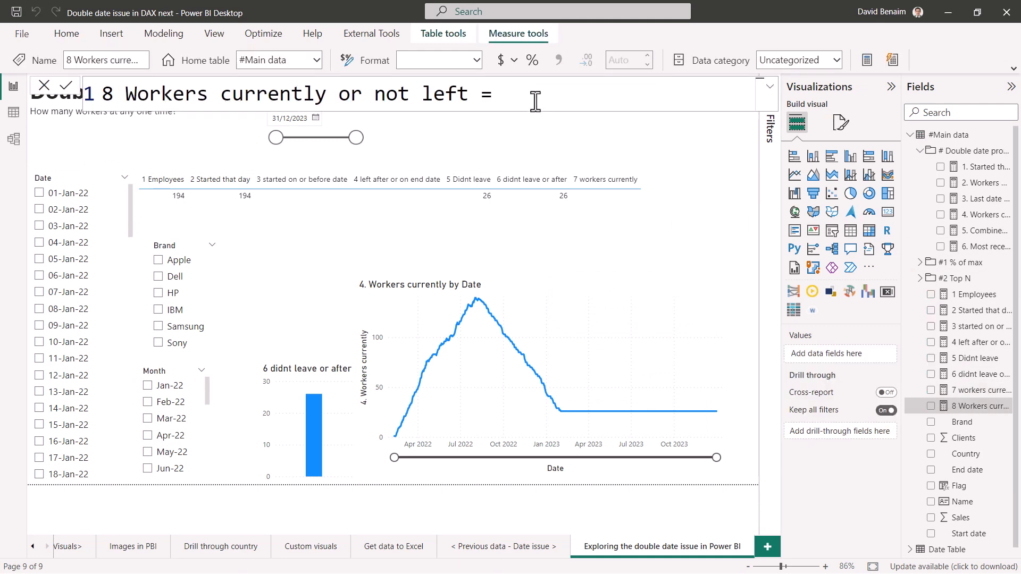
Step: Start measure 8 with IF(ISCROSSFILTERED('Date Table'[Date]), ...
{"action": "type", "text": "IF("}
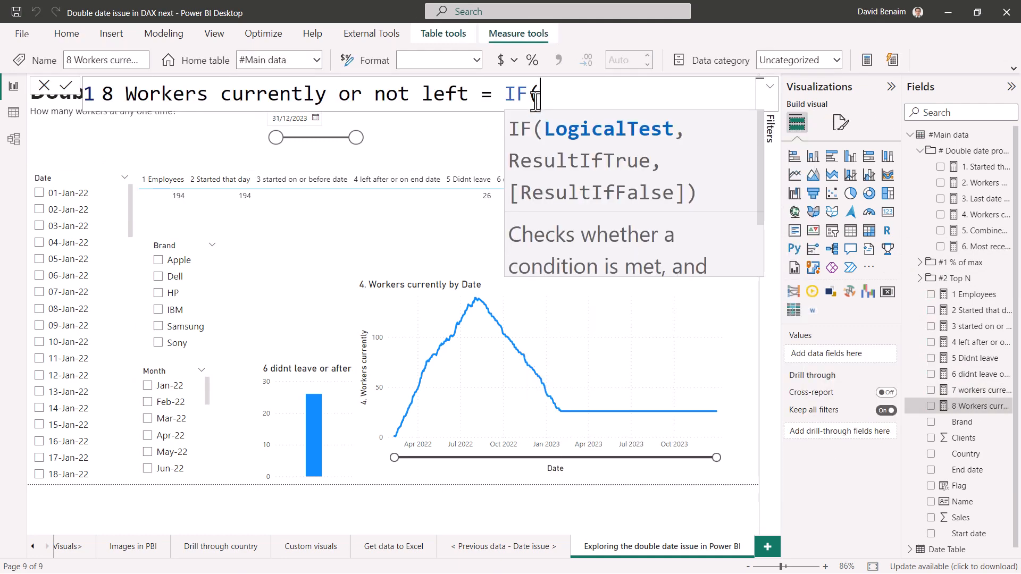
{"action": "type", "text": "ISCROSSFILTERED("}
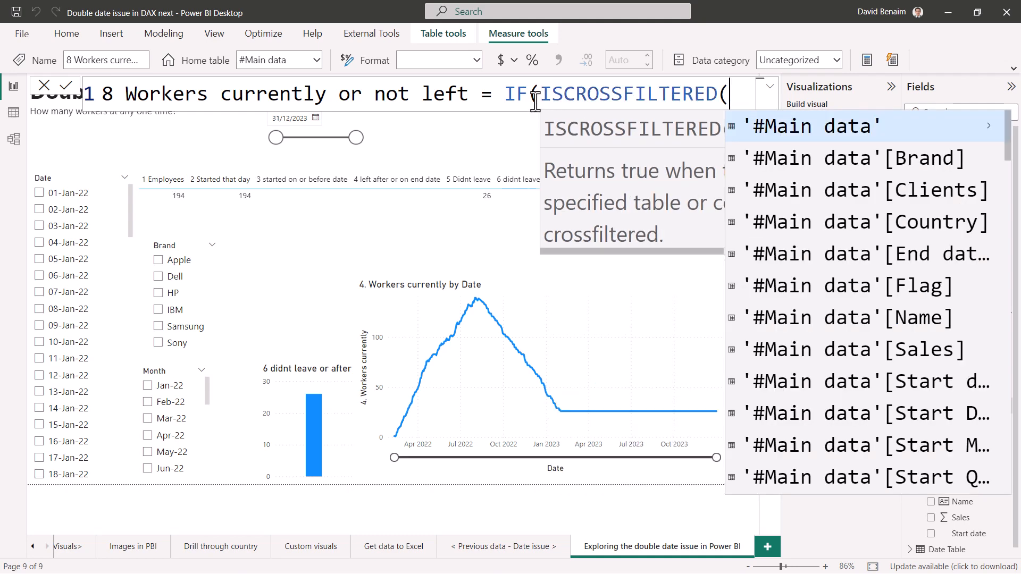
{"action": "type", "text": "(date"}
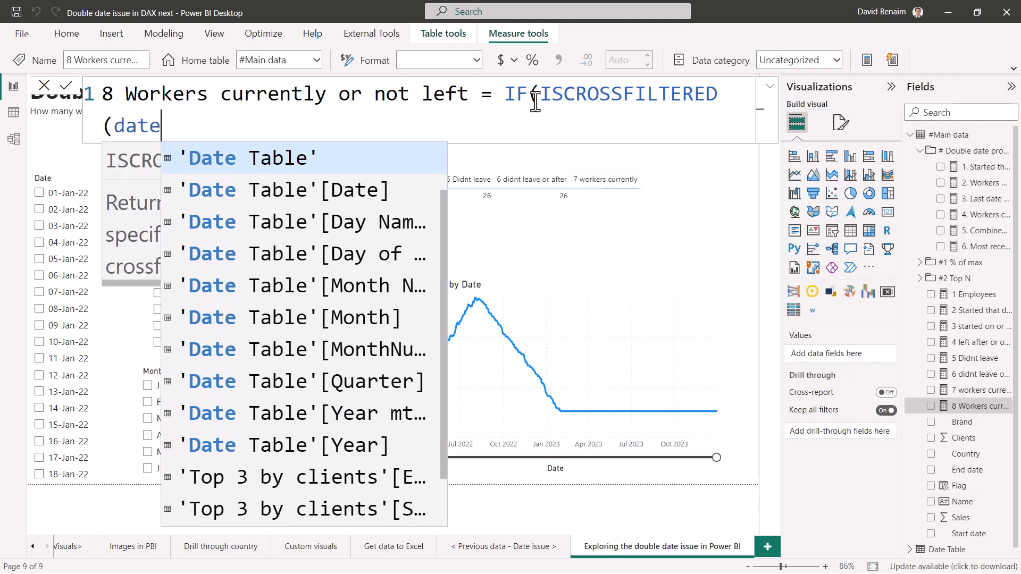
{"action": "left_click", "coordinate": [306, 190]}
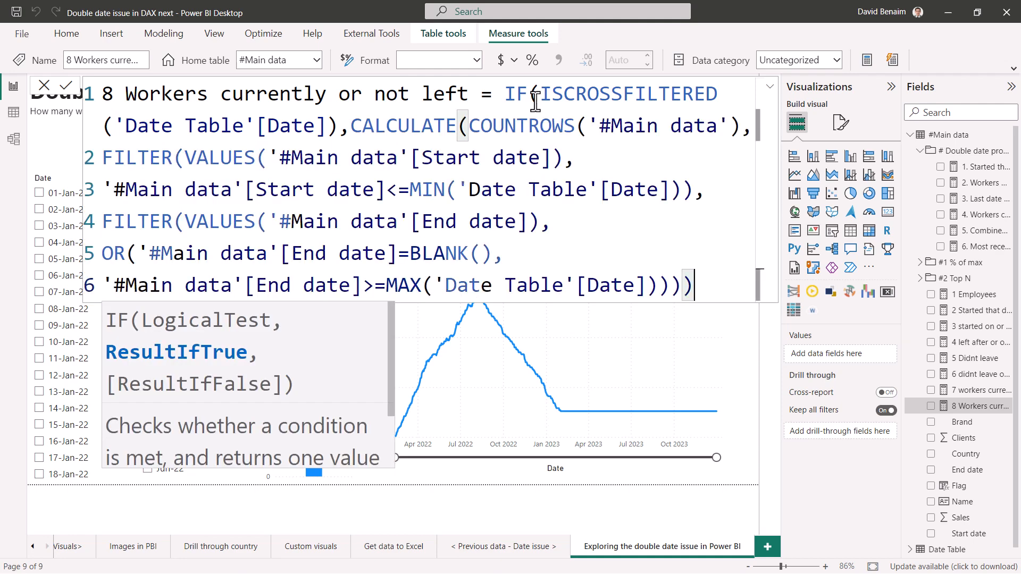
{"action": "type", "text": ","}
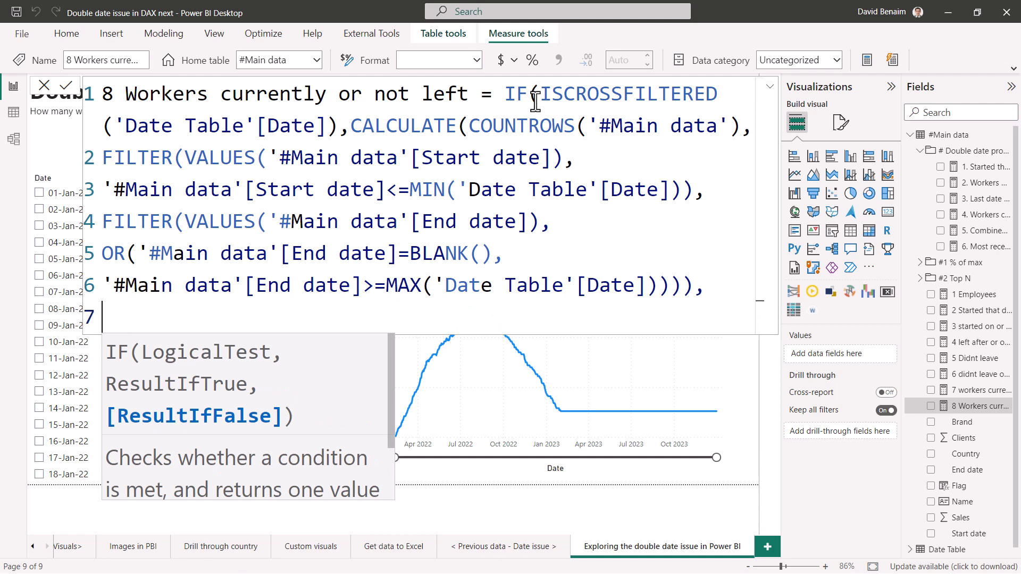
Step: Add the else branch CALCULATE(COUNTROWS('#Main data'), ISBLANK('#Main data'[End date])) and commit, reading 26
{"action": "type", "text": "CALCULATE("}
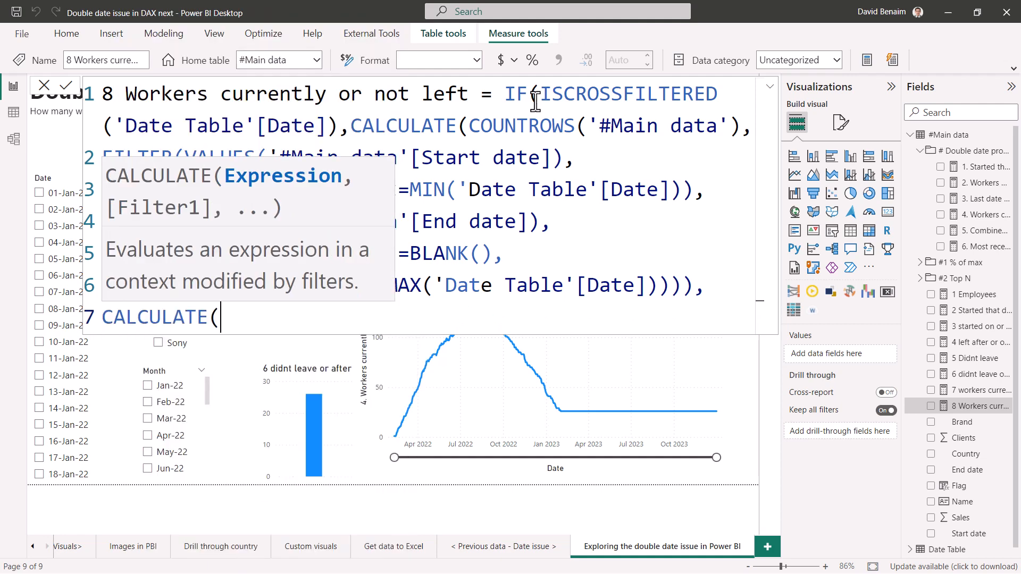
{"action": "type", "text": "coun"}
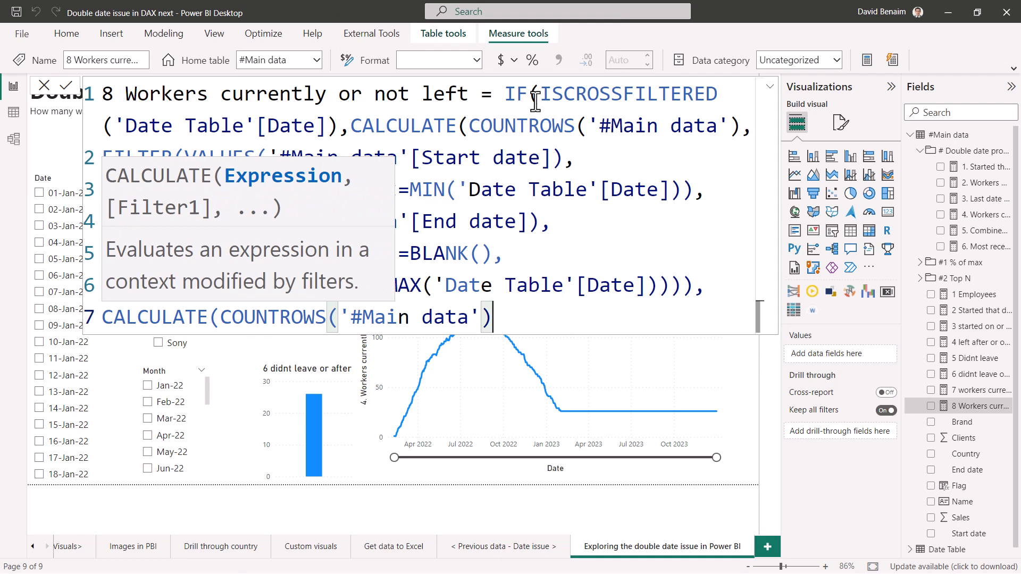
{"action": "type", "text": ",ISBLANK("}
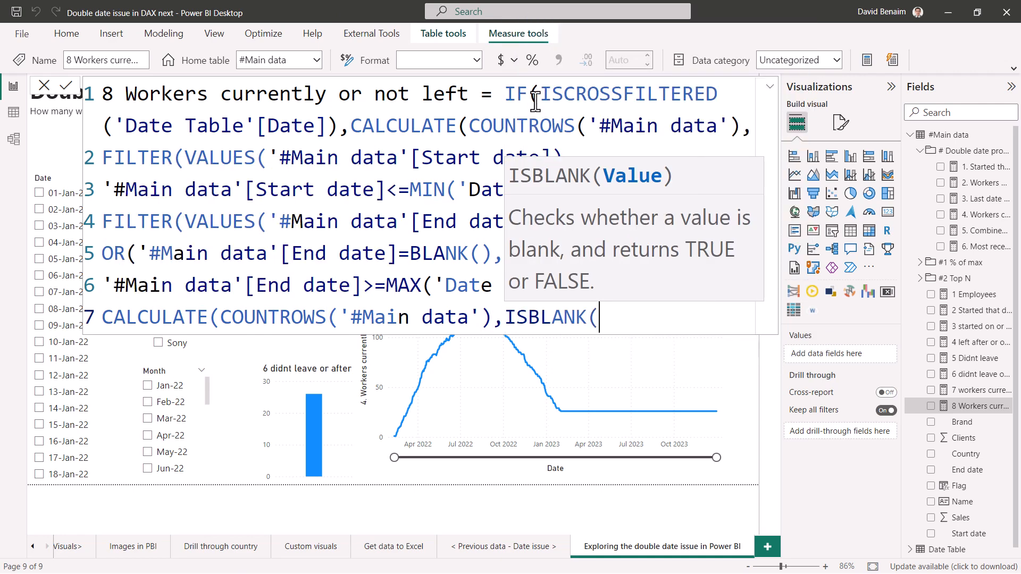
{"action": "type", "text": "end date]))"}
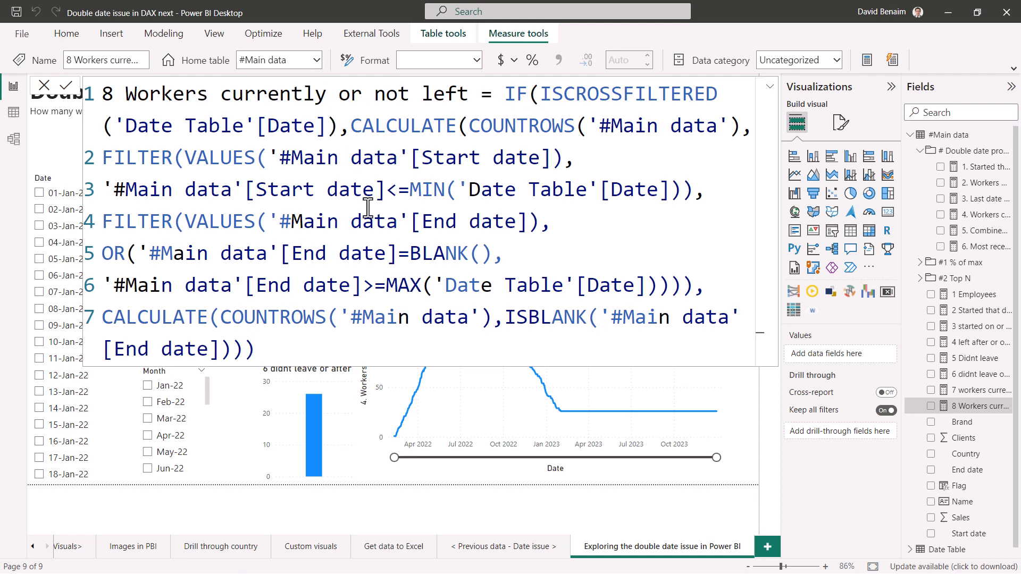
{"action": "left_click", "coordinate": [438, 59]}
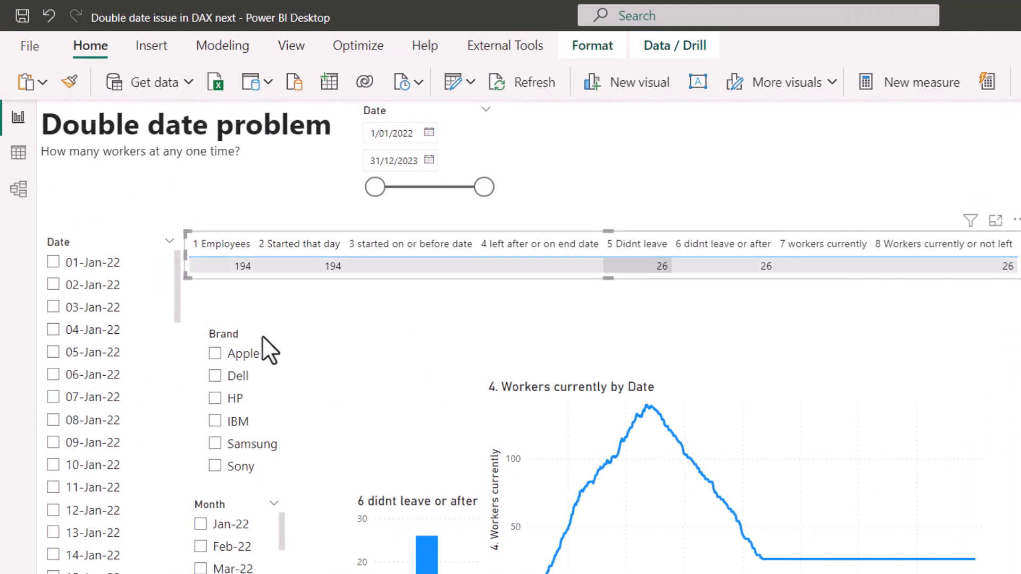
Step: Select 04-Apr-22 in the Date slicer so measures 7 and 8 both read 52
{"action": "scroll", "scroll_direction": "down", "scroll_amount": 3}
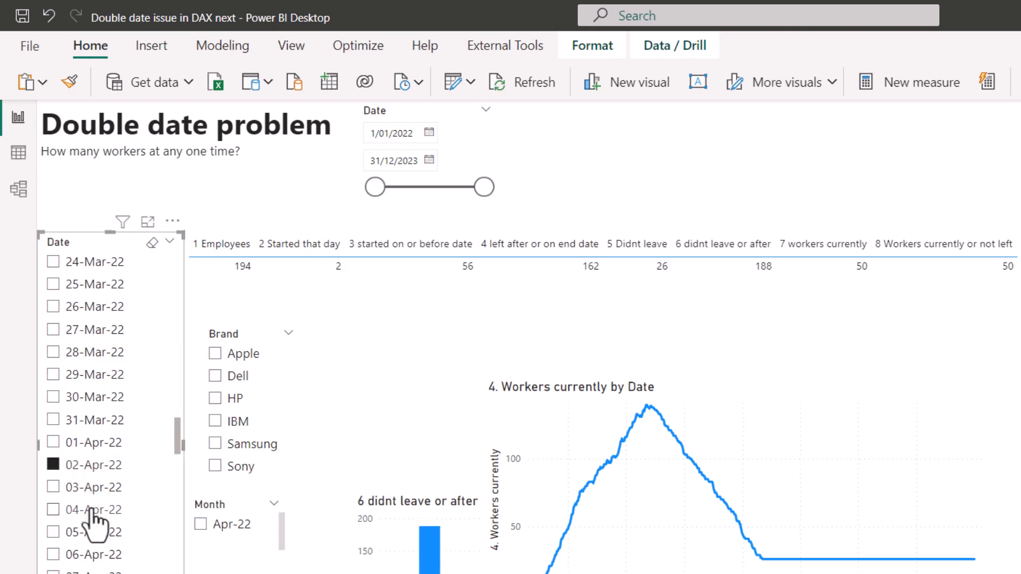
{"action": "left_click", "coordinate": [54, 510]}
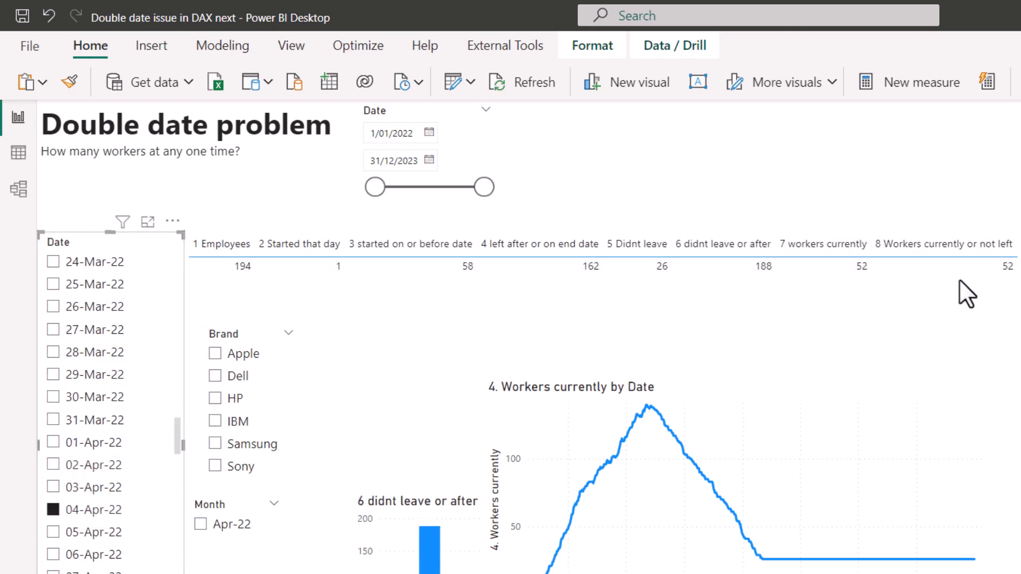
{"action": "mouse_move", "coordinate": [868, 384]}
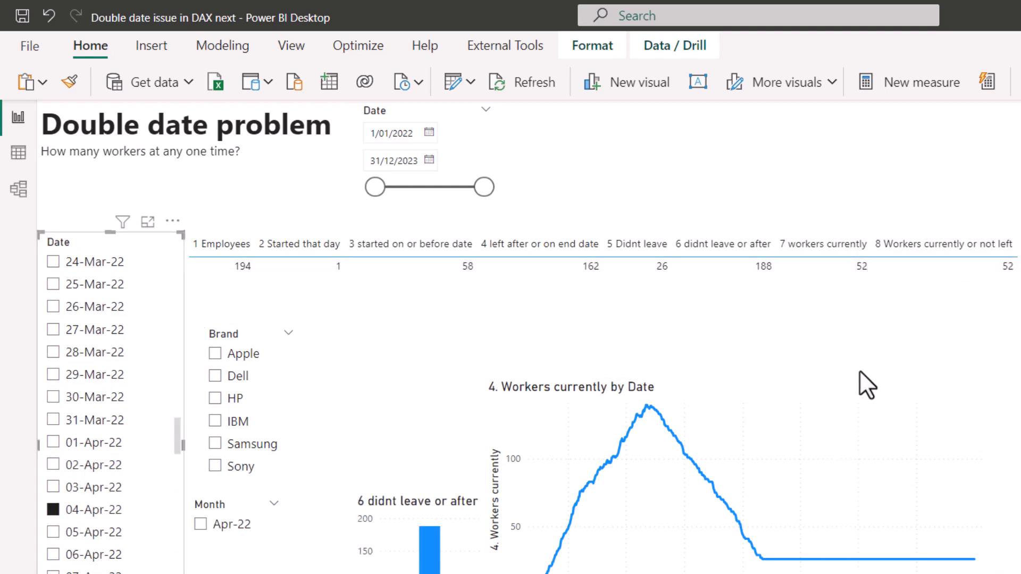